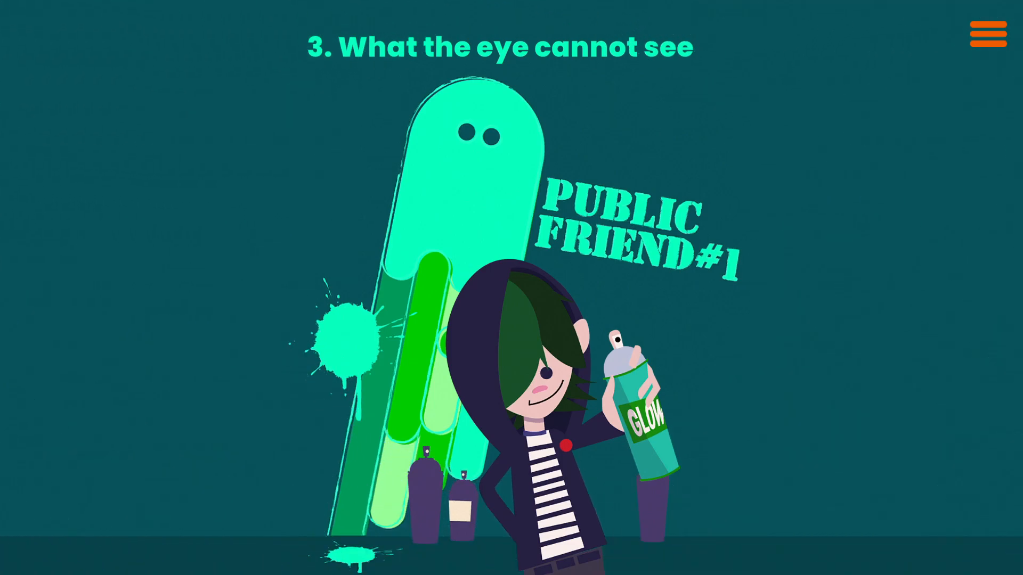
- Scroll past the 'What the eye cannot see' title illustration to the auction-house opening and mission report
scroll("down", 3)
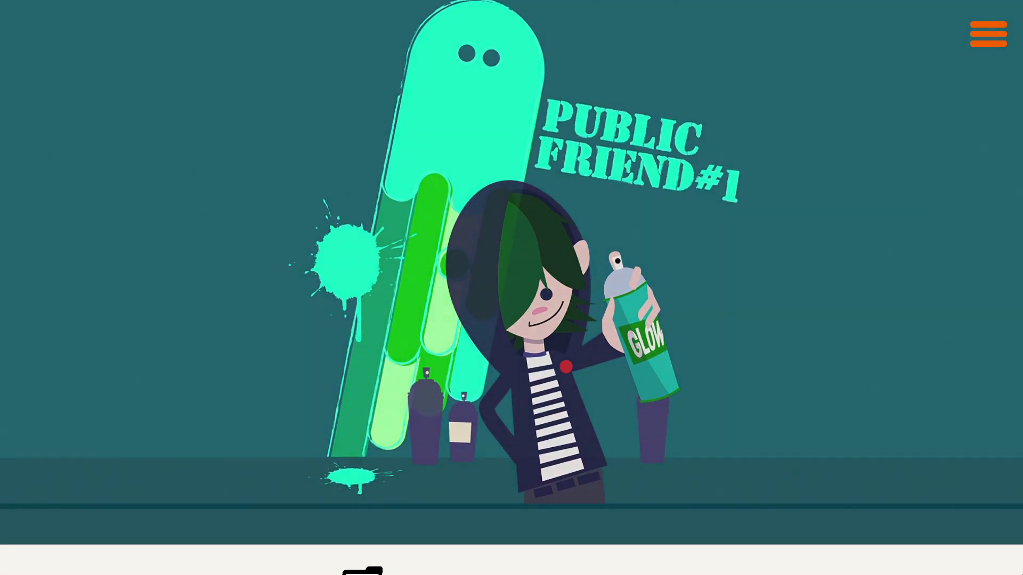
scroll("down", 3)
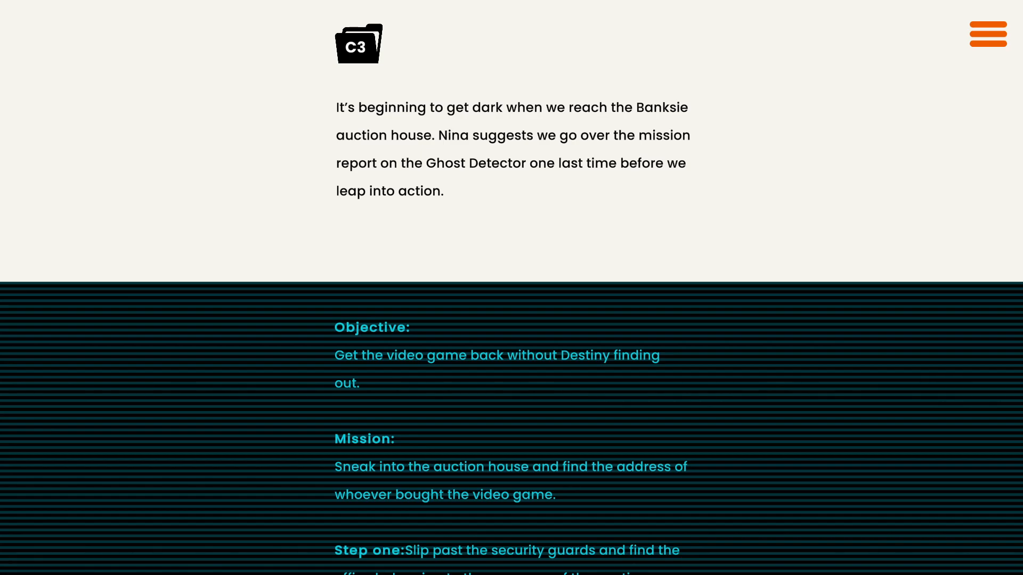
- Read through the report's objective, mission, step one and useful tips to Nina's 'Do you hear that?' line
scroll("down", 3)
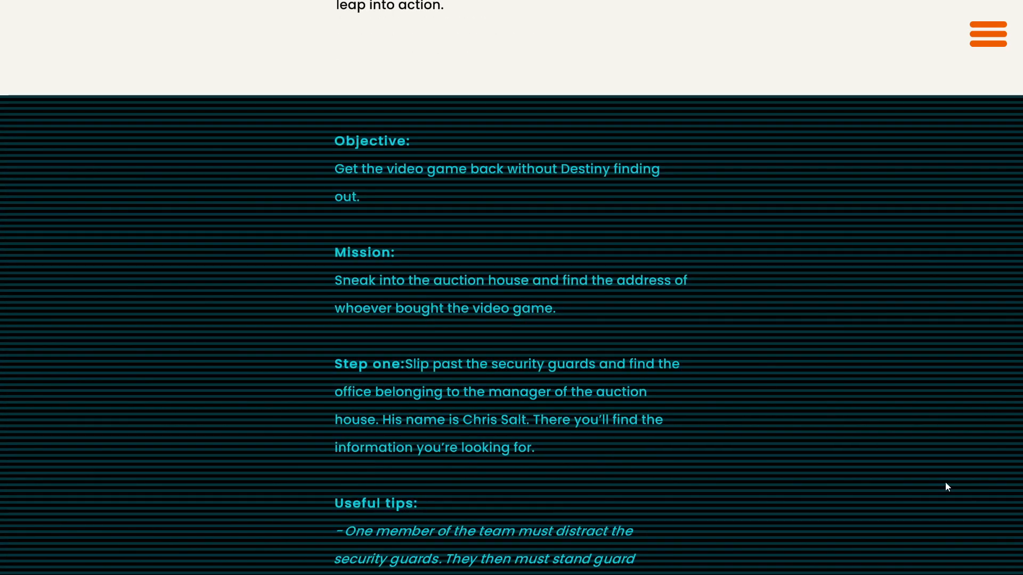
scroll("down", 3)
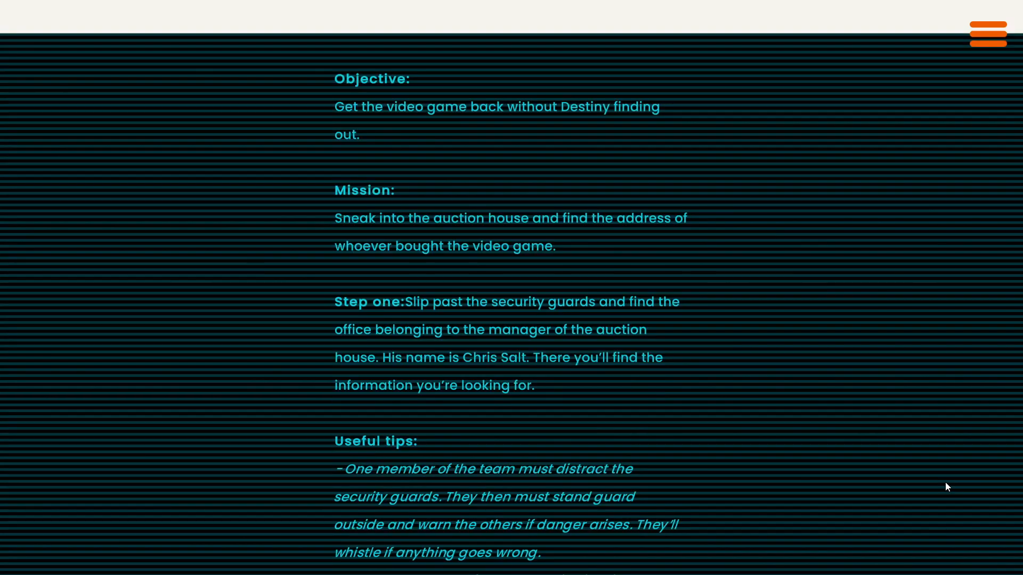
mouse_move(950, 436)
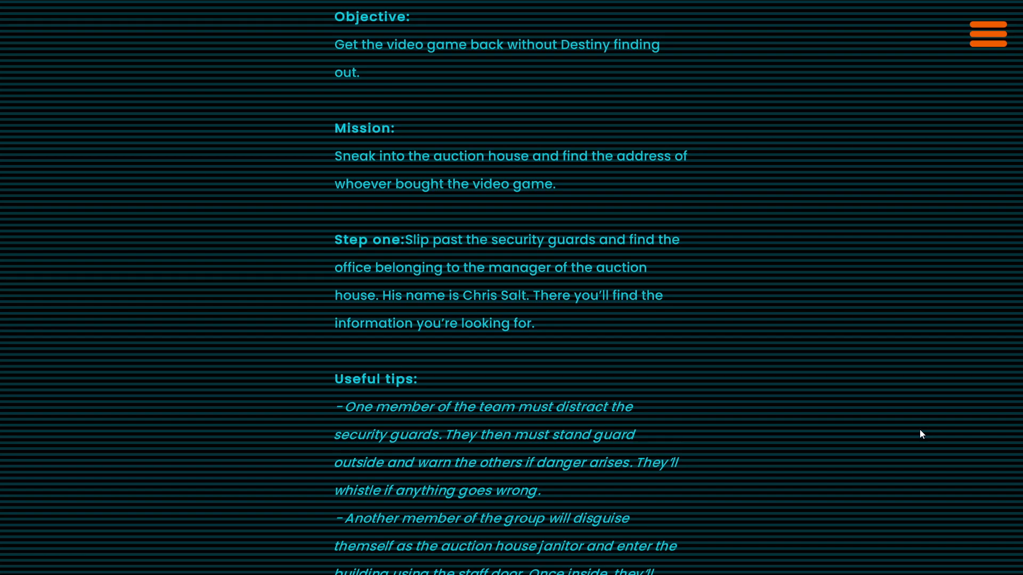
scroll("down", 3)
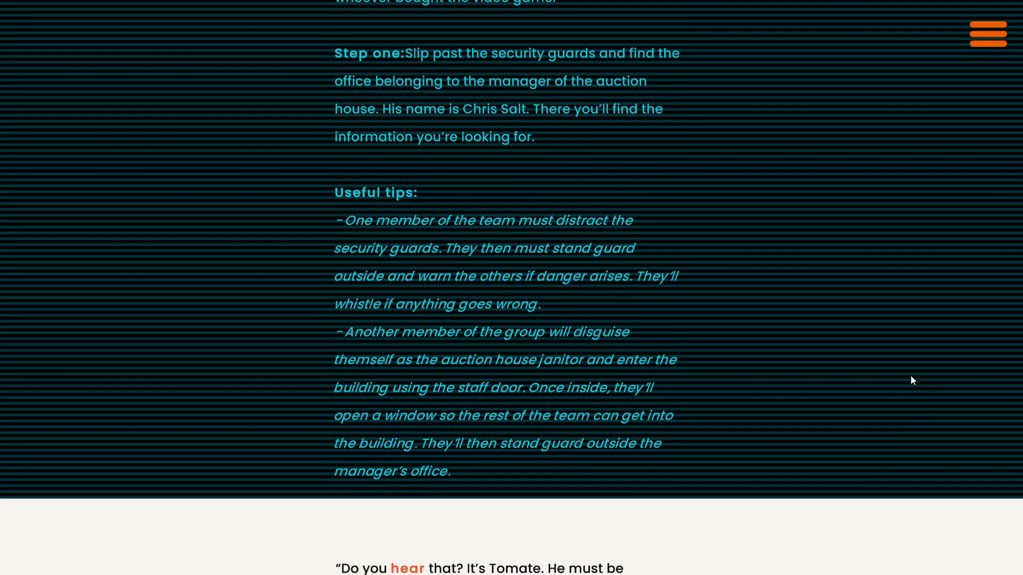
mouse_move(916, 385)
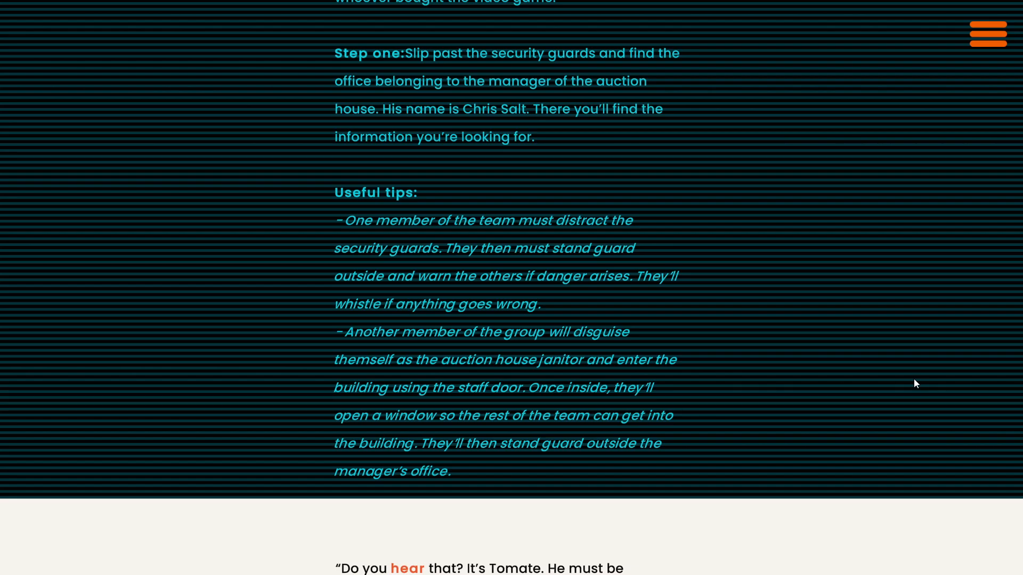
mouse_move(925, 380)
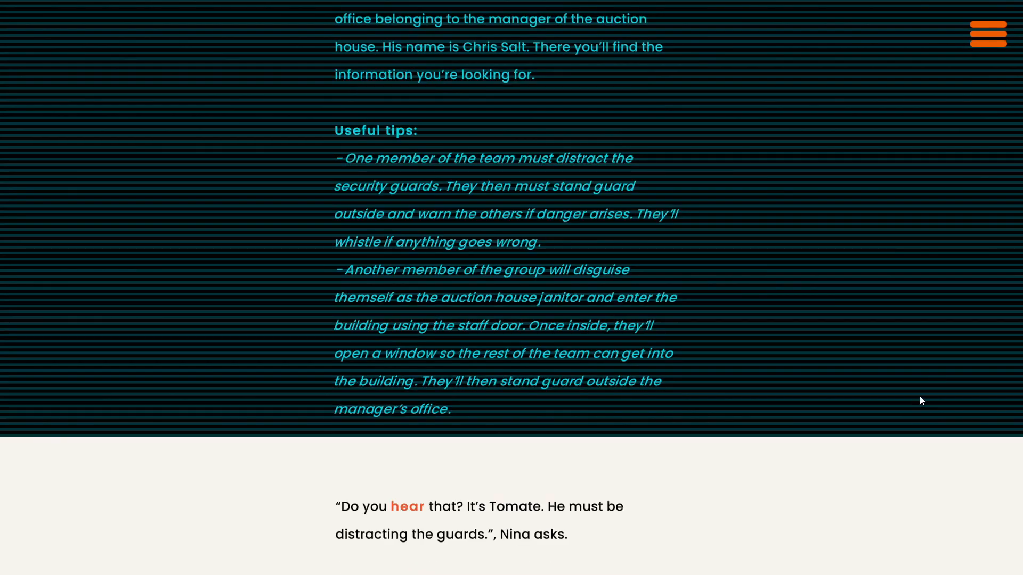
mouse_move(921, 388)
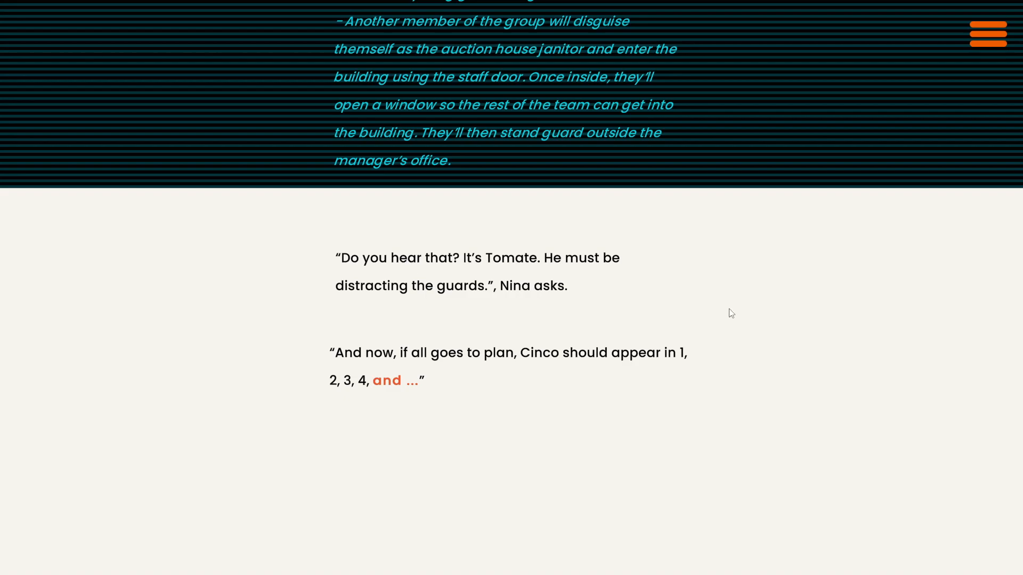
mouse_move(774, 339)
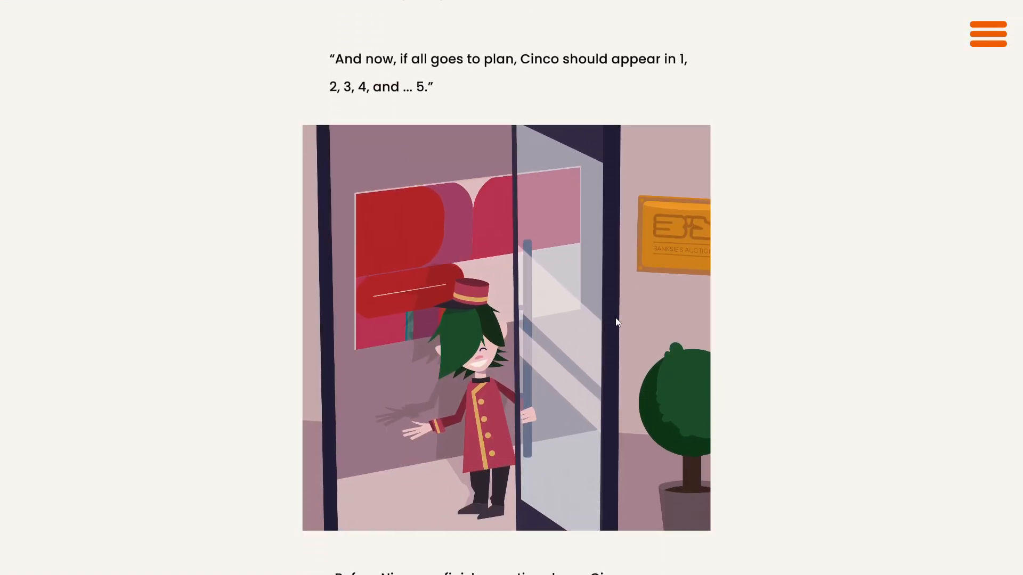
- Follow the story down to the locked manager's office door
scroll("down", 3)
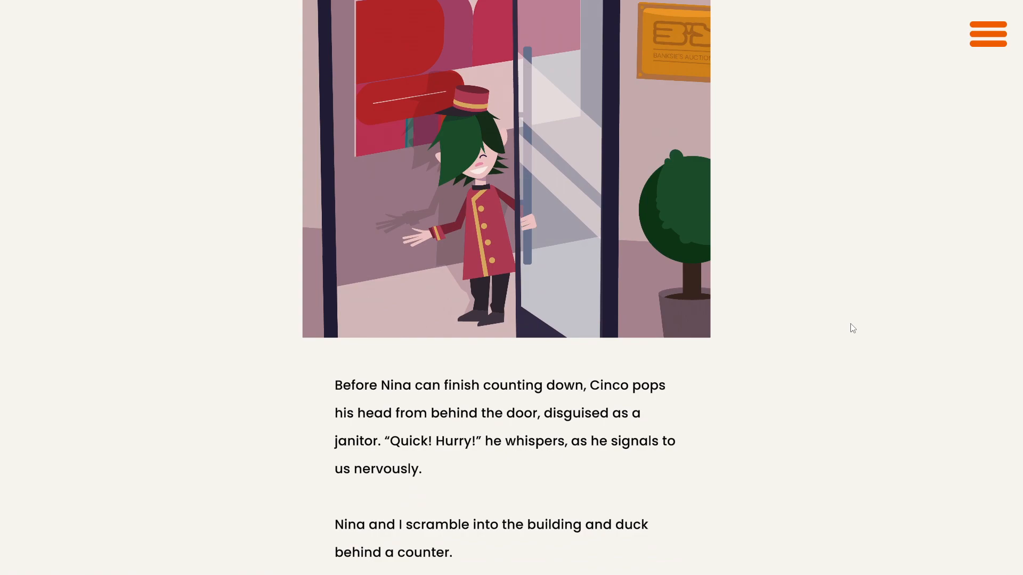
mouse_move(835, 336)
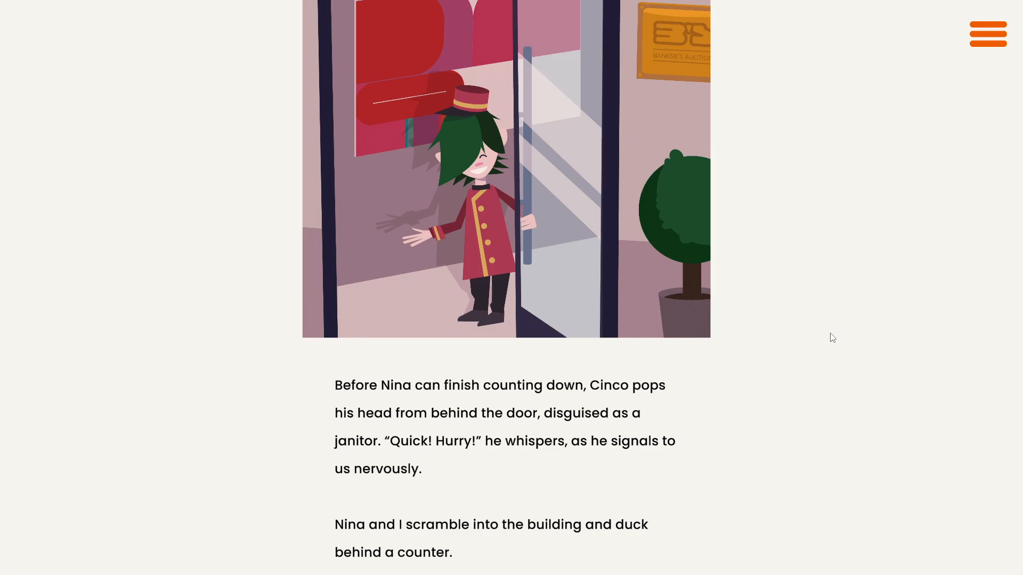
mouse_move(805, 345)
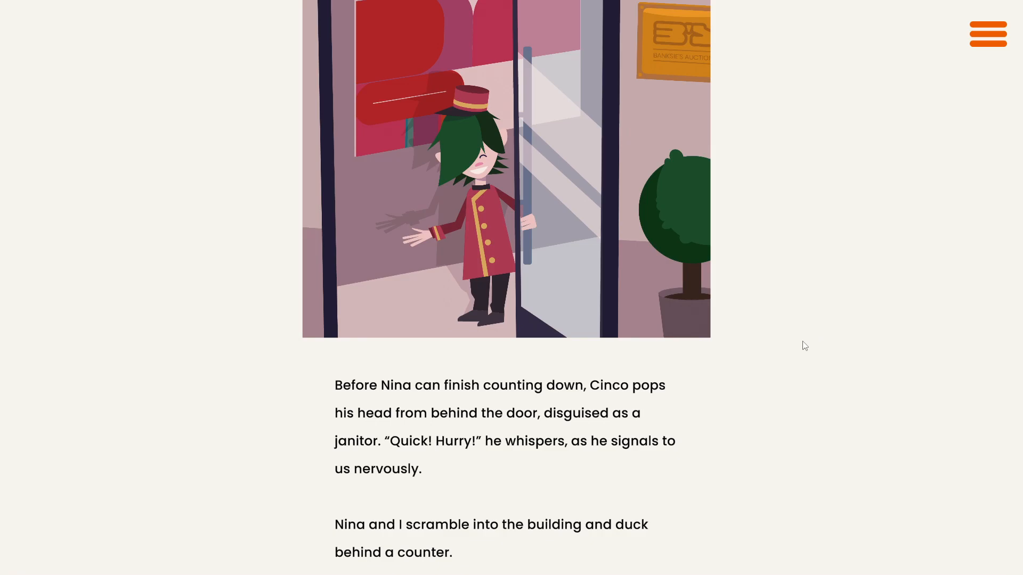
scroll("down", 3)
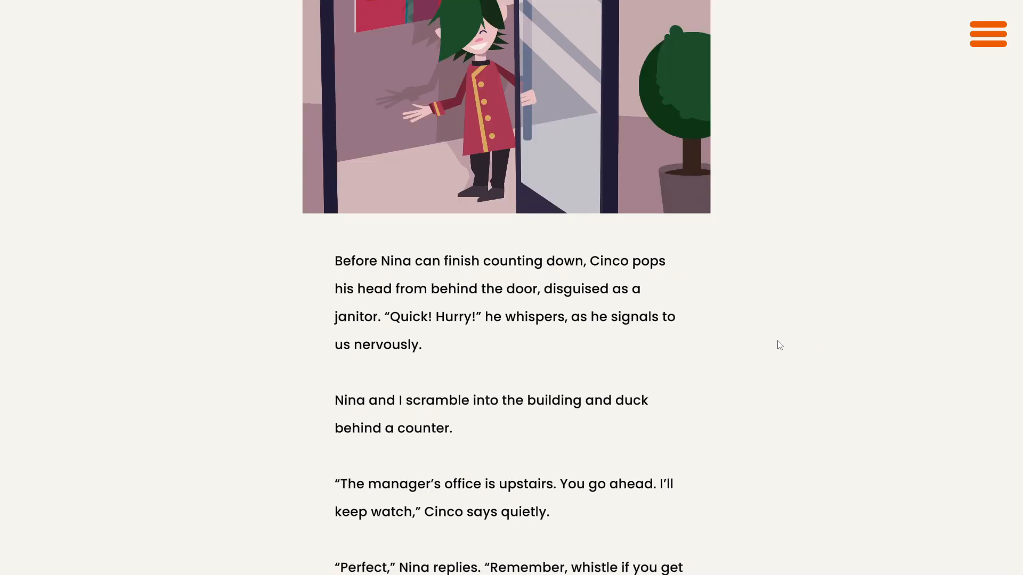
scroll("down", 3)
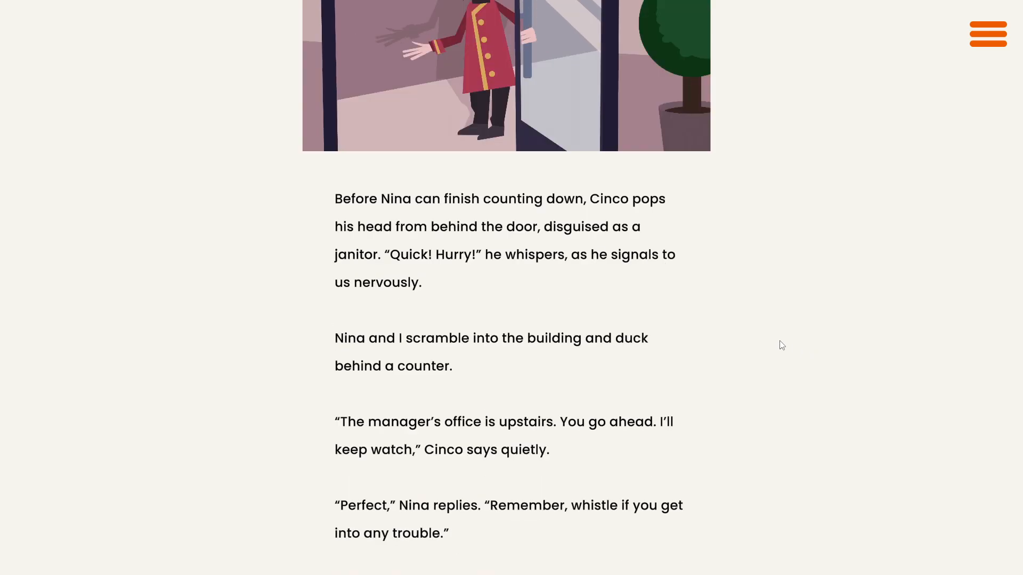
mouse_move(774, 354)
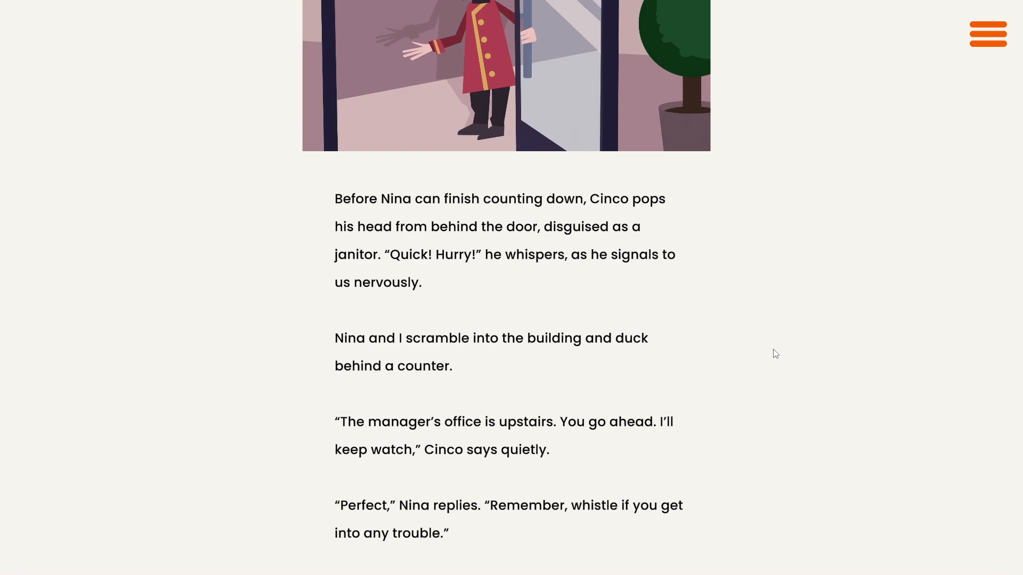
scroll("down", 3)
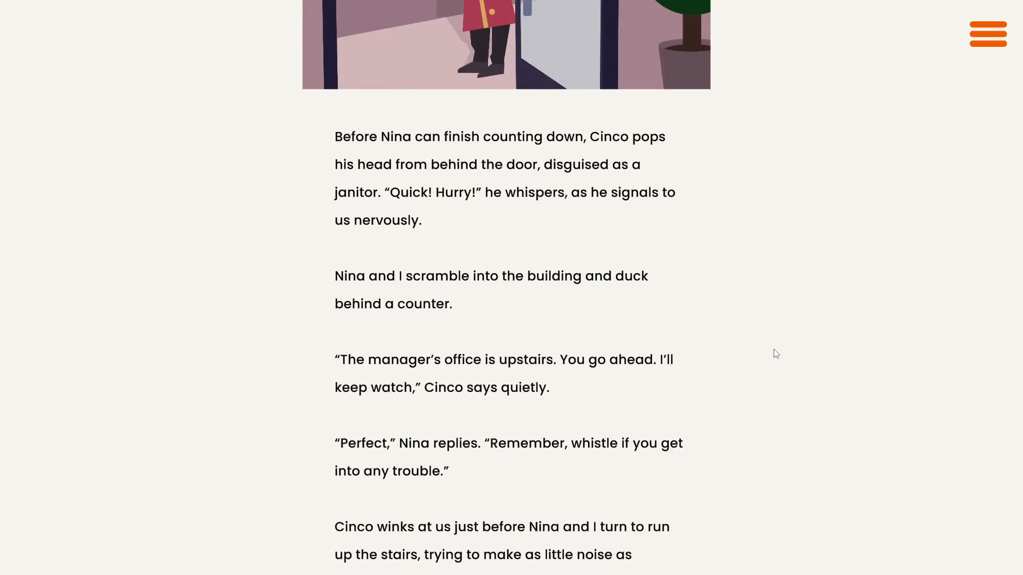
mouse_move(784, 374)
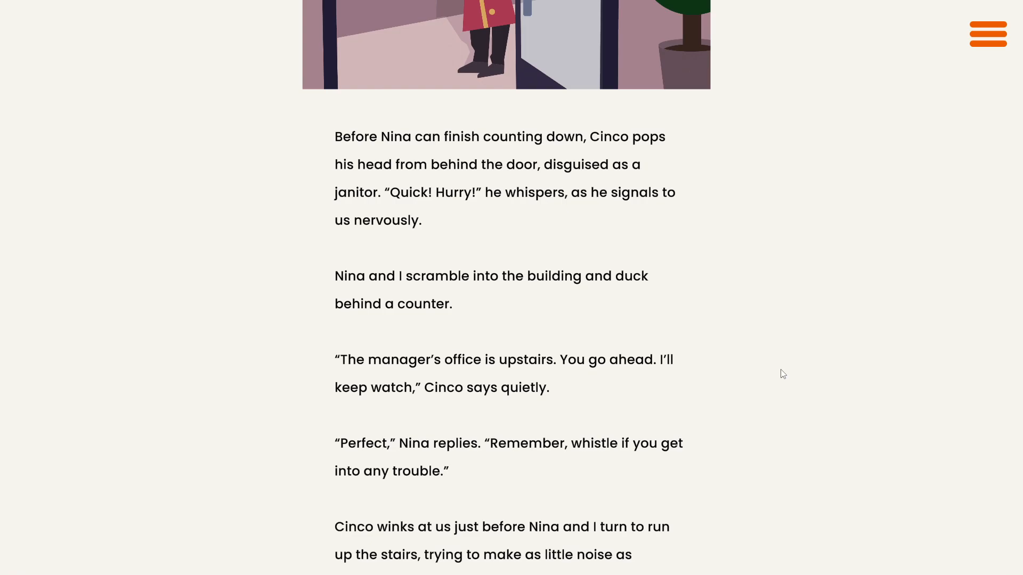
scroll("down", 3)
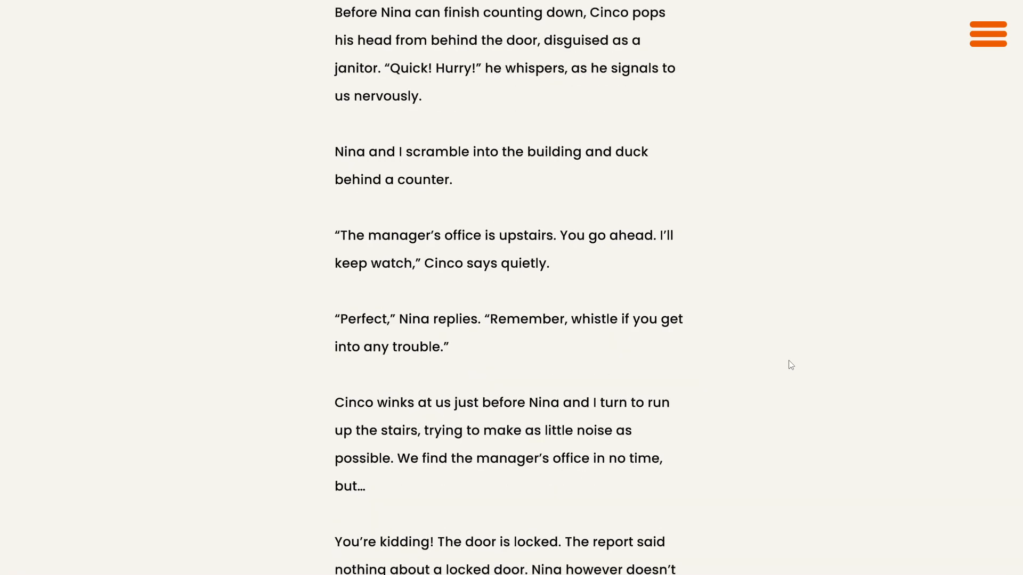
- Continue to the paragraph where Nina leaps up and 'whispers' in the narrator's ear
scroll("down", 3)
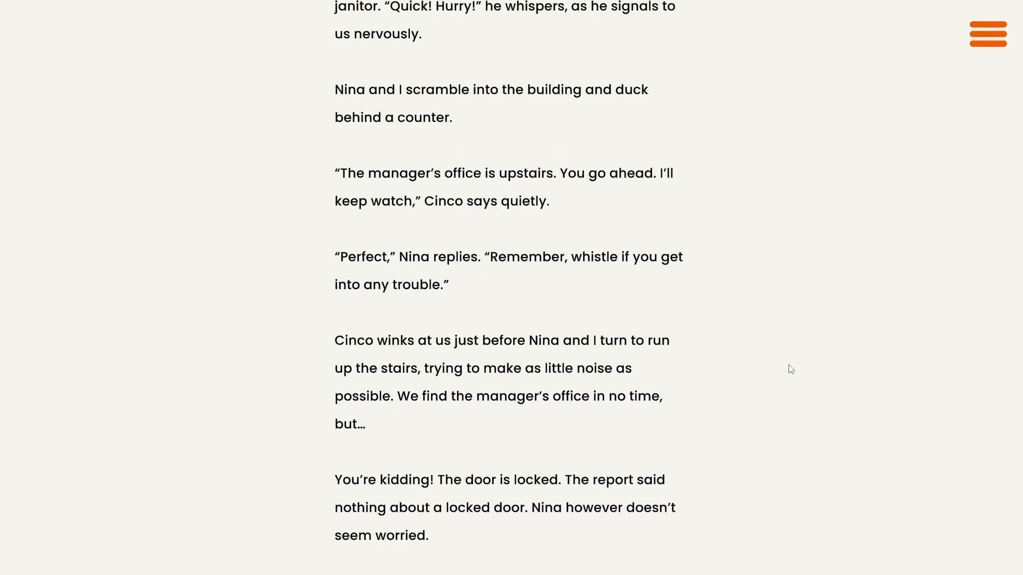
scroll("down", 3)
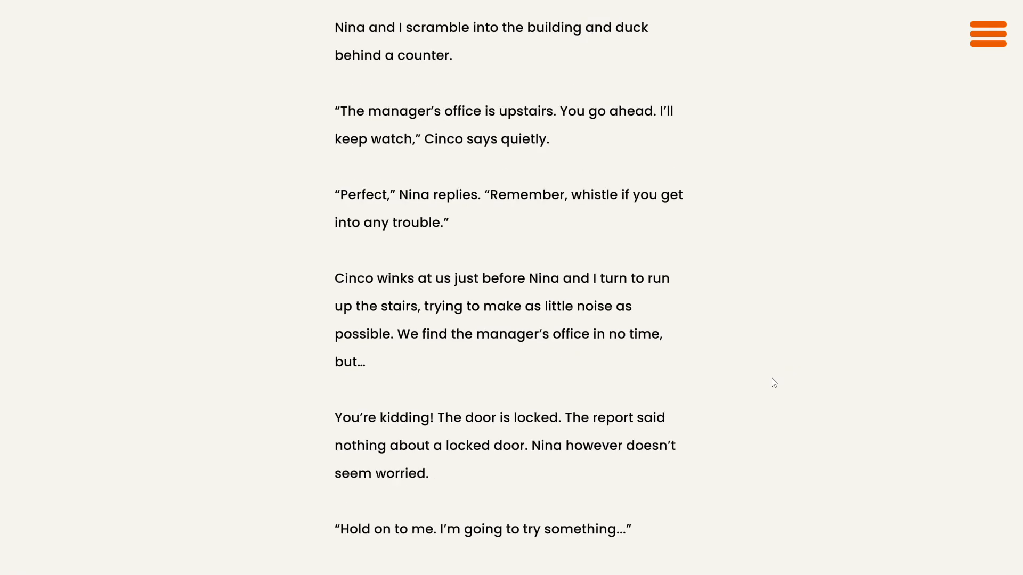
scroll("down", 3)
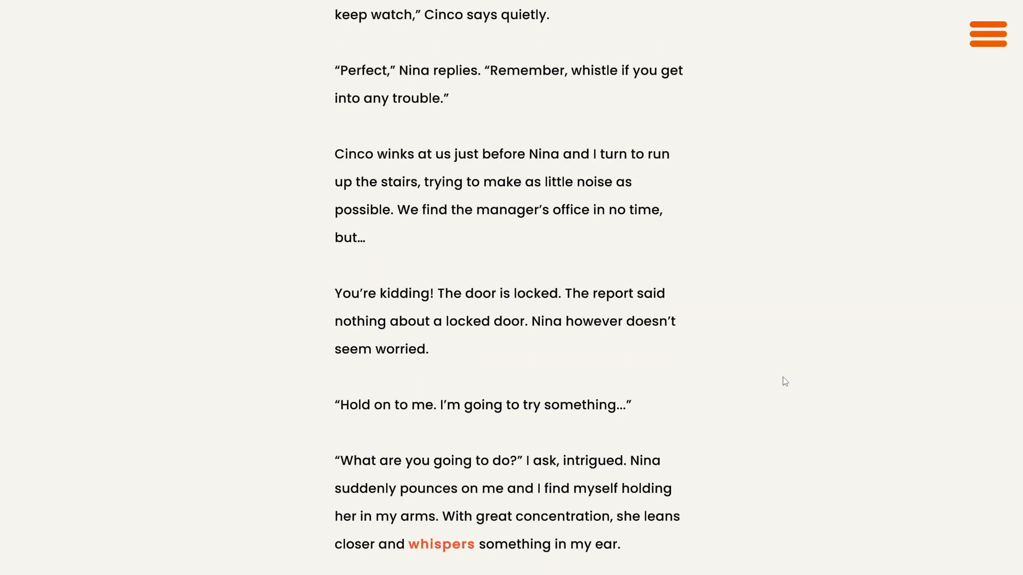
mouse_move(743, 391)
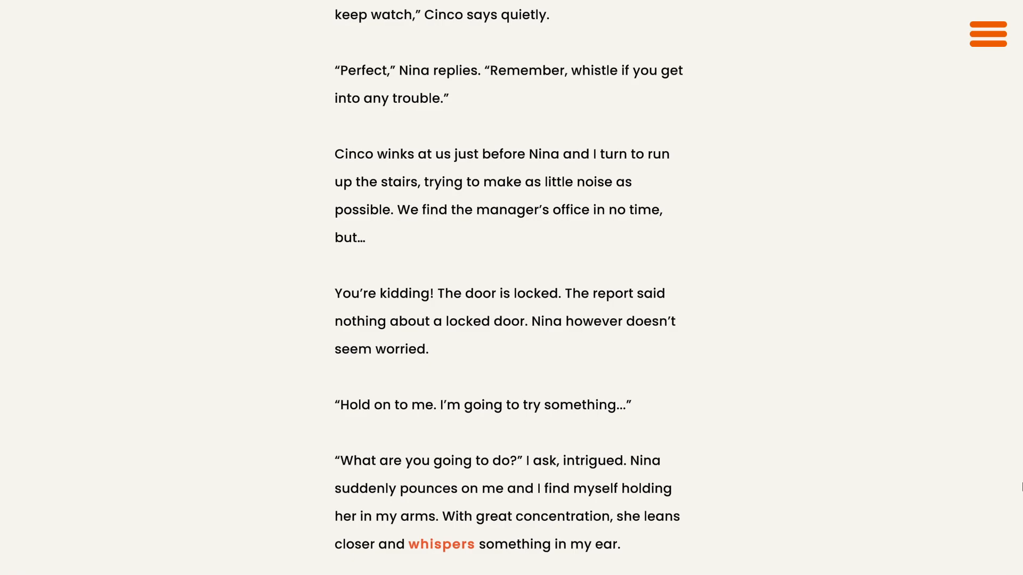
scroll("down", 3)
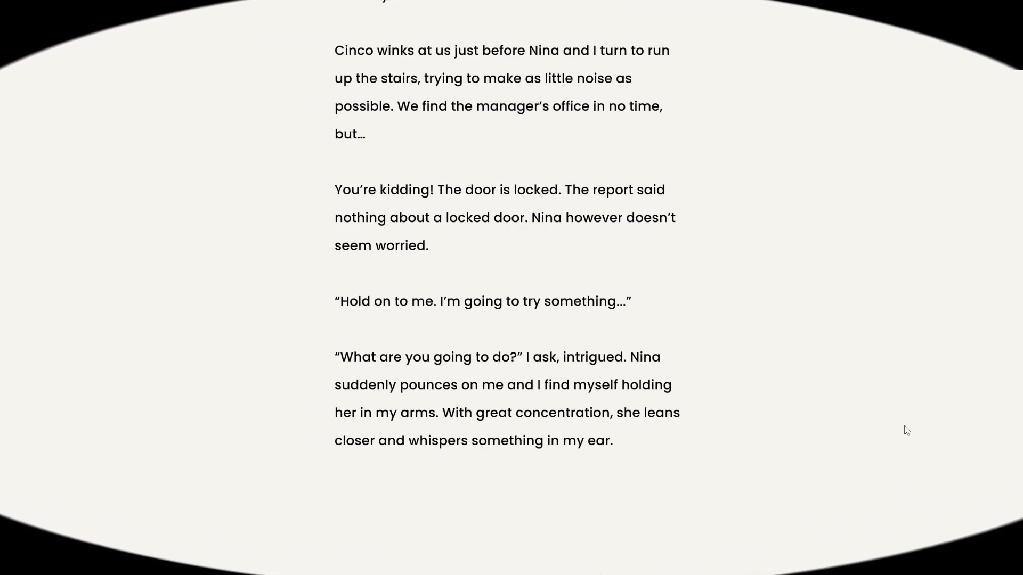
mouse_move(945, 25)
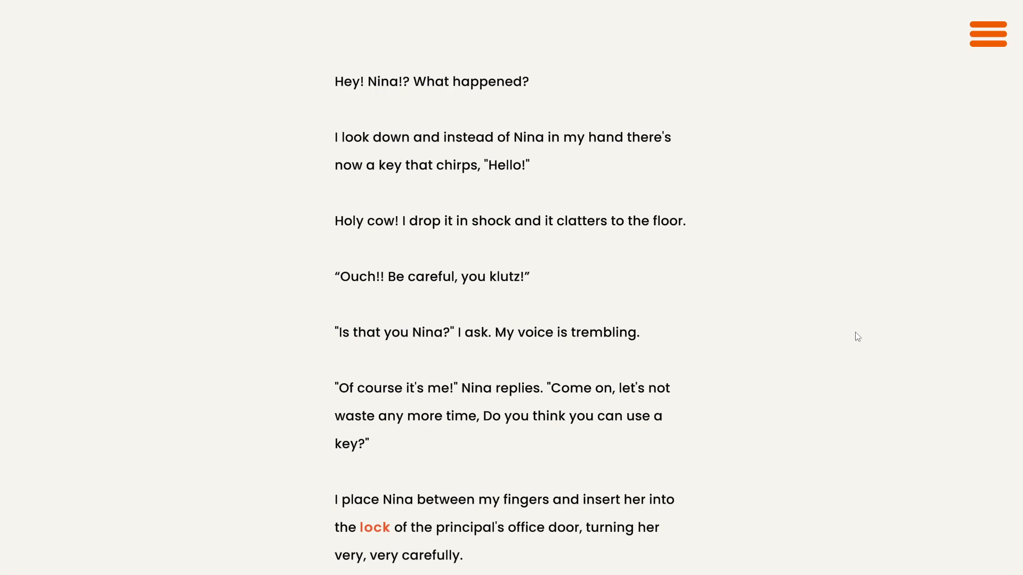
mouse_move(865, 334)
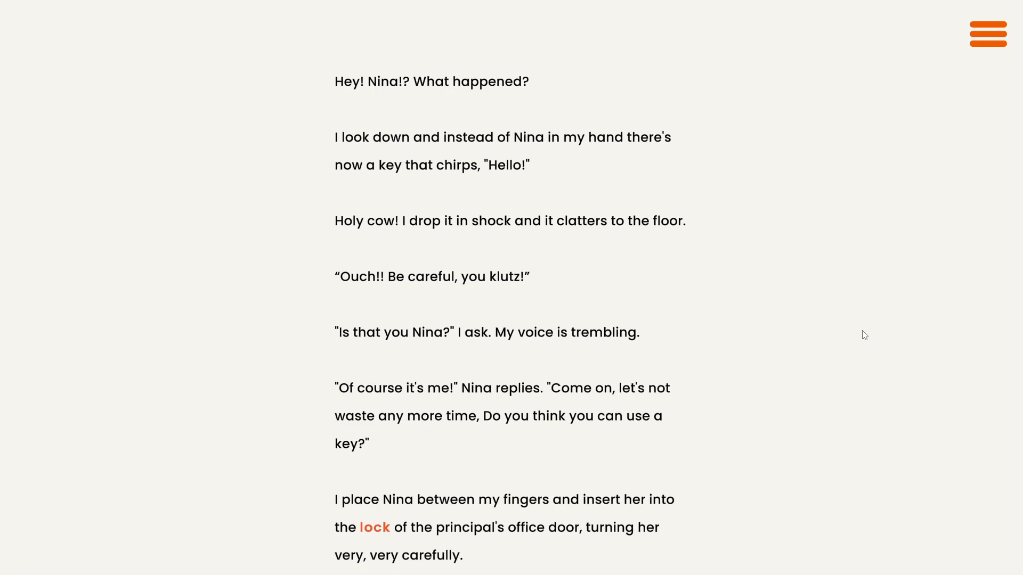
mouse_move(835, 345)
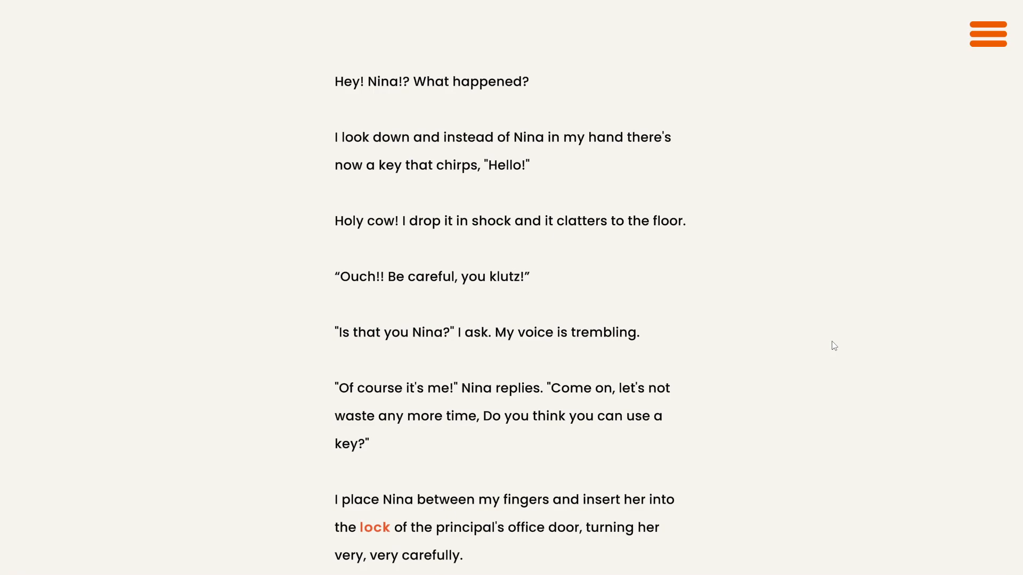
mouse_move(809, 354)
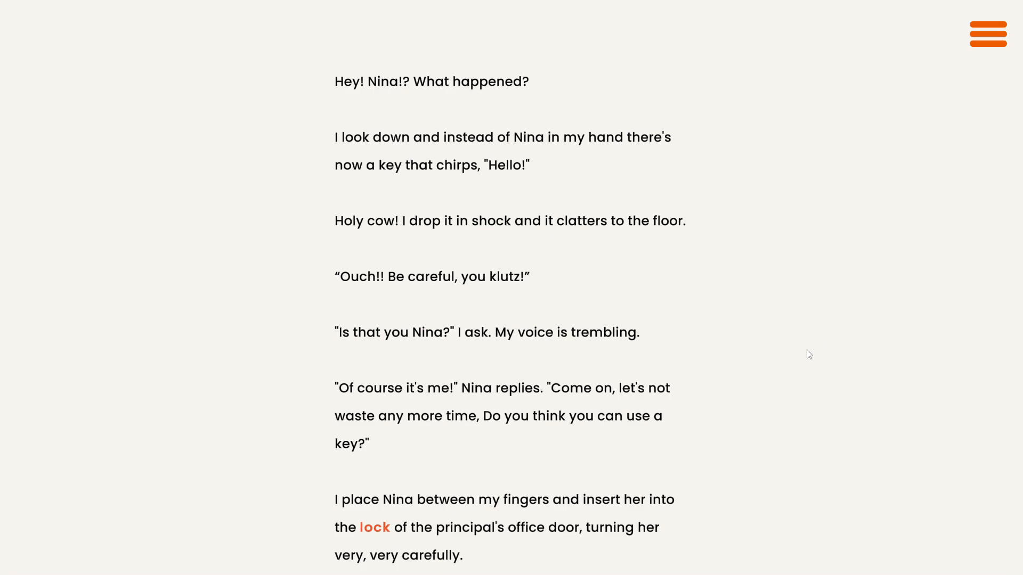
mouse_move(808, 354)
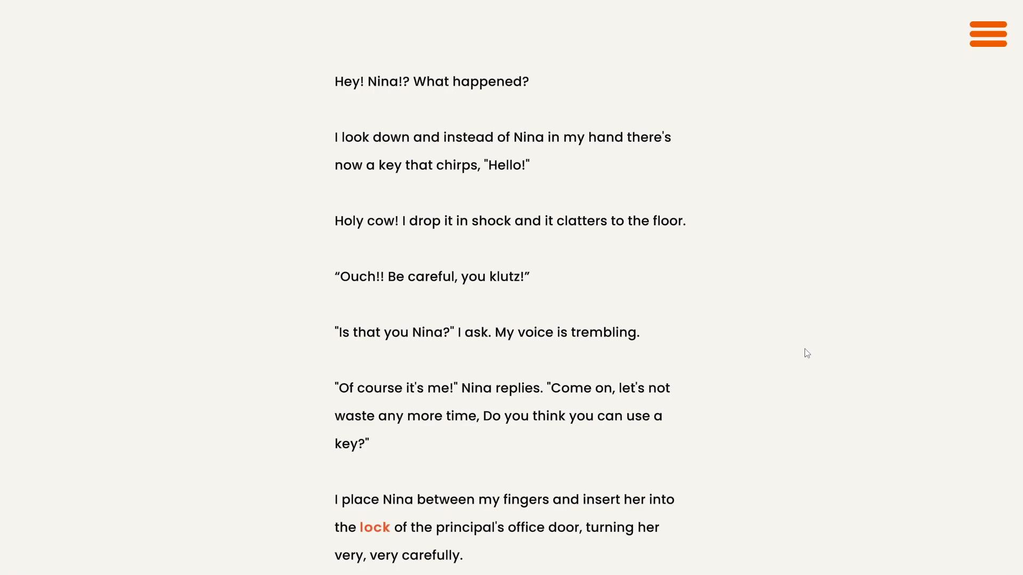
mouse_move(815, 356)
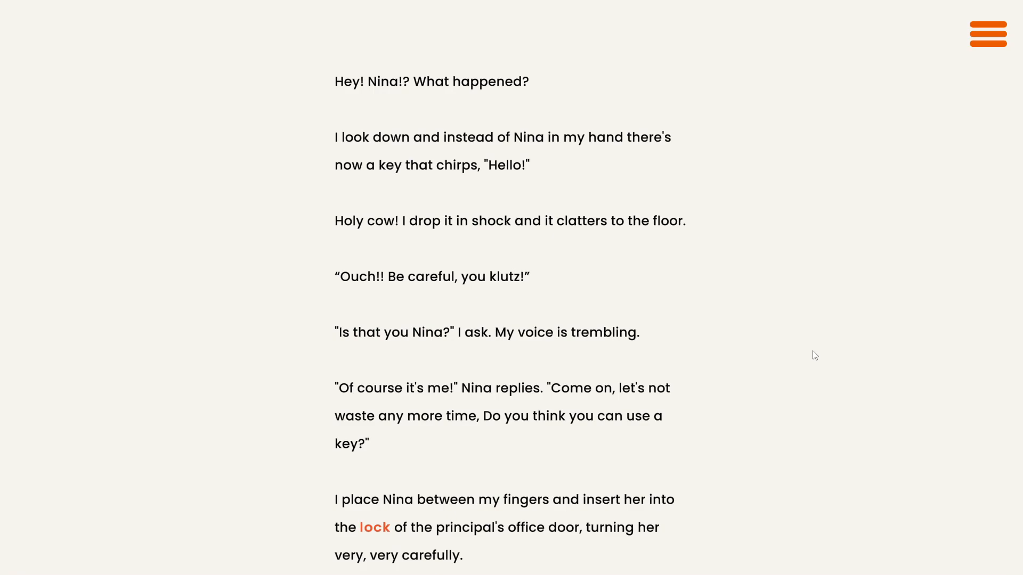
mouse_move(815, 353)
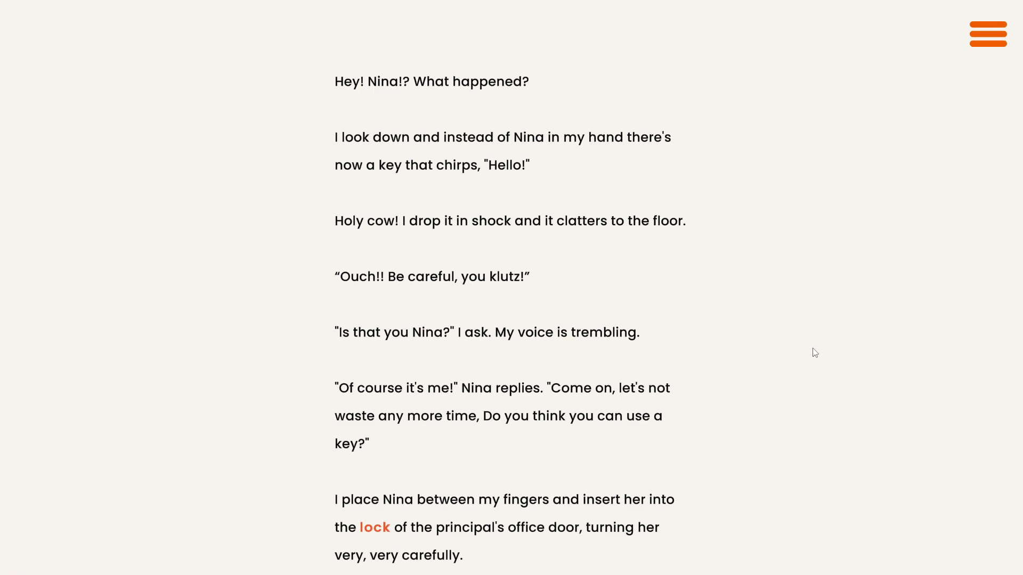
mouse_move(822, 353)
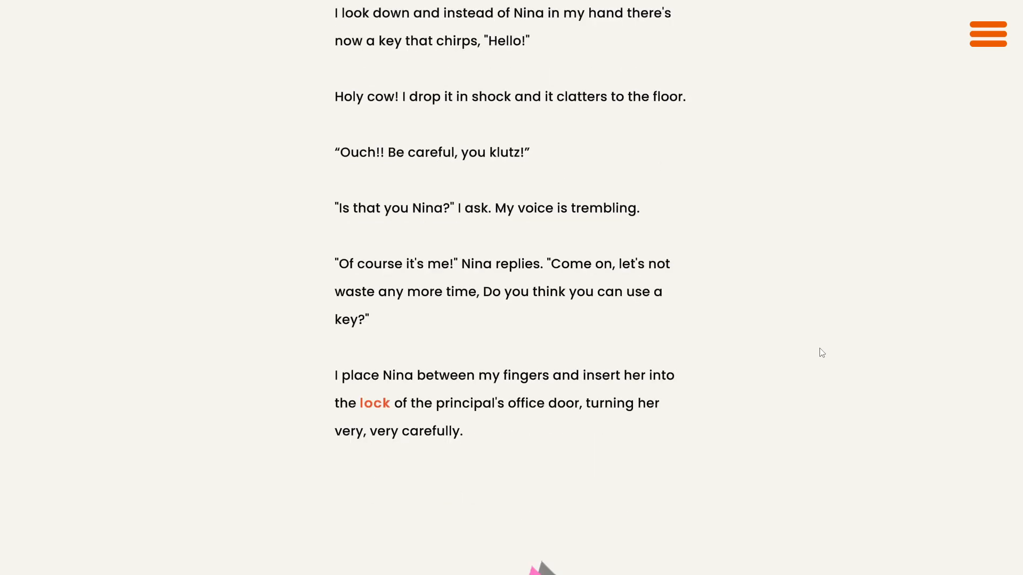
mouse_move(810, 361)
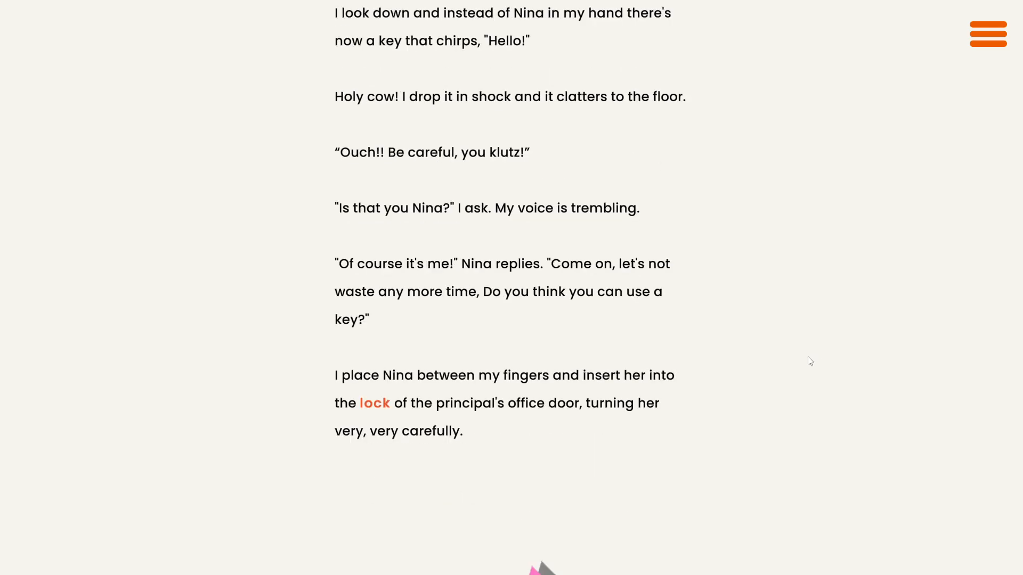
- Advance the text so the pink cat-shaped key enters the office door lock and step two appears
scroll("down", 3)
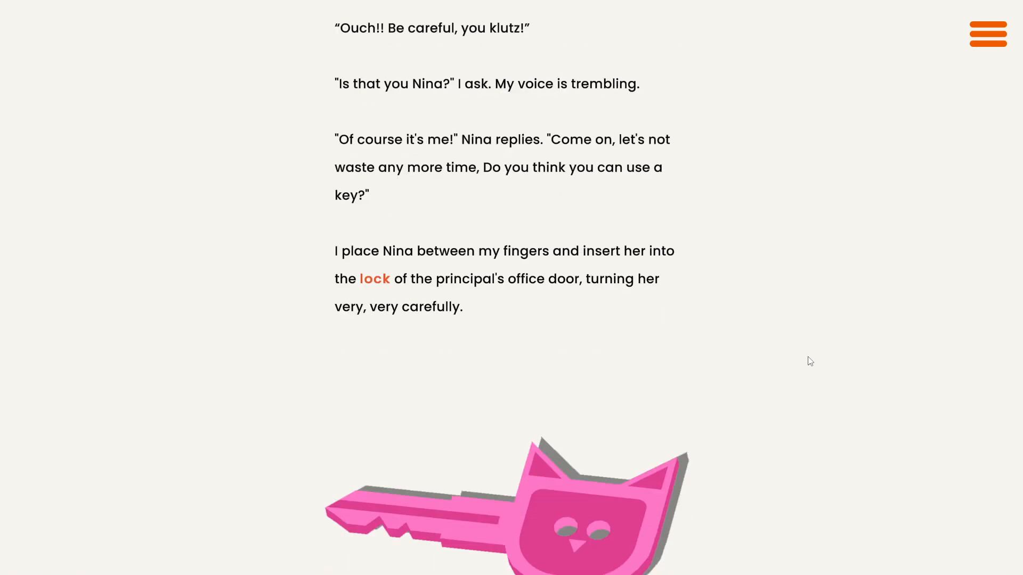
mouse_move(800, 361)
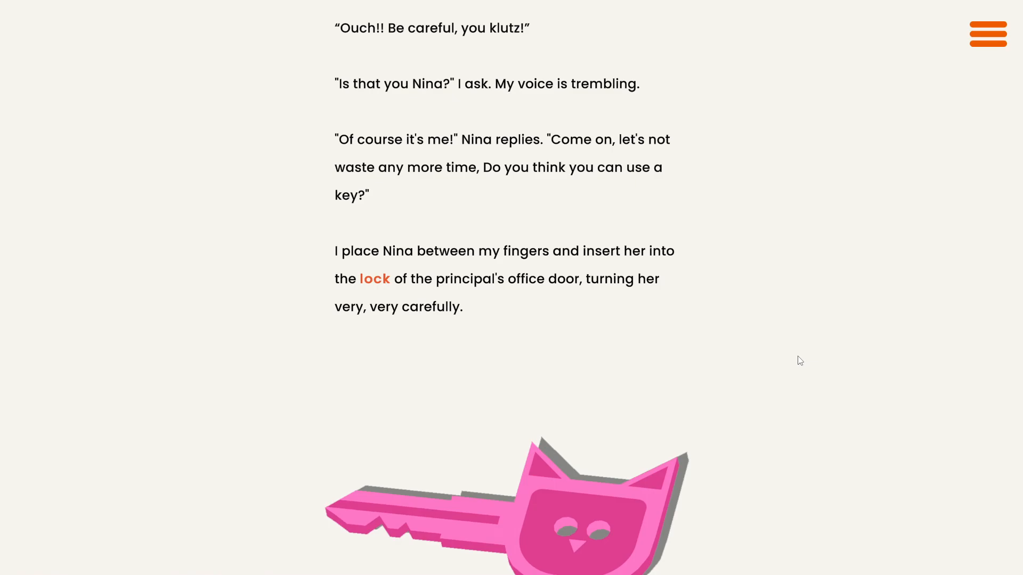
scroll("down", 3)
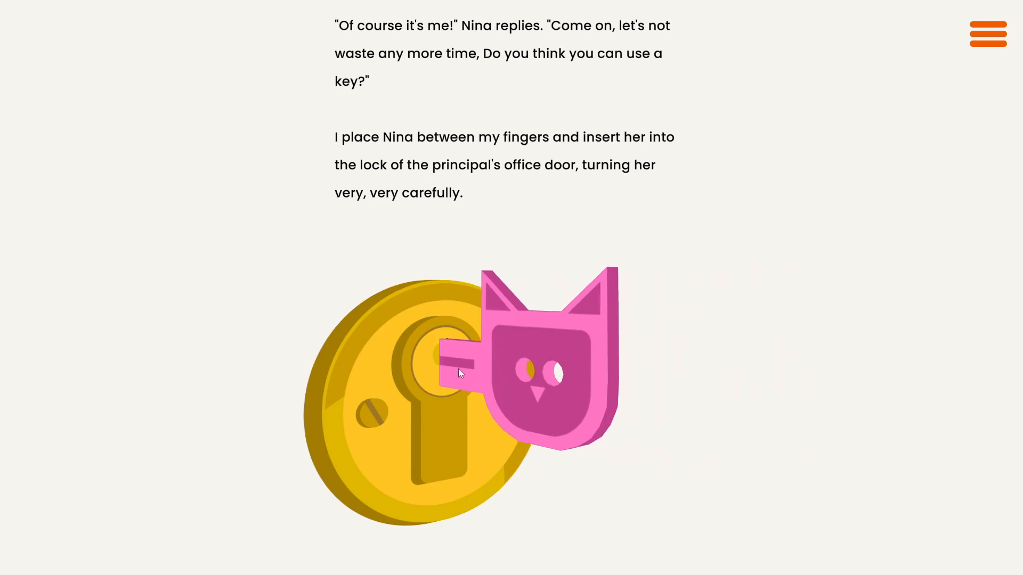
scroll("down", 3)
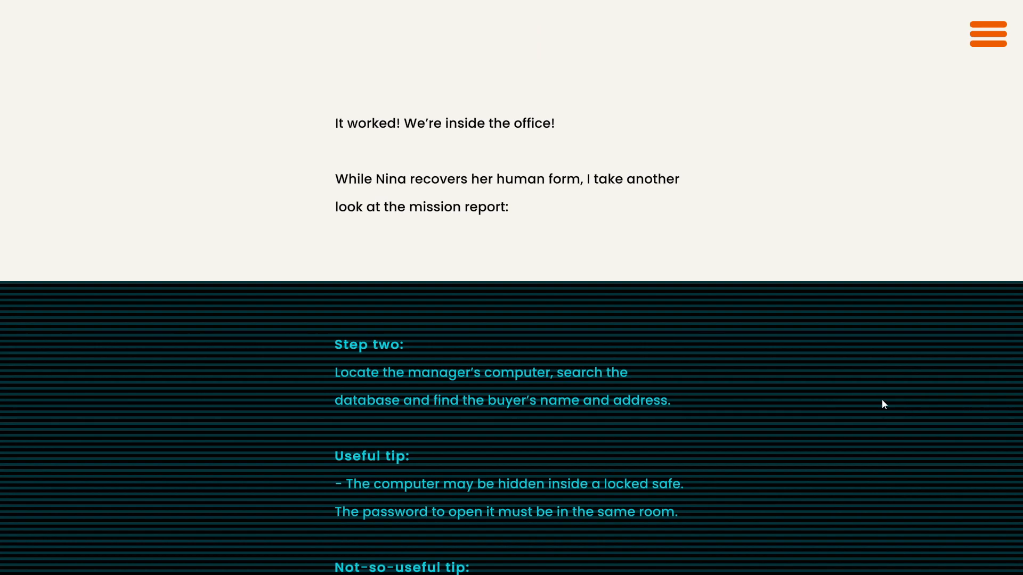
mouse_move(886, 403)
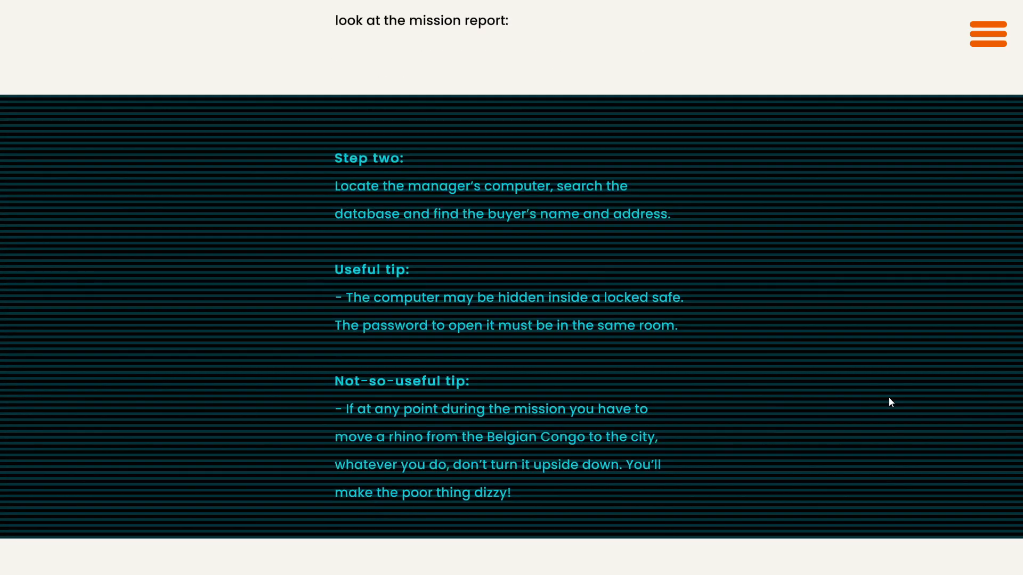
mouse_move(1007, 380)
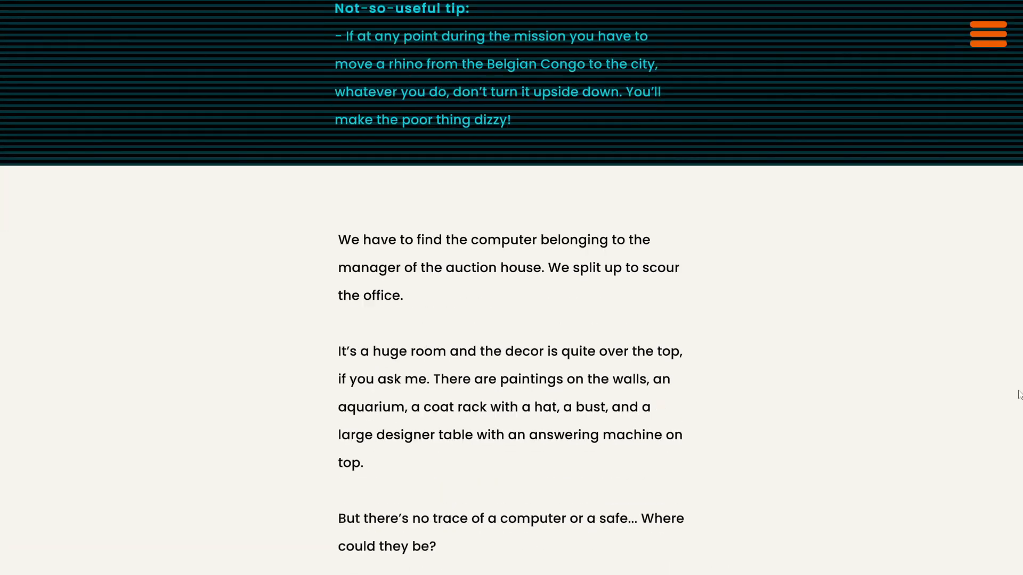
- Bring the office illustration with bust, painting, aquarium and answering machine fully into view
scroll("down", 3)
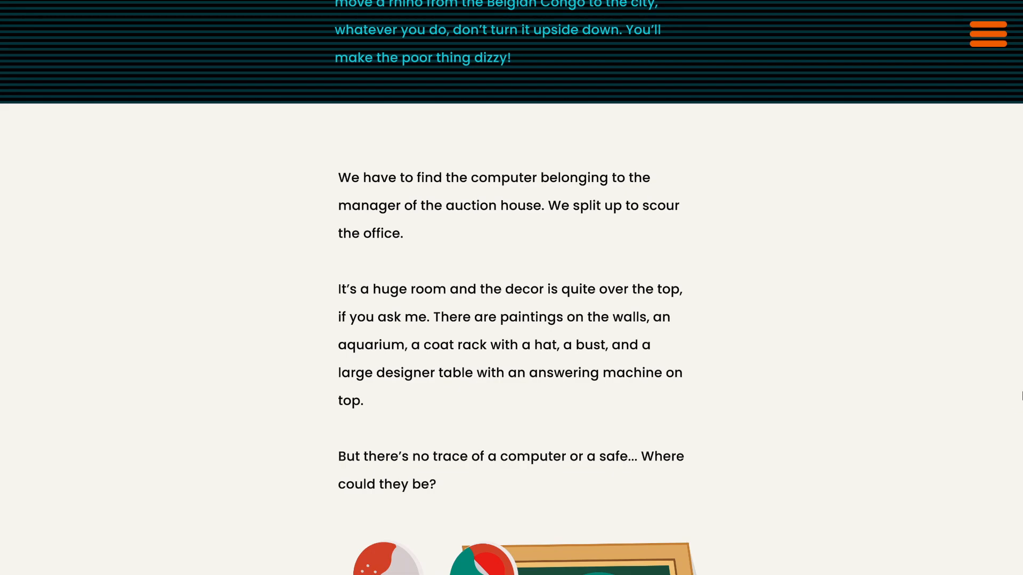
scroll("down", 3)
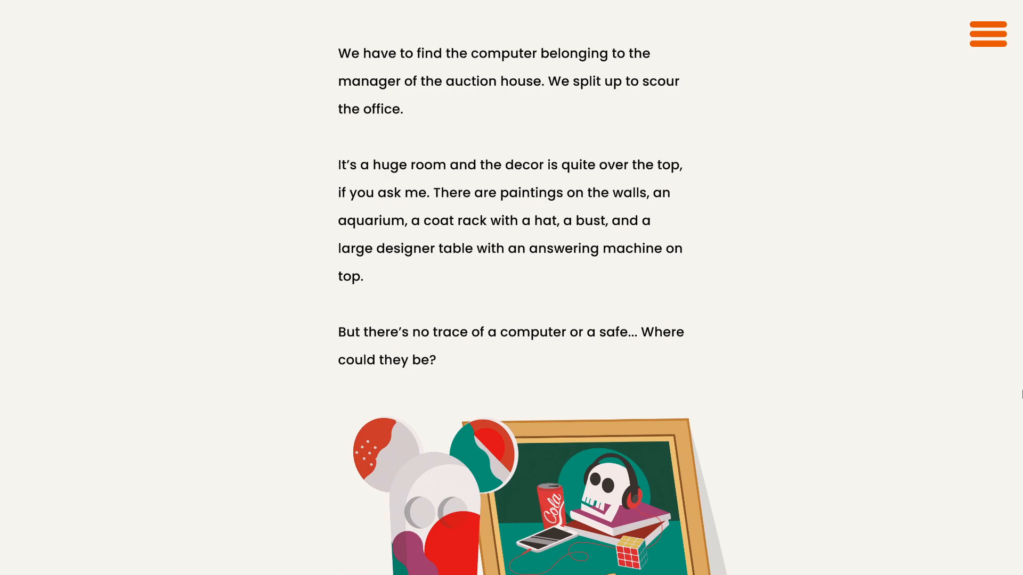
scroll("down", 3)
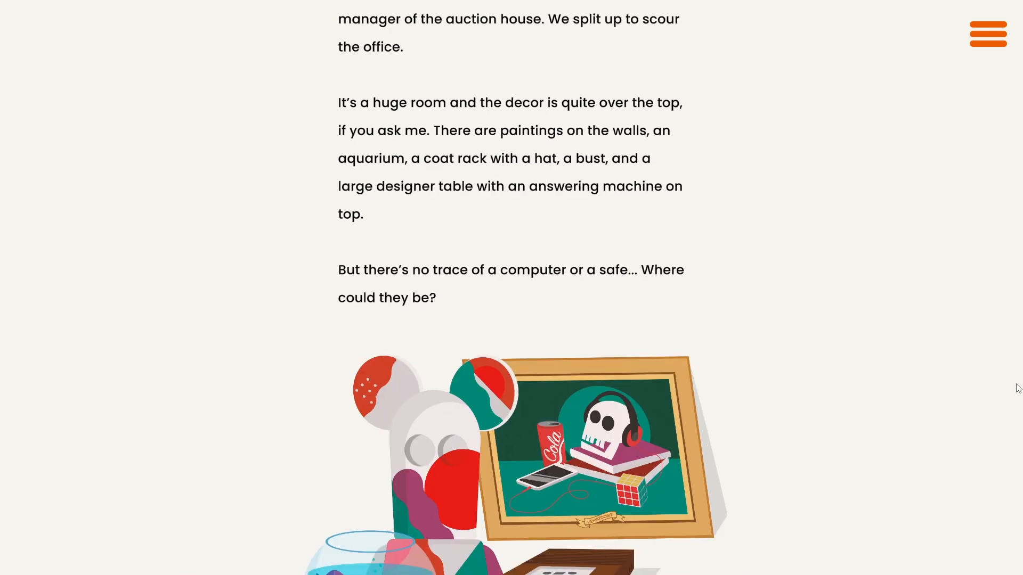
scroll("down", 3)
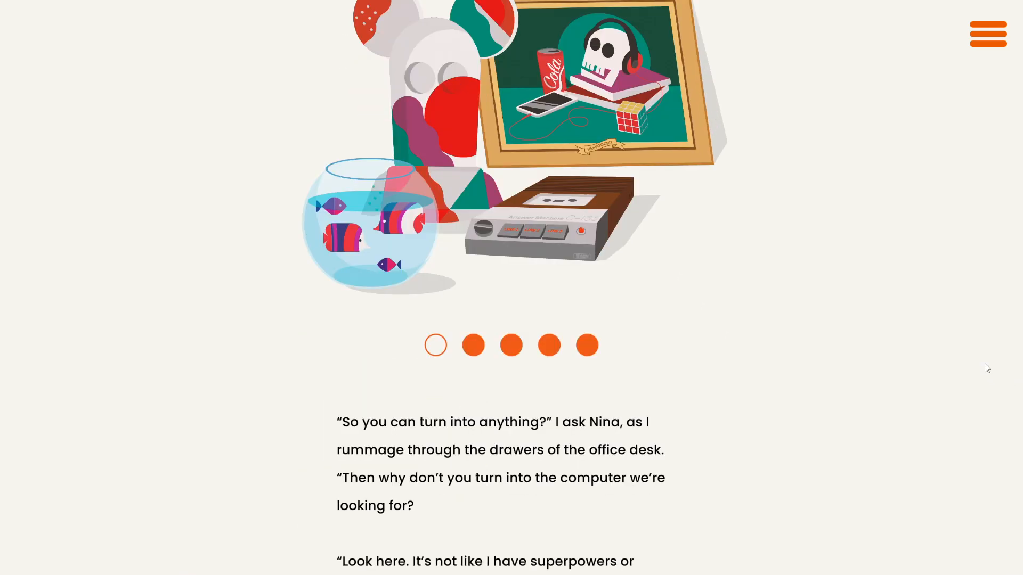
scroll("down", 3)
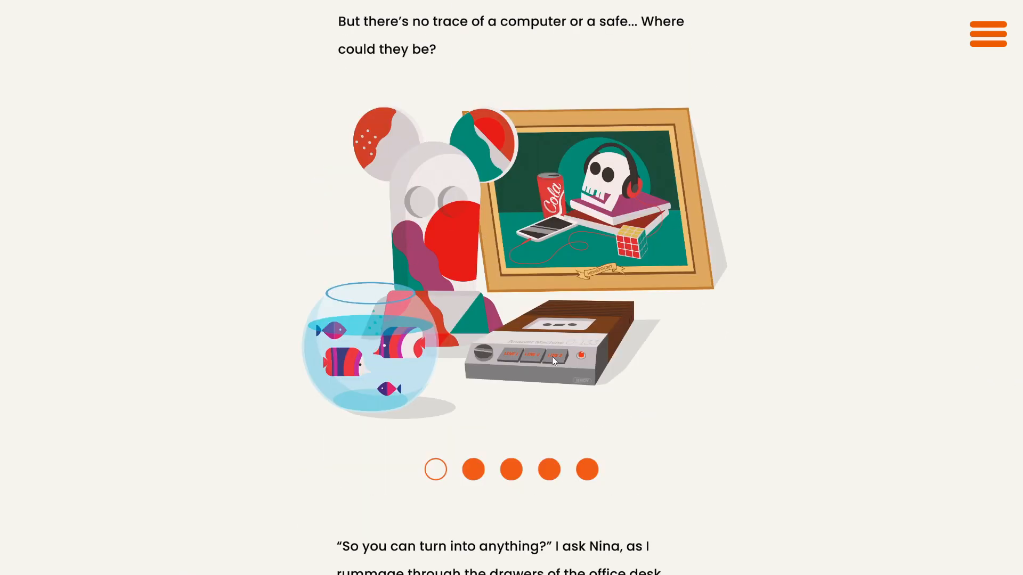
- View the bust and following object close-ups, then reach Nina's reply about electronic devices shocking her
left_click(473, 469)
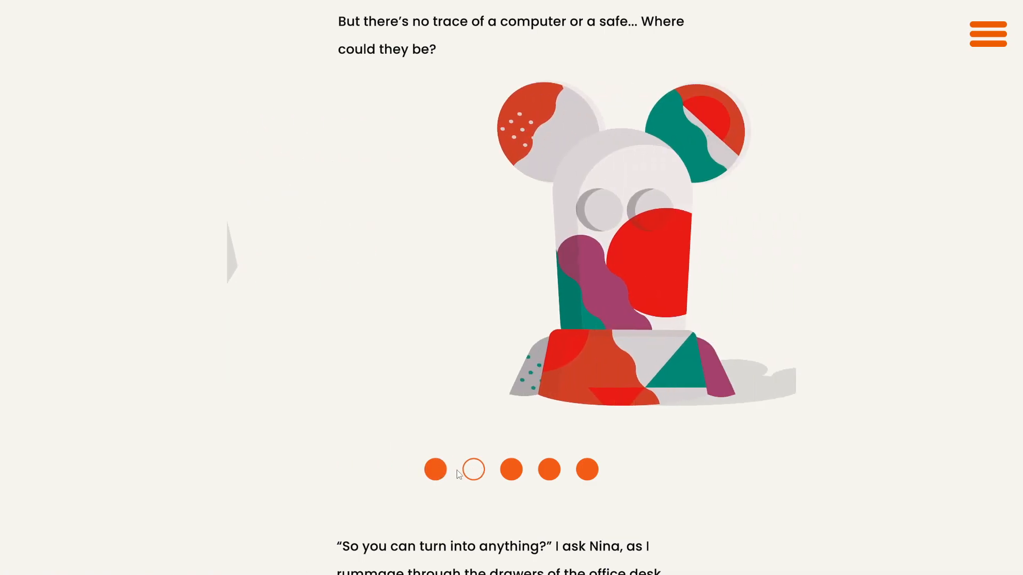
left_click(511, 470)
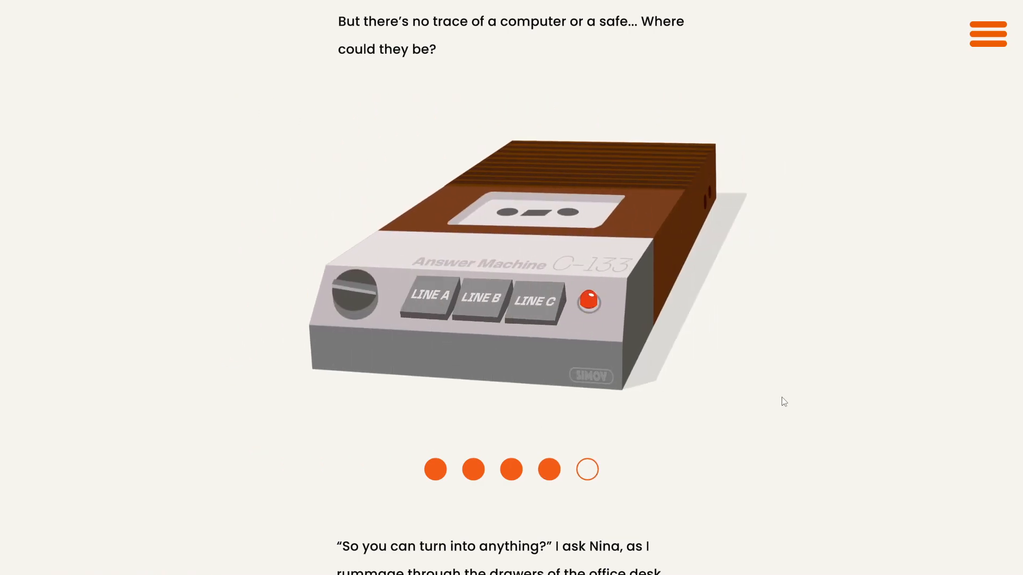
scroll("down", 3)
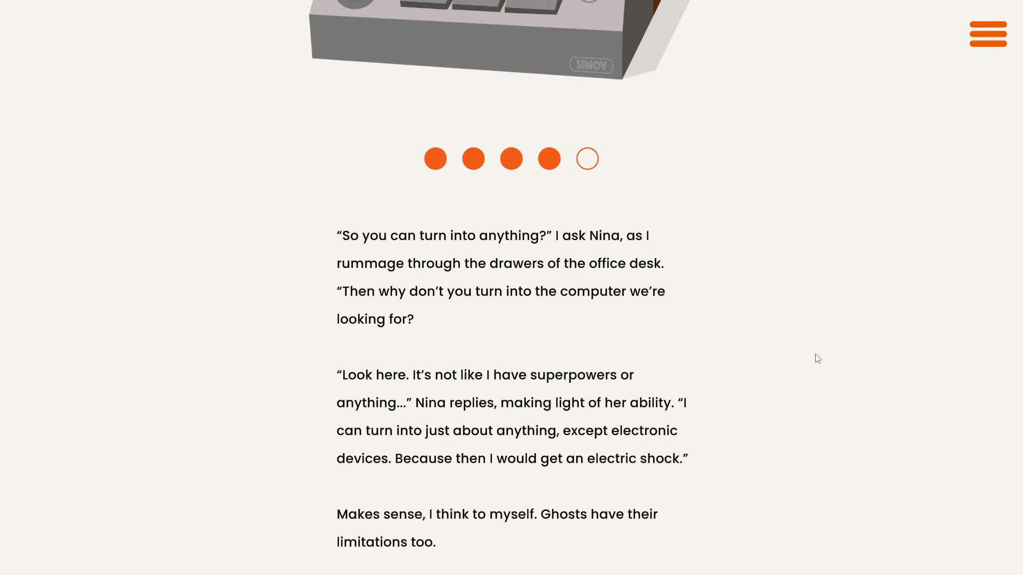
- Continue past the dialogue to Nina setting the briefcase on the table and its illustration
scroll("down", 3)
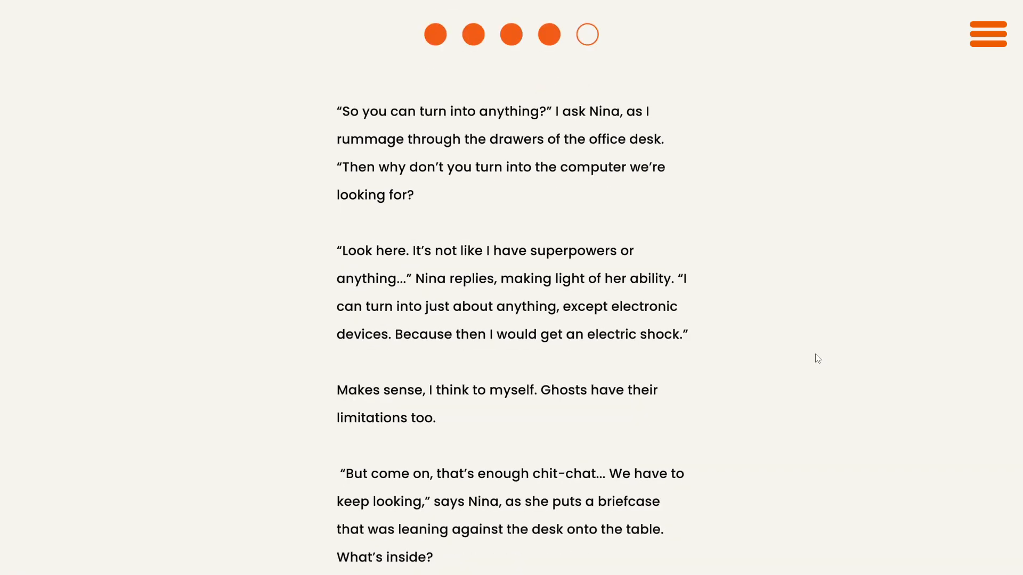
mouse_move(800, 384)
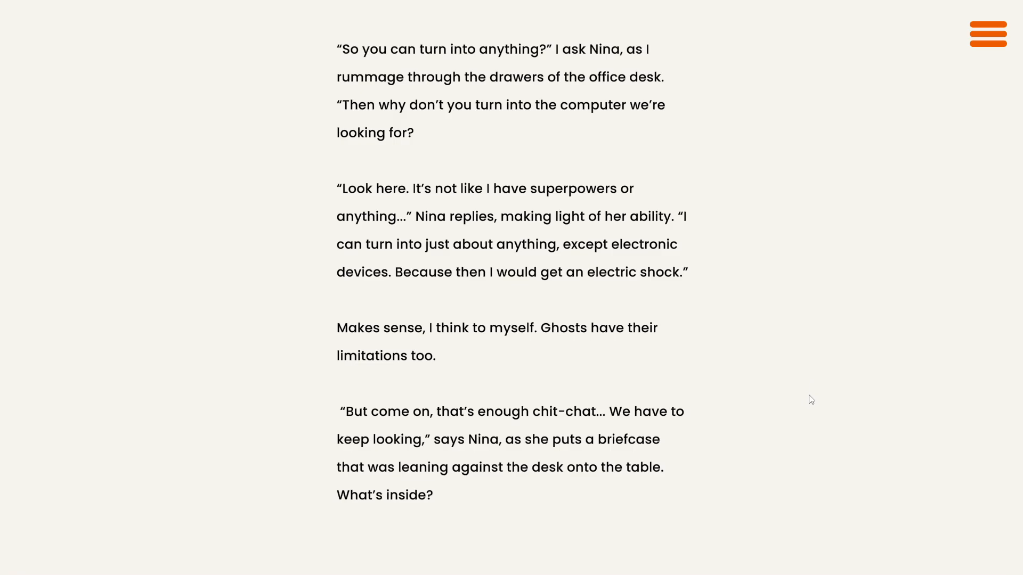
scroll("down", 3)
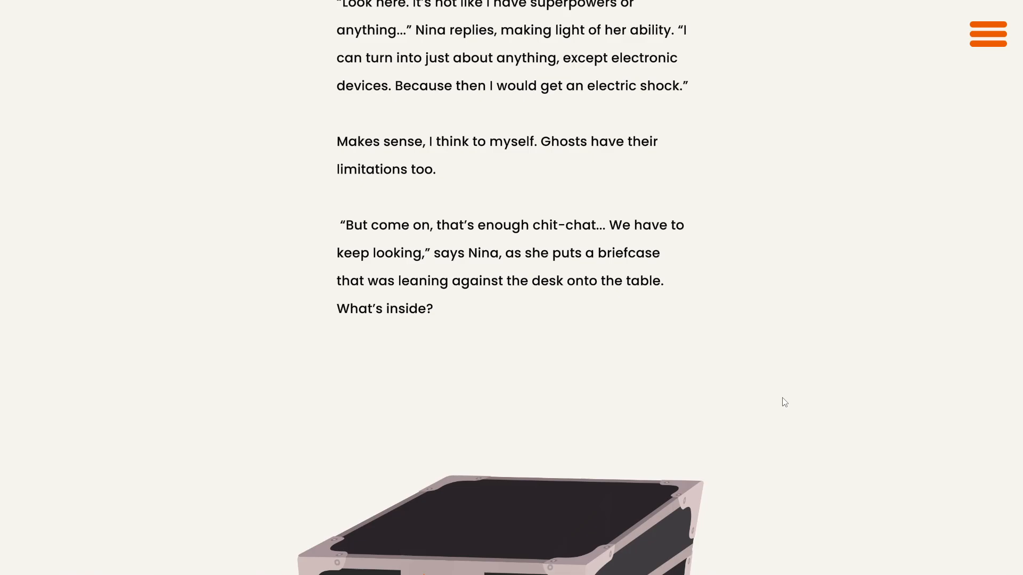
mouse_move(785, 399)
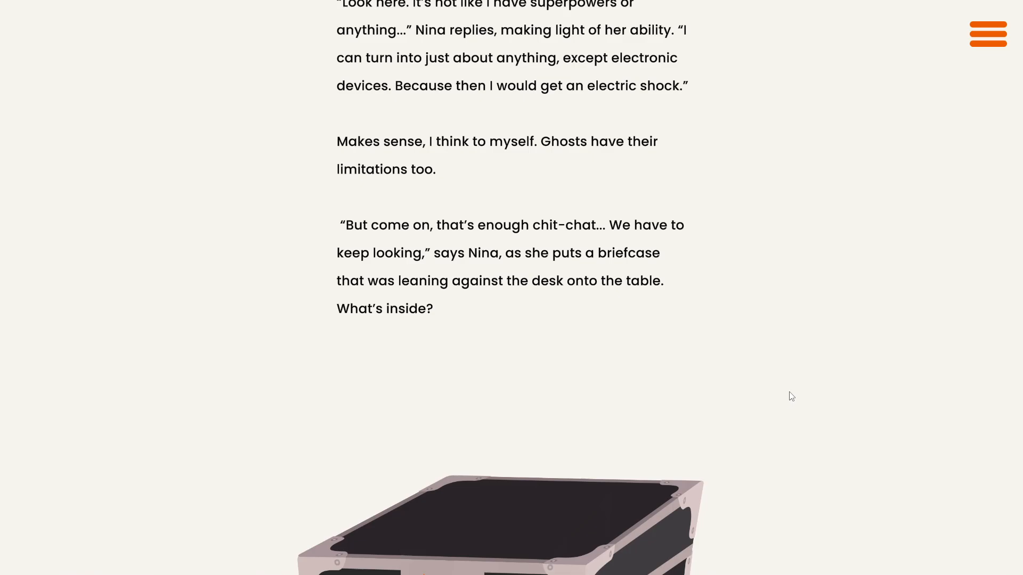
scroll("down", 3)
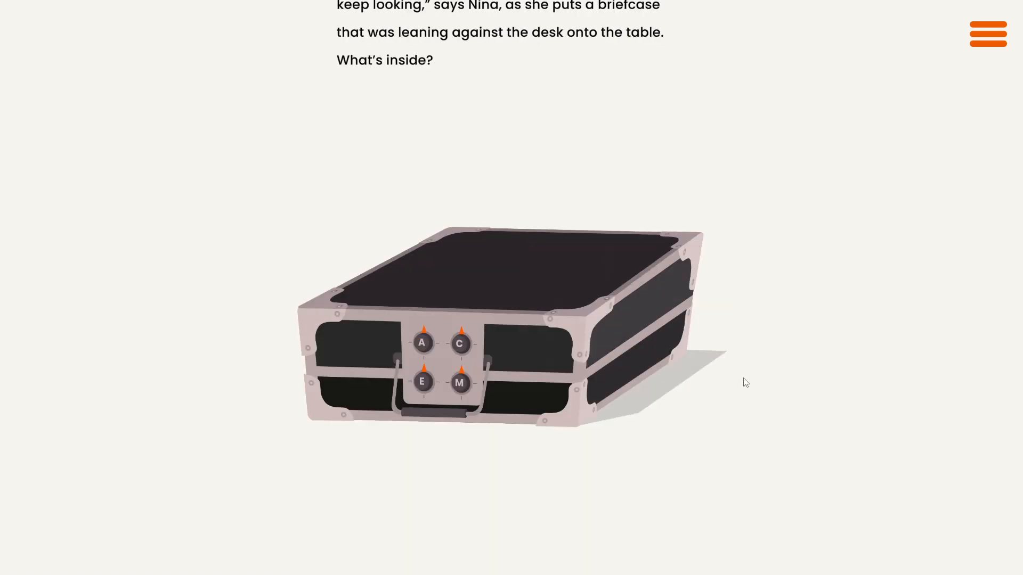
scroll("down", 3)
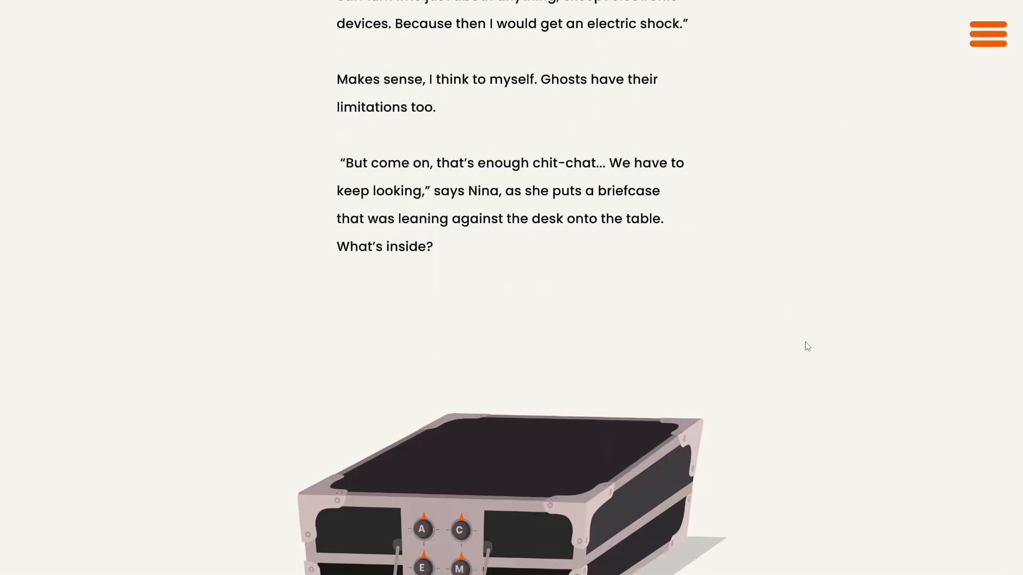
scroll("down", 3)
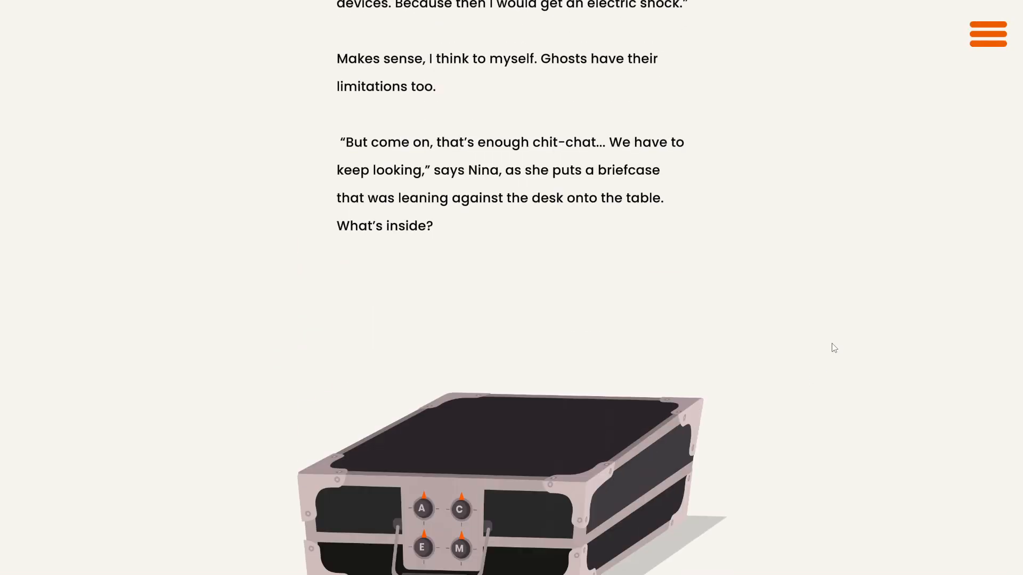
scroll("down", 3)
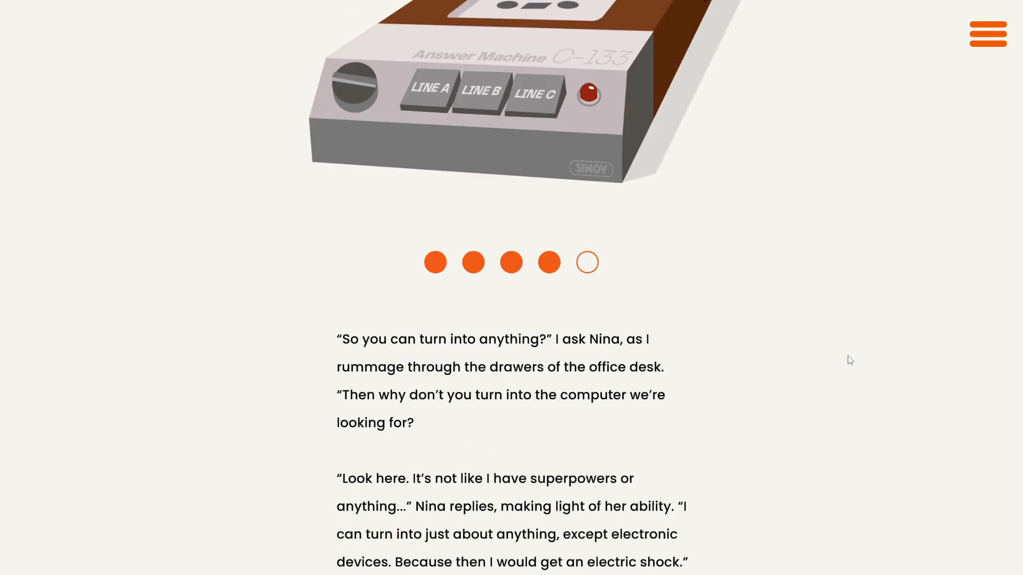
scroll("down", 3)
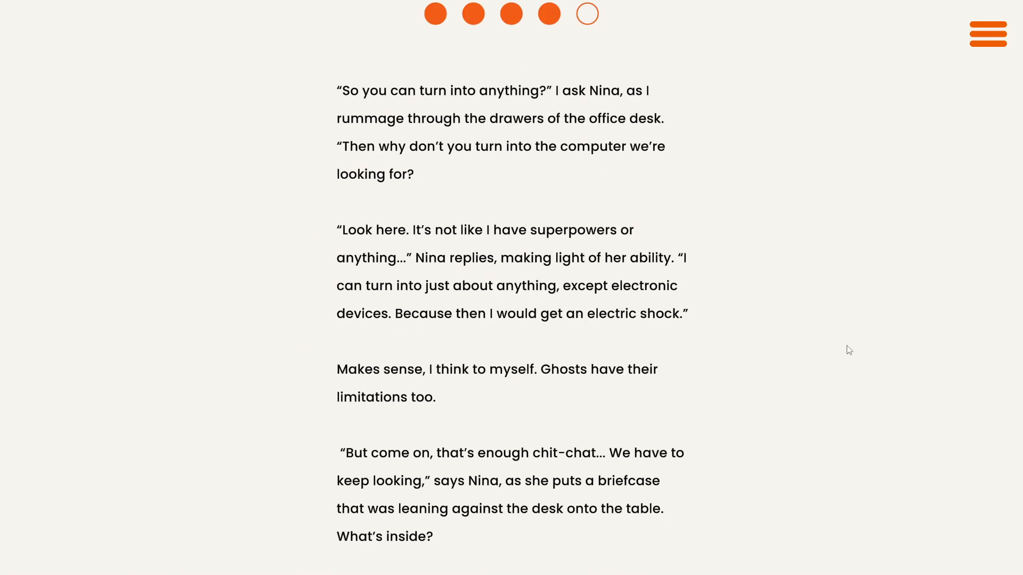
scroll("down", 3)
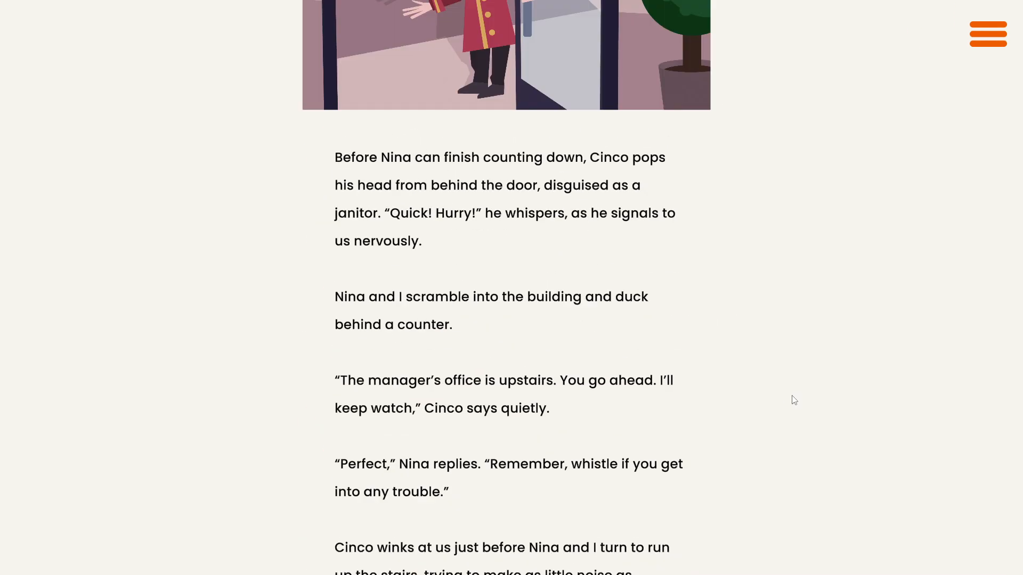
scroll("down", 3)
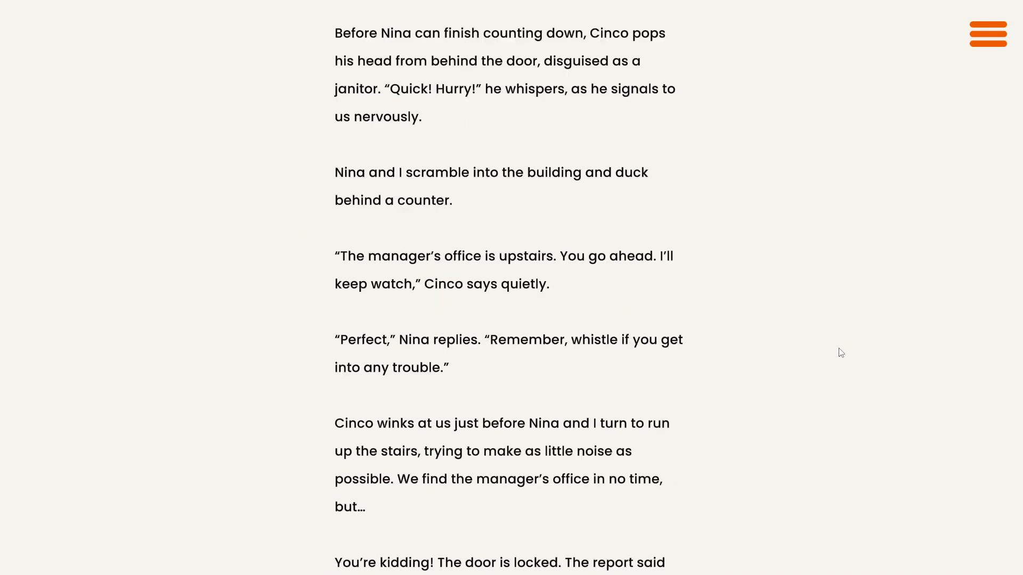
scroll("down", 3)
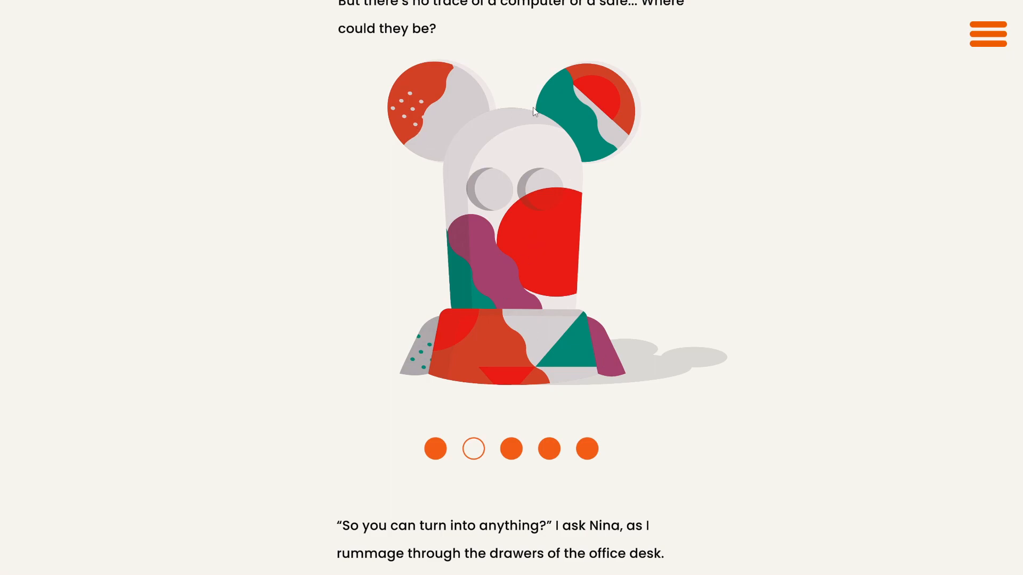
- Page the desk carousel to the fishbowl and framed picture, then down to the briefcase with its four-letter lock
left_click(510, 448)
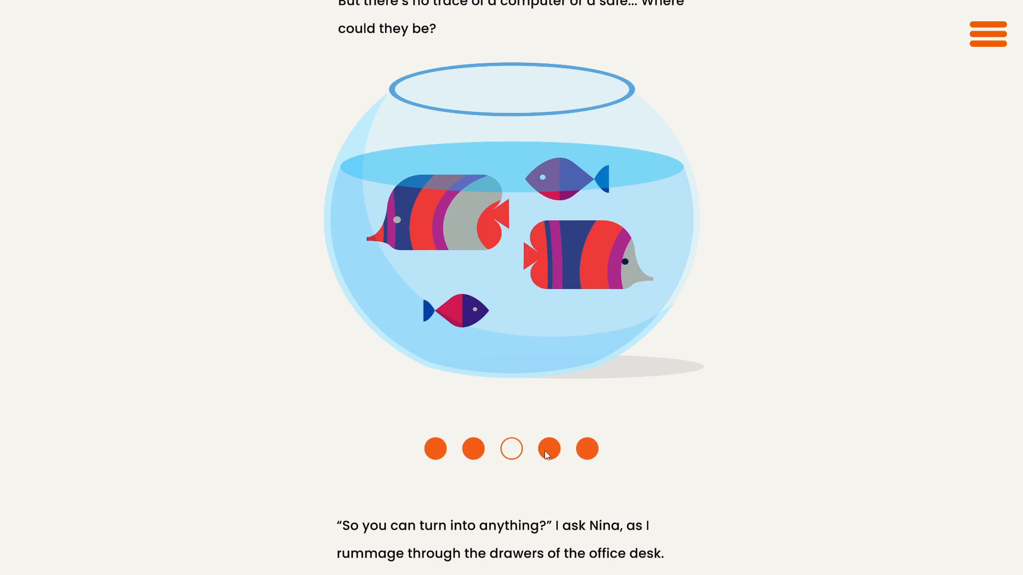
left_click(549, 449)
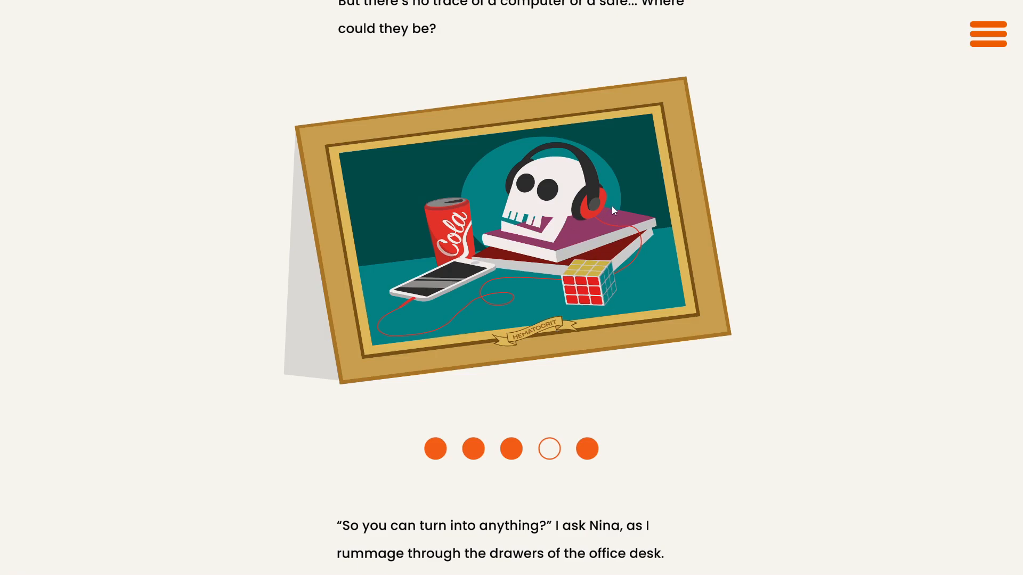
mouse_move(599, 292)
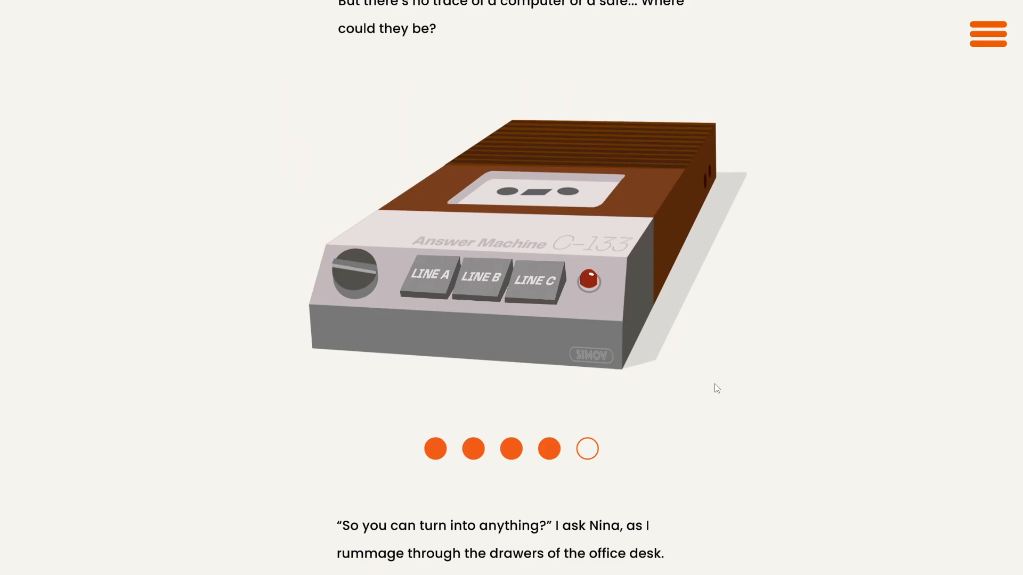
scroll("down", 3)
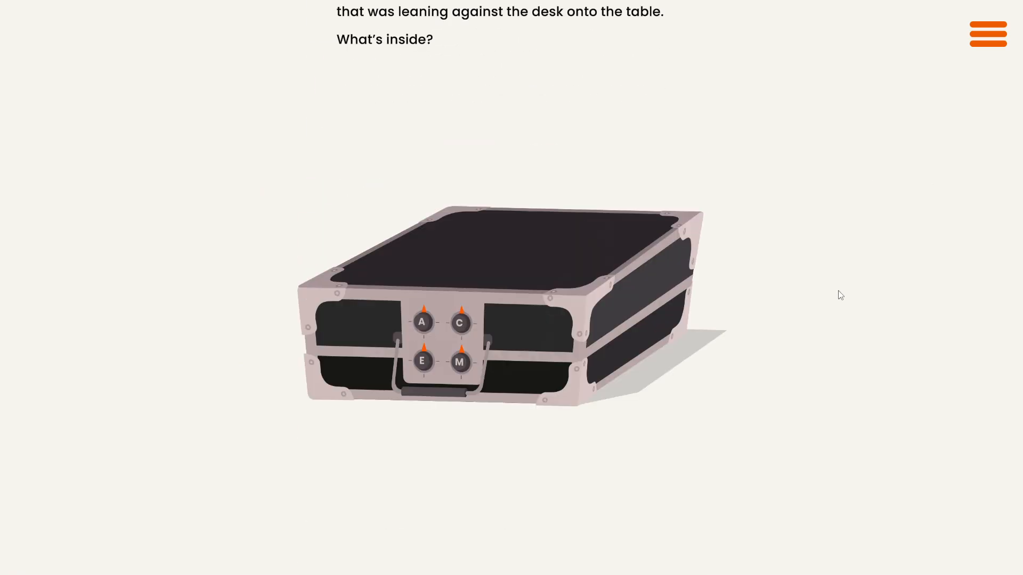
- Show the briefcase lock close-up with its A, C, E and M letter dials
left_click(986, 33)
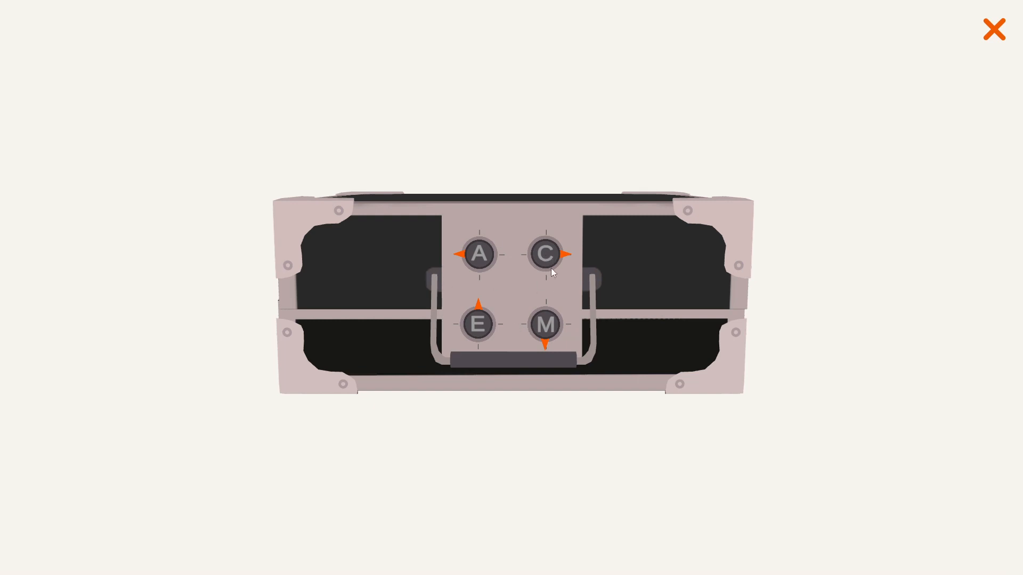
mouse_move(476, 278)
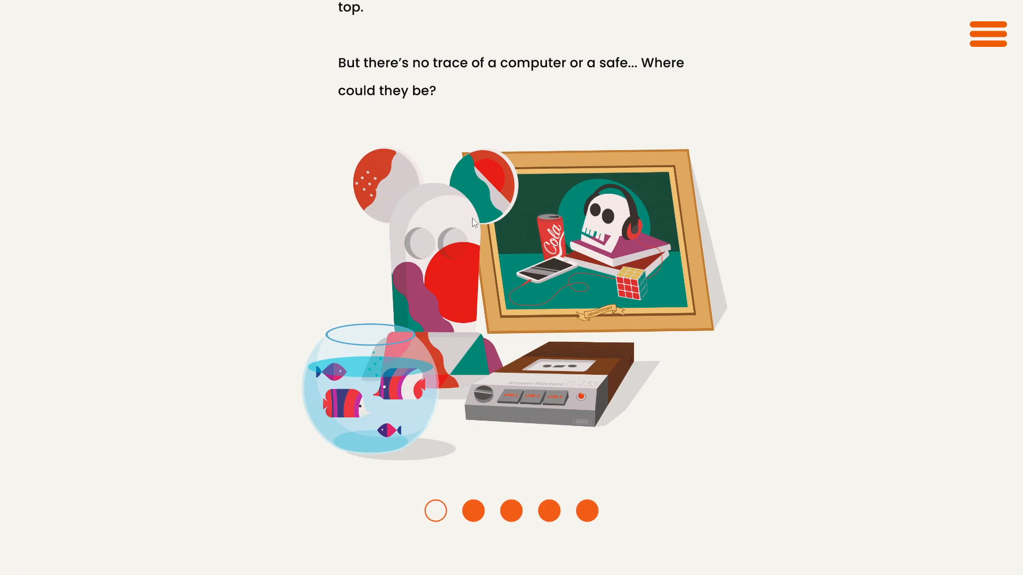
mouse_move(377, 292)
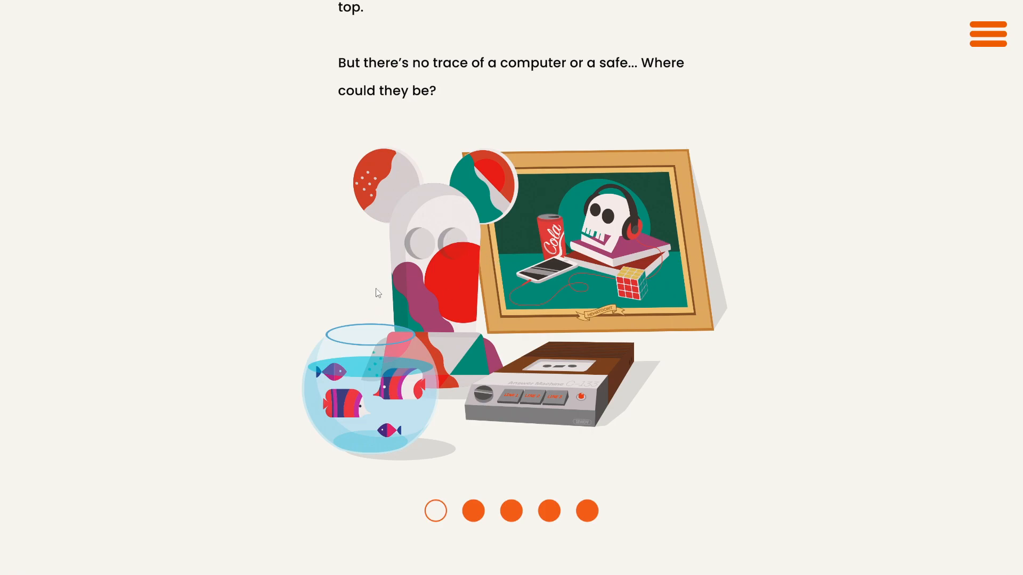
mouse_move(552, 235)
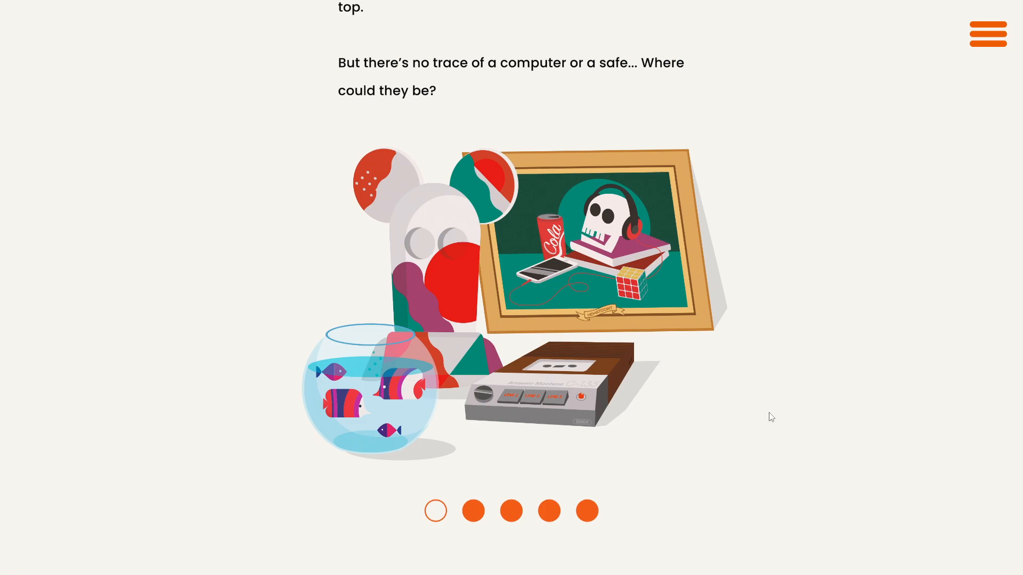
mouse_move(713, 454)
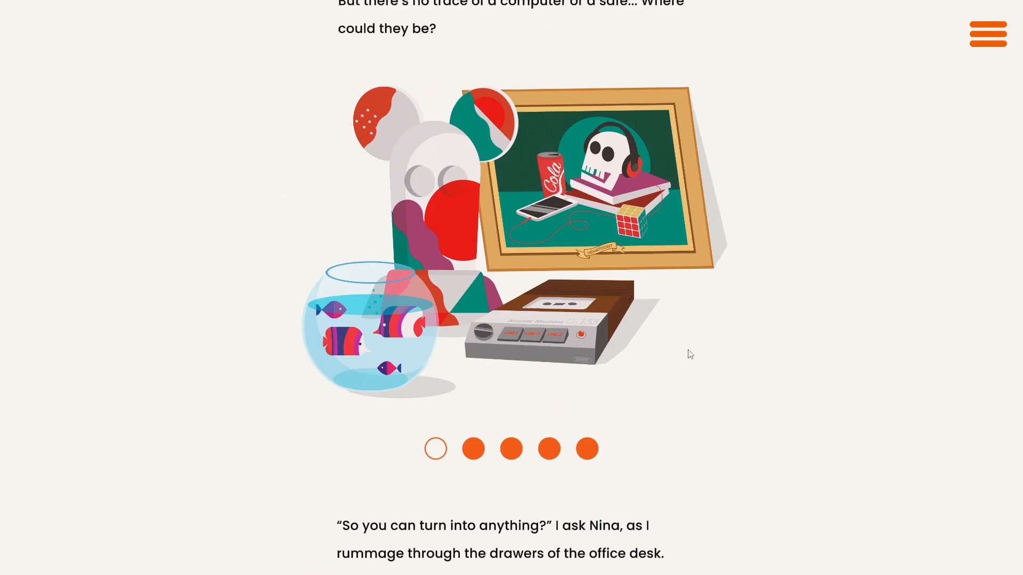
- Page the desk carousel from the fishbowl close-up back to the colourful figurine
left_click(549, 449)
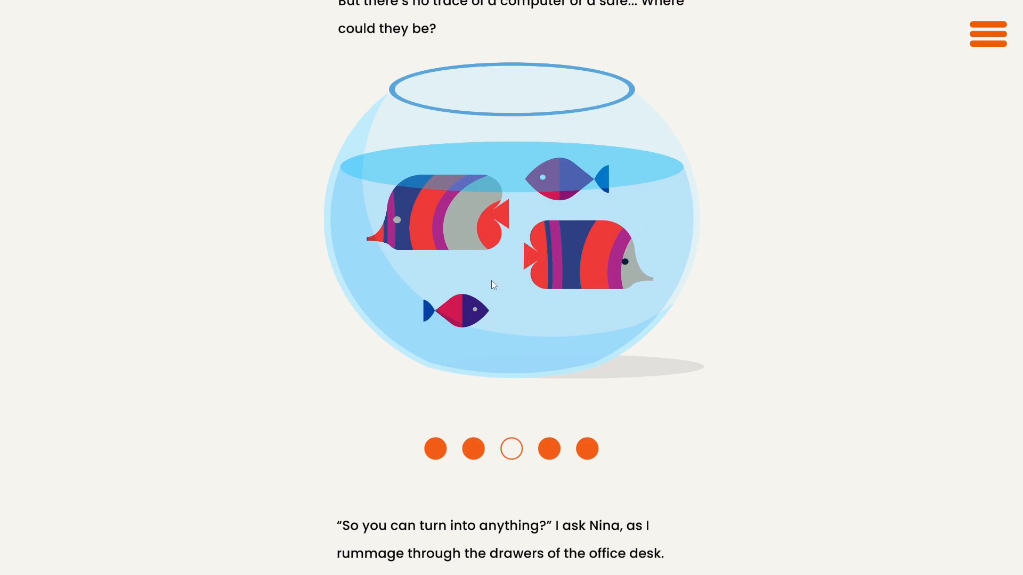
mouse_move(510, 295)
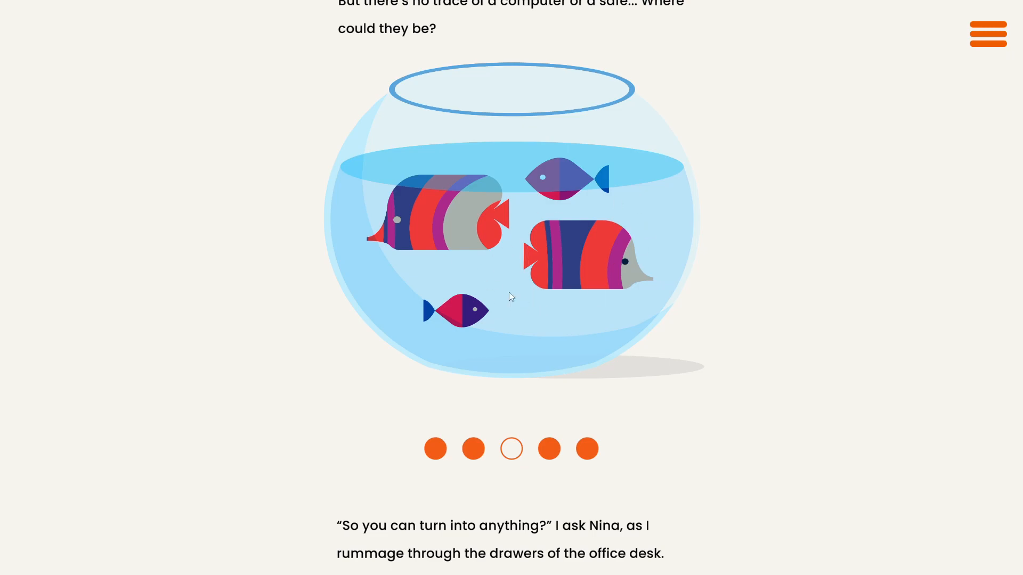
mouse_move(591, 354)
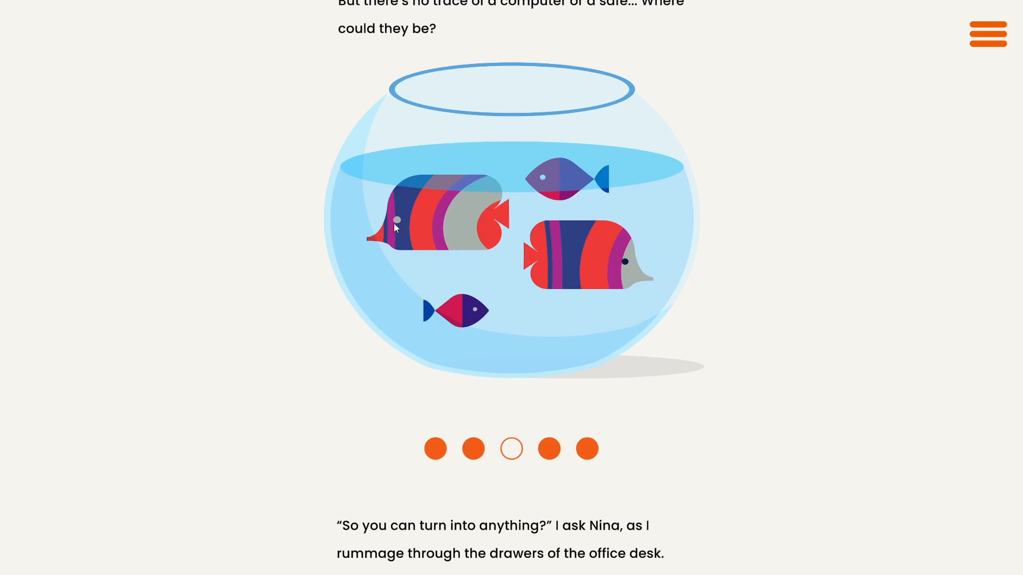
mouse_move(543, 259)
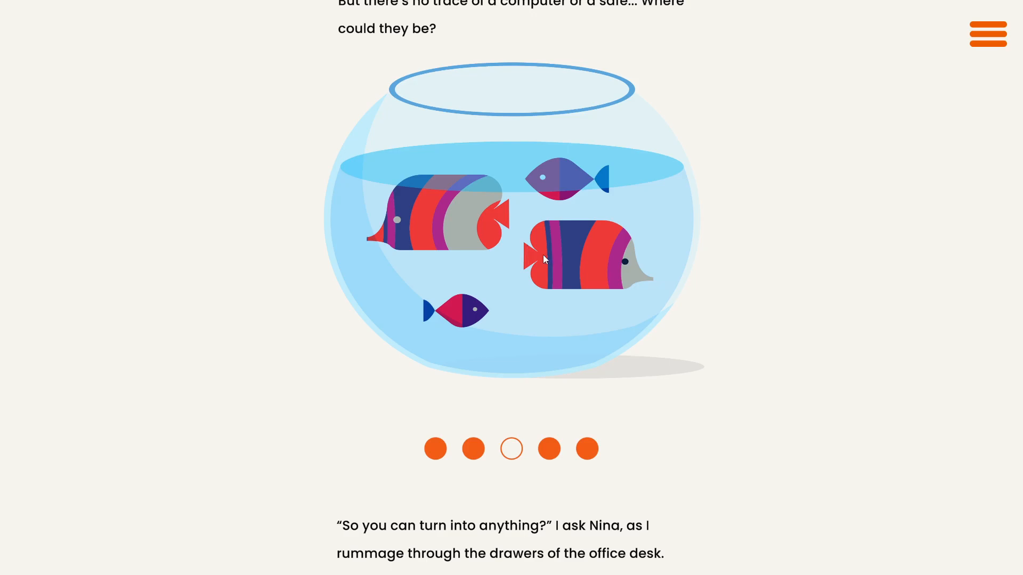
left_click(473, 449)
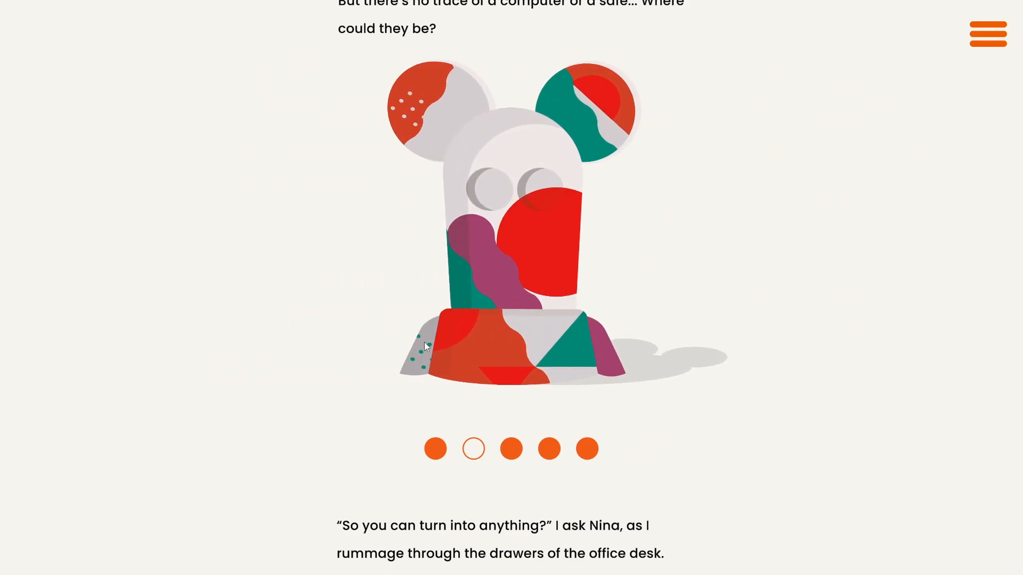
mouse_move(512, 254)
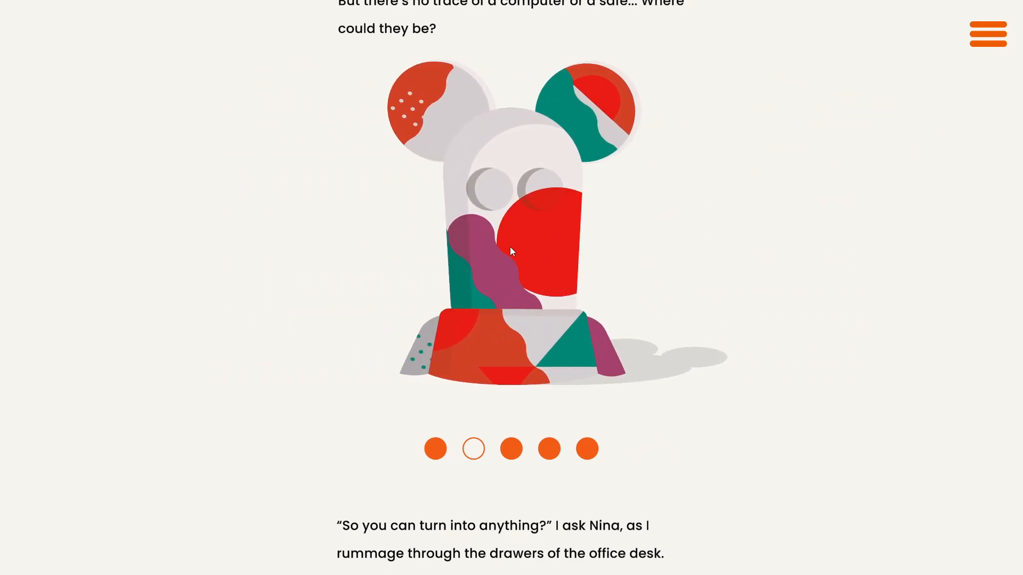
- Flip the picture frame to reveal the A, C, E, M arrow diagram
left_click(549, 449)
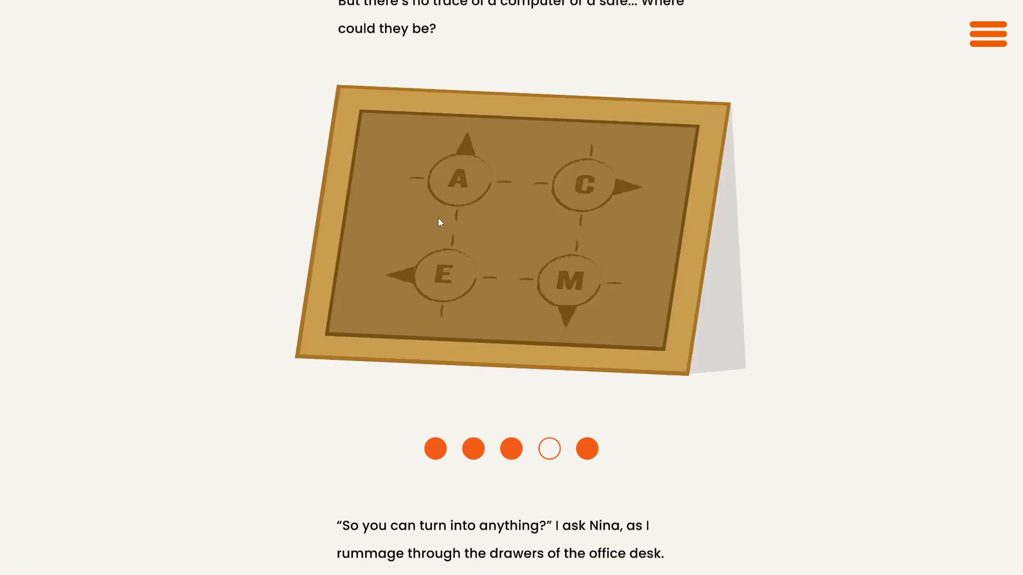
mouse_move(439, 295)
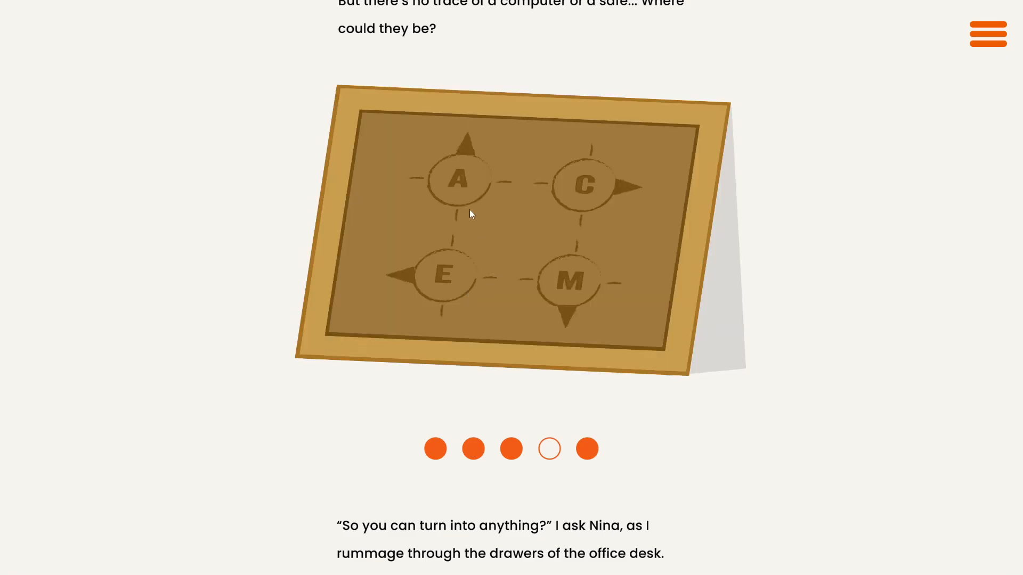
mouse_move(405, 297)
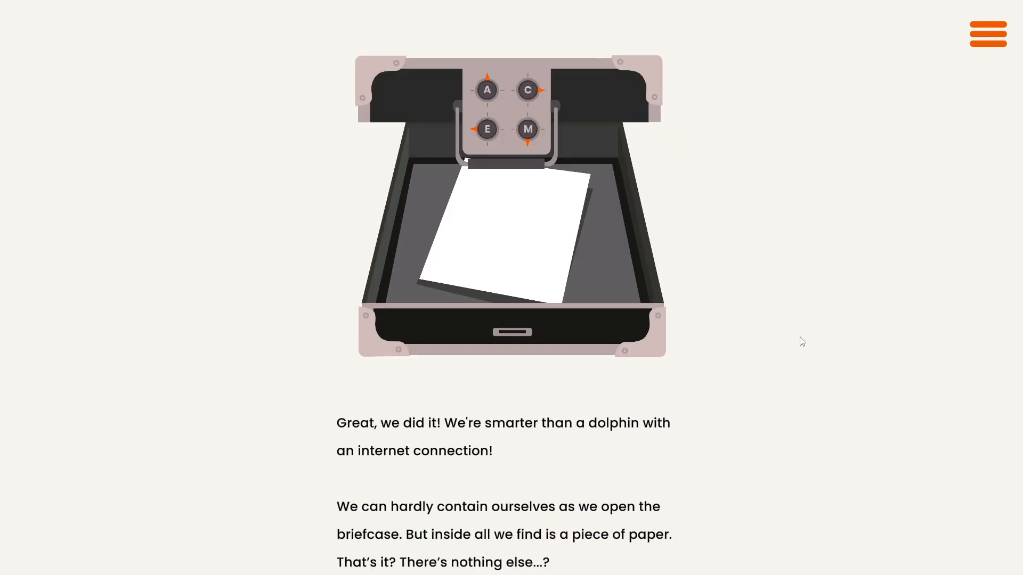
- Read past the opened briefcase and useful tip to the gallery scene and scanner-mode paragraph
scroll("down", 3)
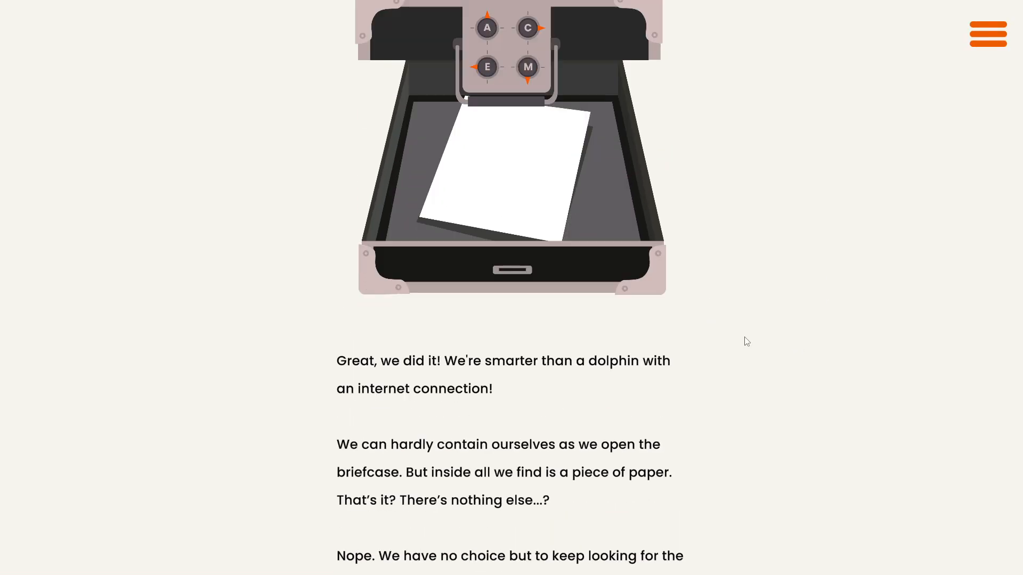
scroll("down", 3)
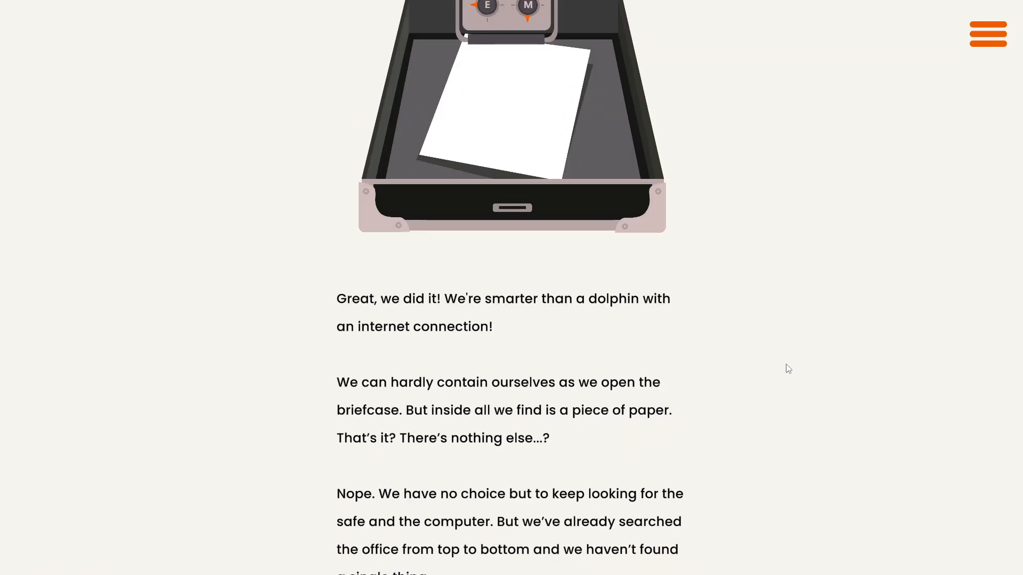
mouse_move(770, 373)
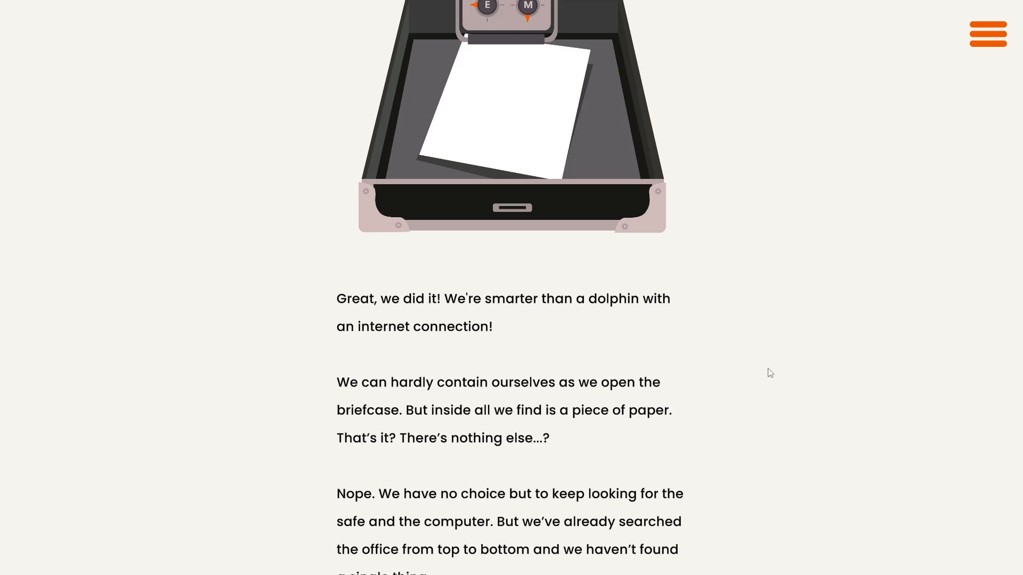
scroll("down", 3)
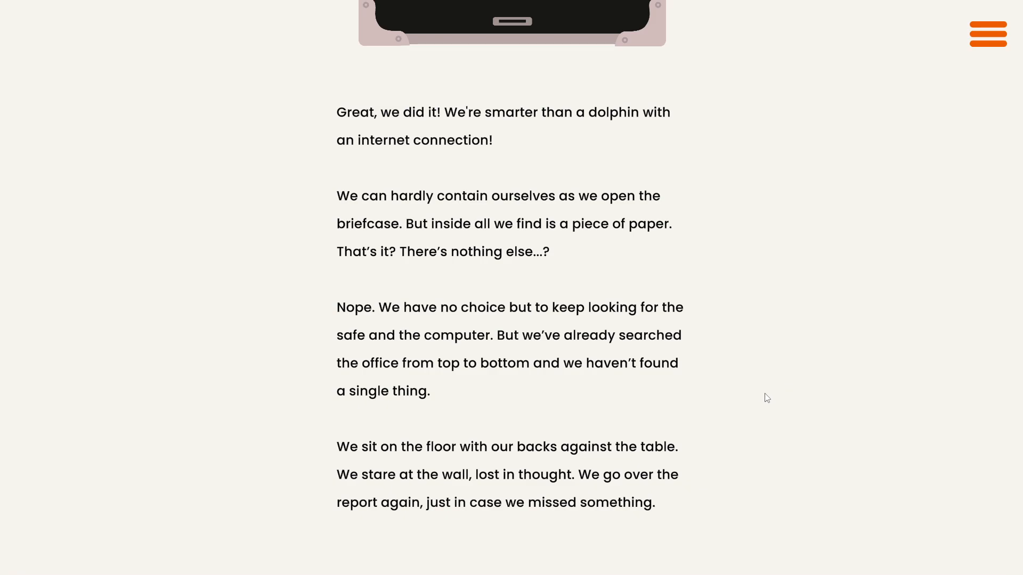
scroll("down", 3)
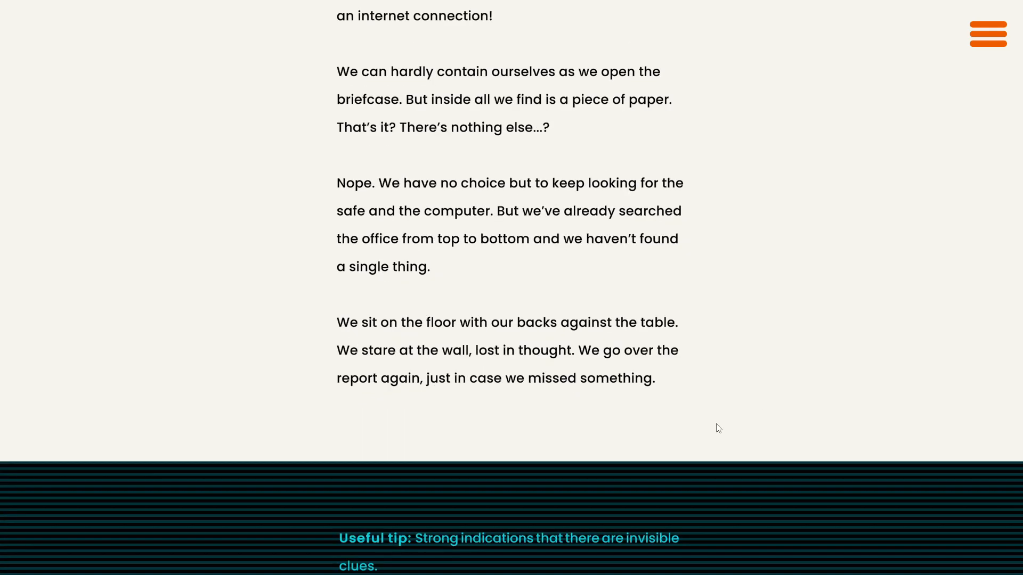
mouse_move(738, 418)
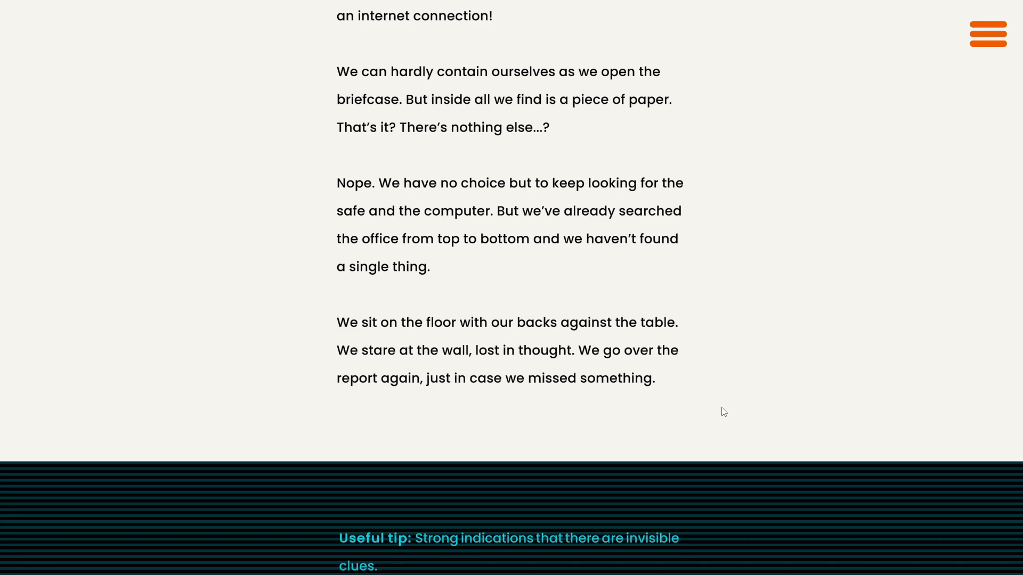
mouse_move(733, 431)
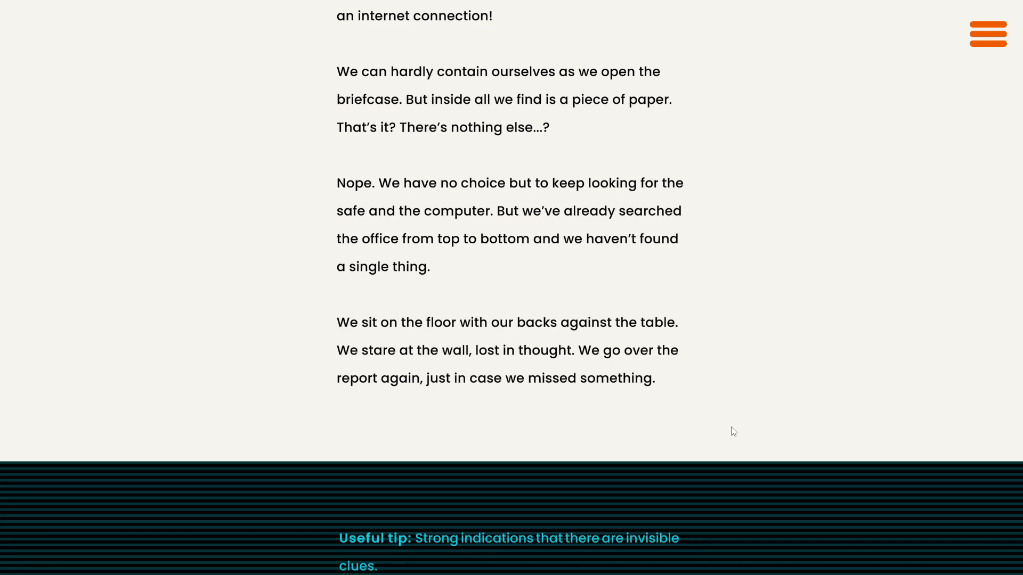
scroll("down", 3)
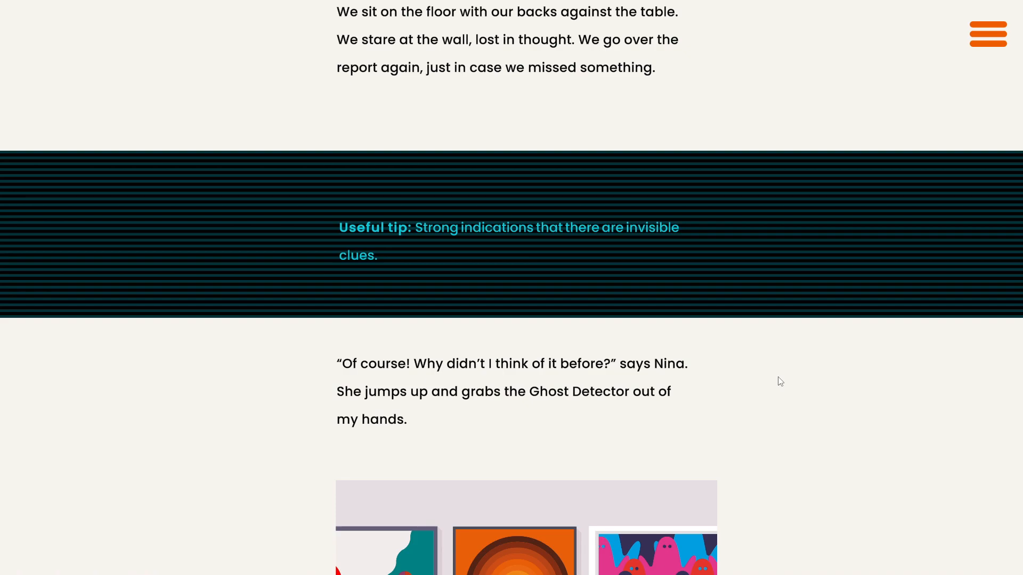
mouse_move(828, 392)
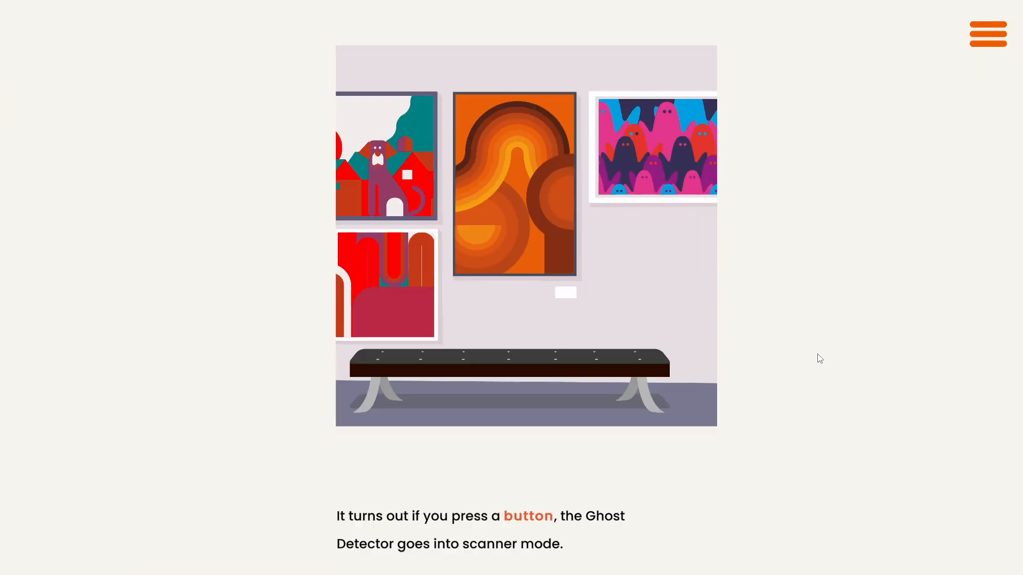
mouse_move(822, 361)
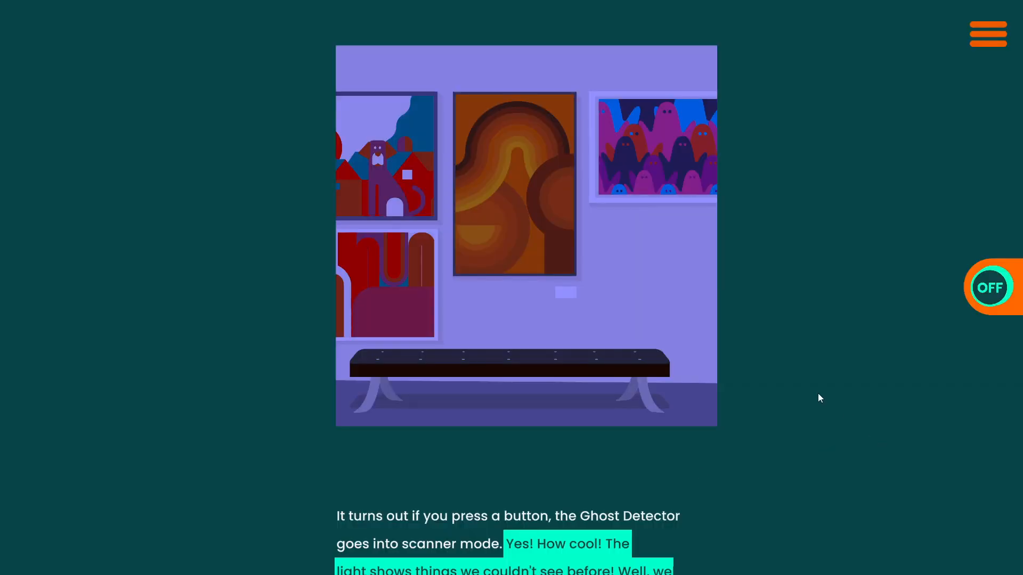
- Switch the Ghost Detector scanner ON to read the hidden mission notes, then back OFF
scroll("down", 3)
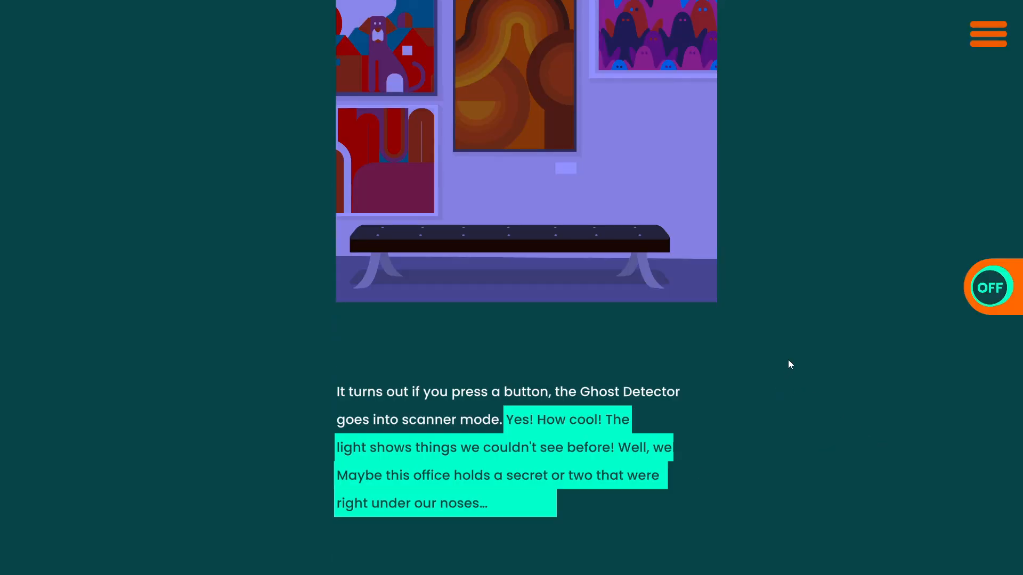
mouse_move(786, 361)
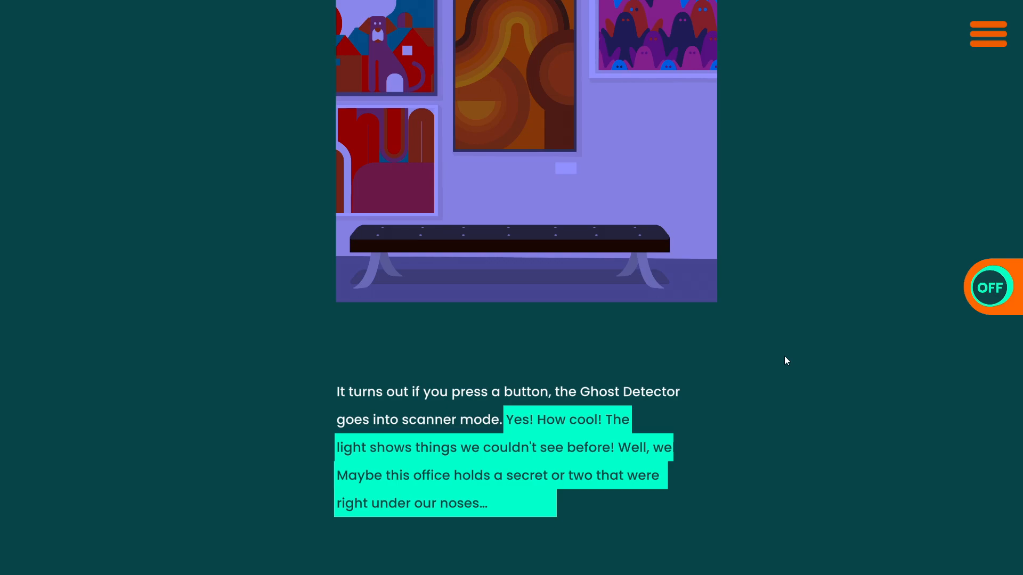
mouse_move(781, 408)
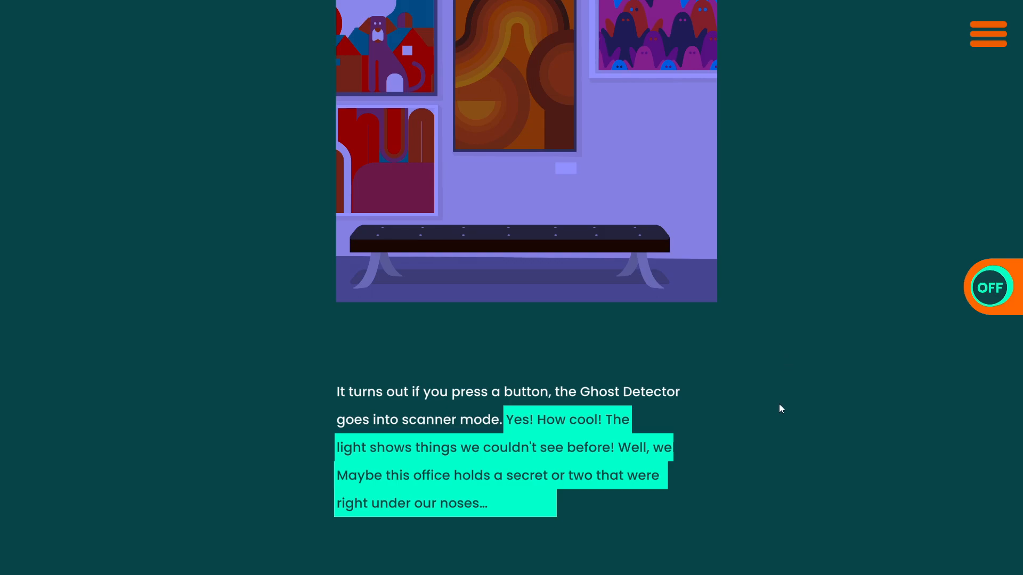
left_click(990, 287)
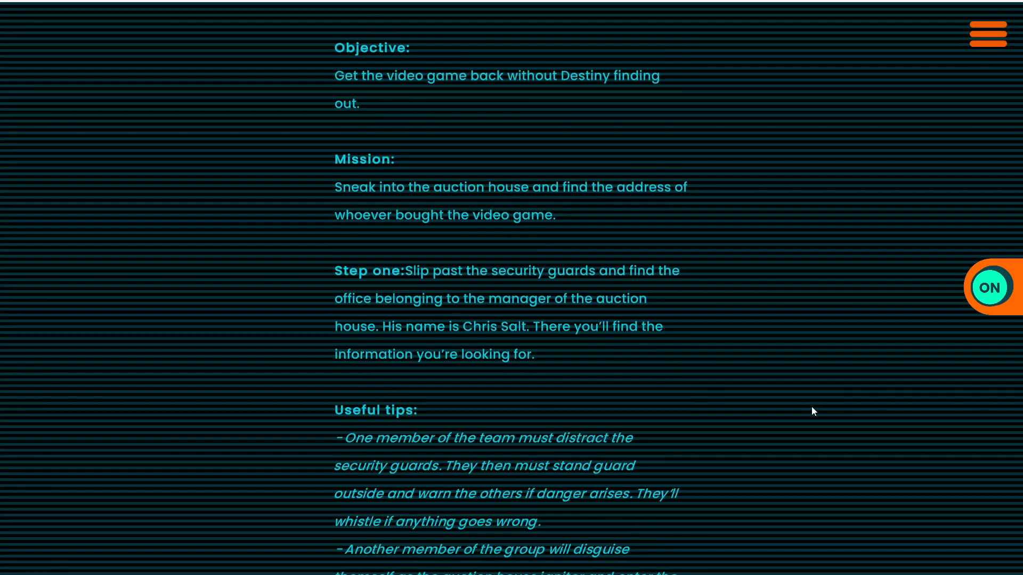
left_click(990, 287)
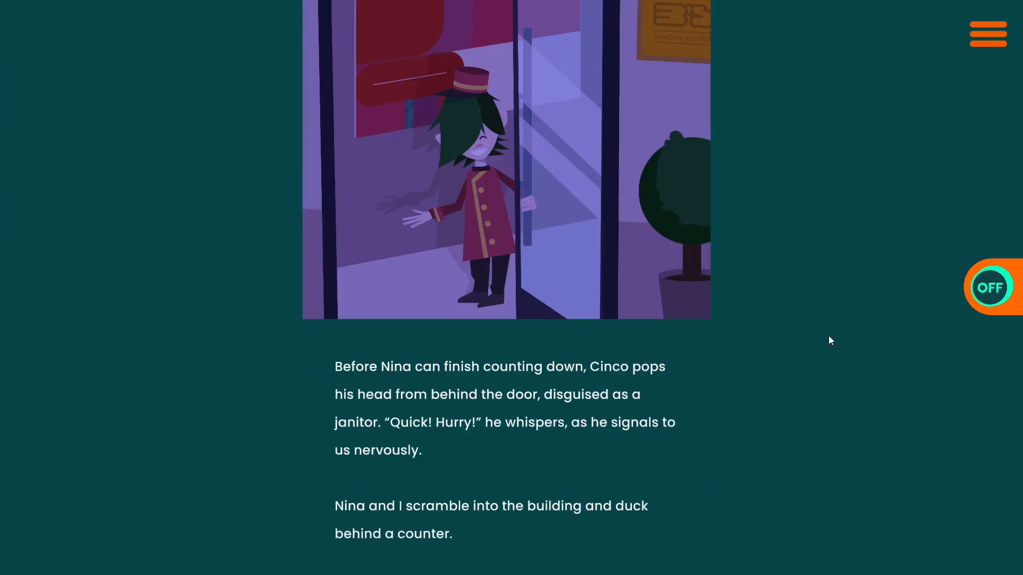
- Cycle the office carousel to the '=3' picture clue and the 'LINE B' bear bust
scroll("down", 3)
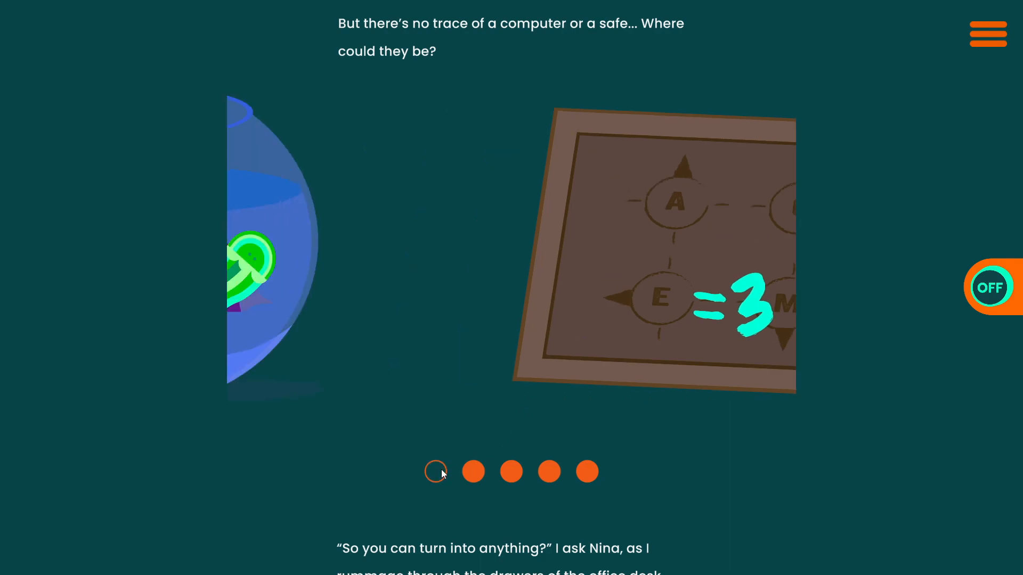
left_click(473, 471)
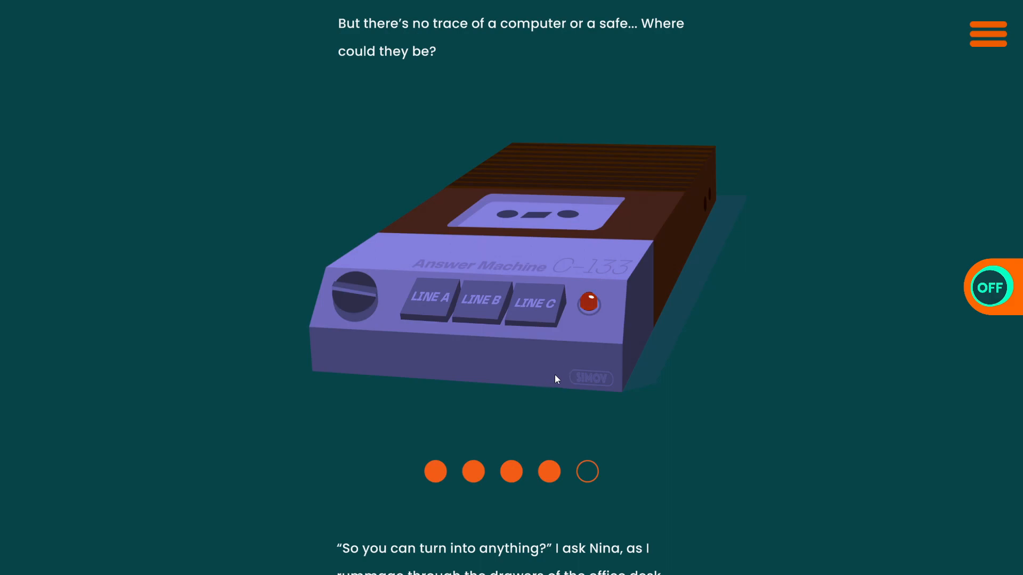
mouse_move(639, 395)
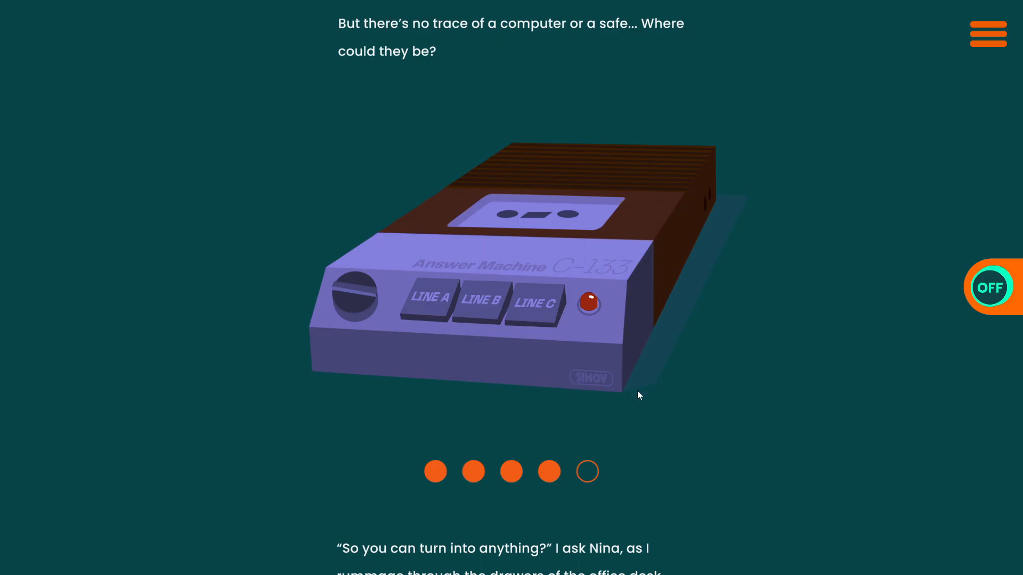
left_click(586, 472)
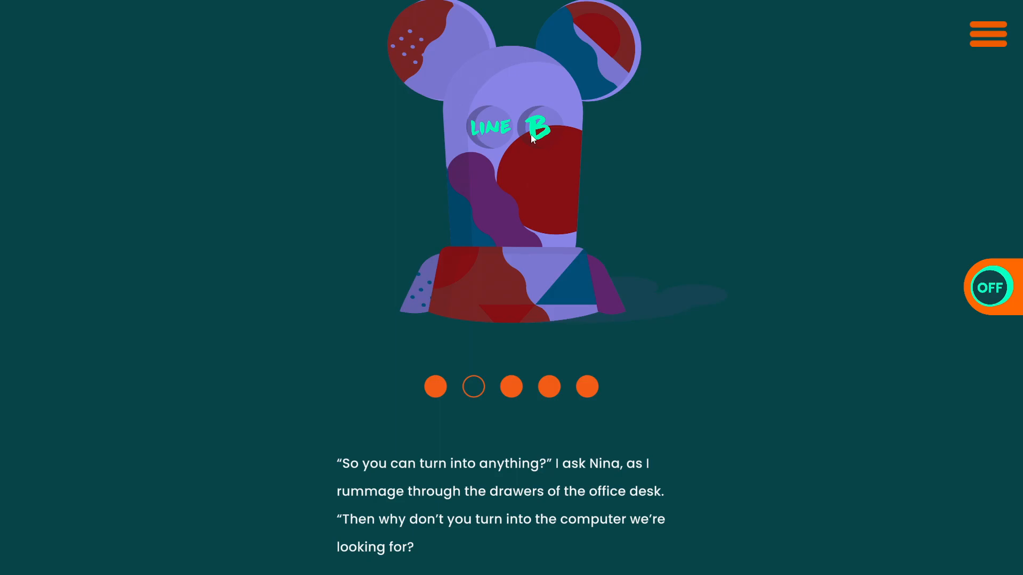
scroll("down", 3)
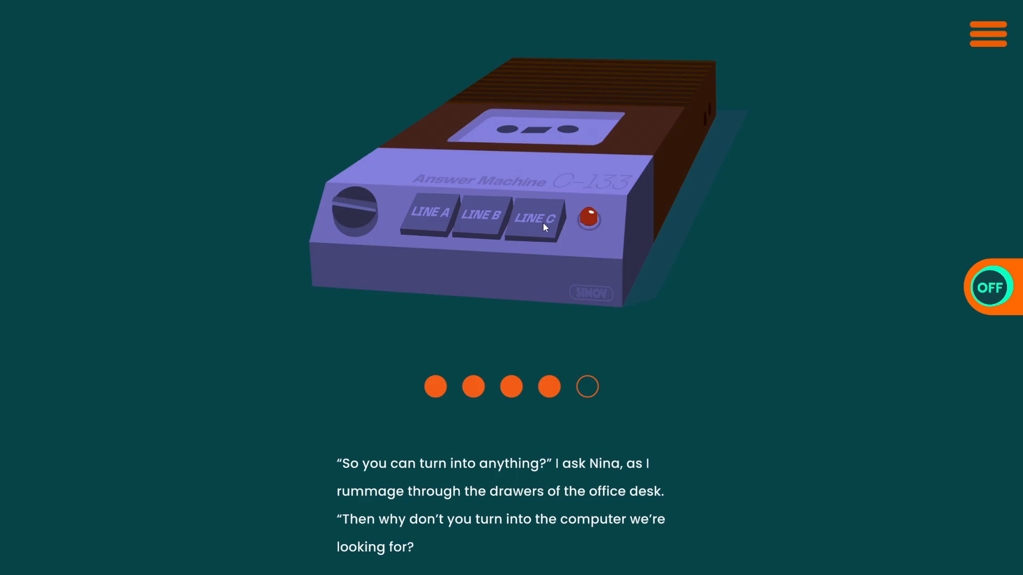
- Play LINE C on the answer machine and read on through the office search
left_click(534, 217)
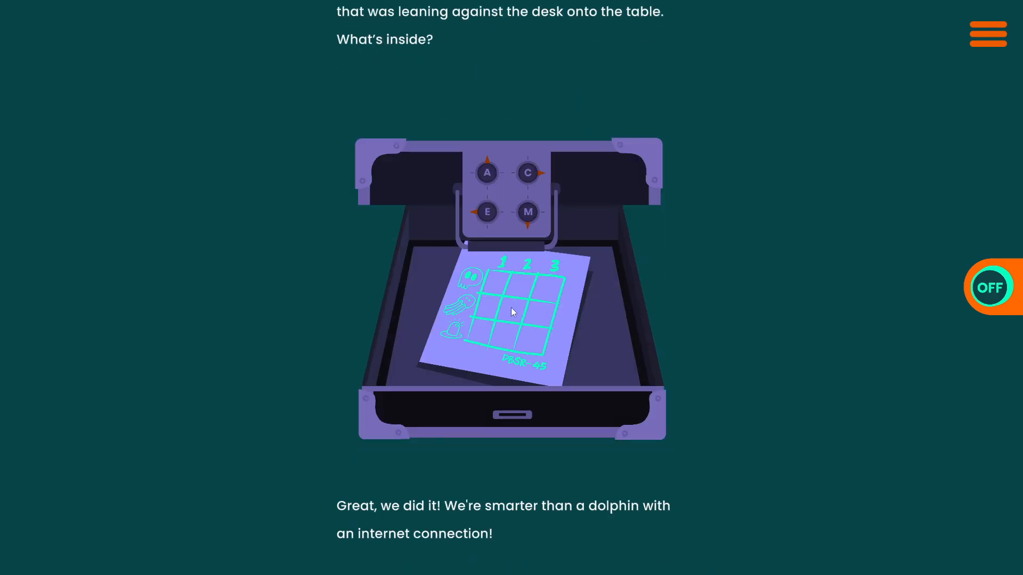
mouse_move(528, 335)
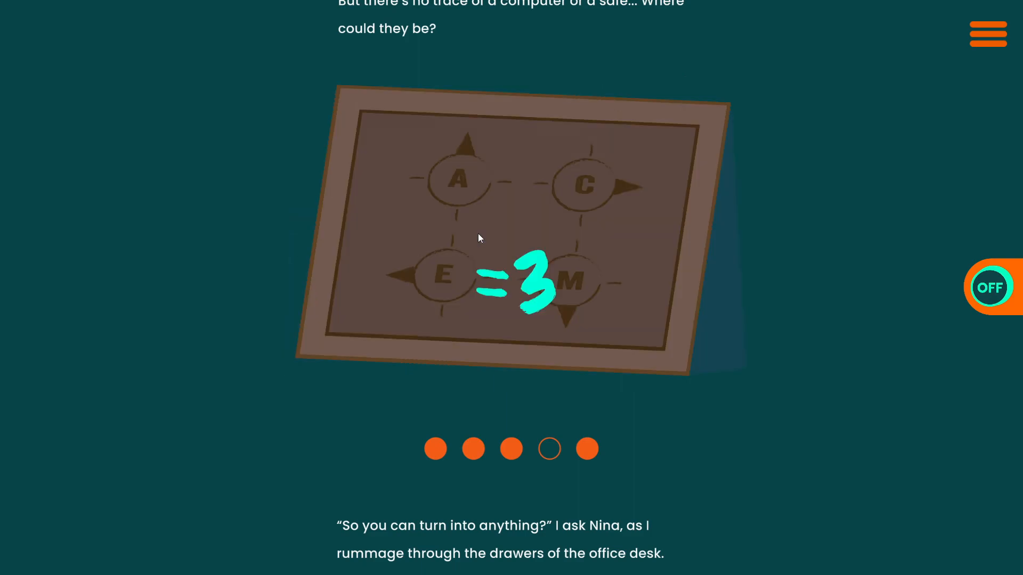
mouse_move(697, 297)
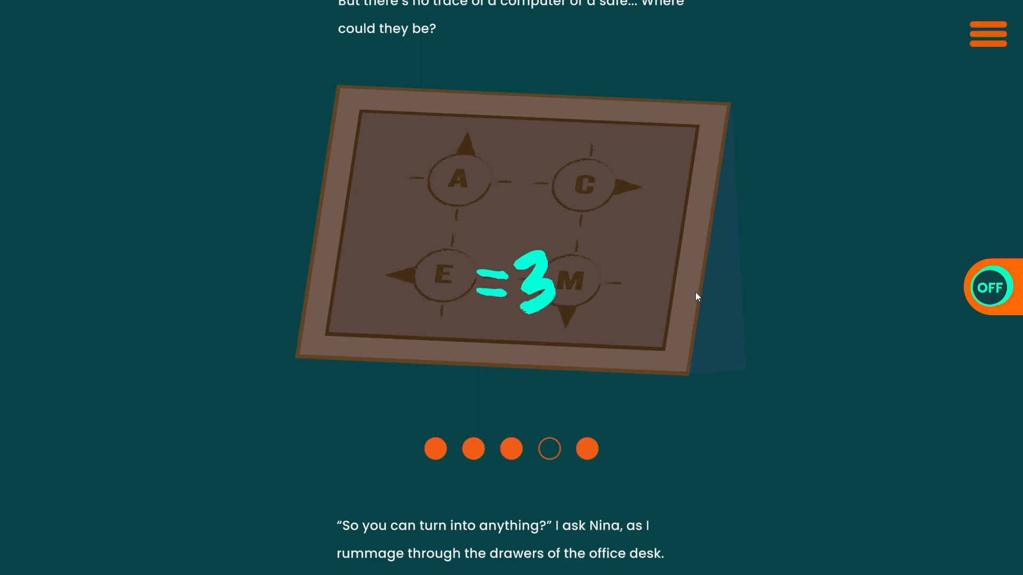
mouse_move(660, 254)
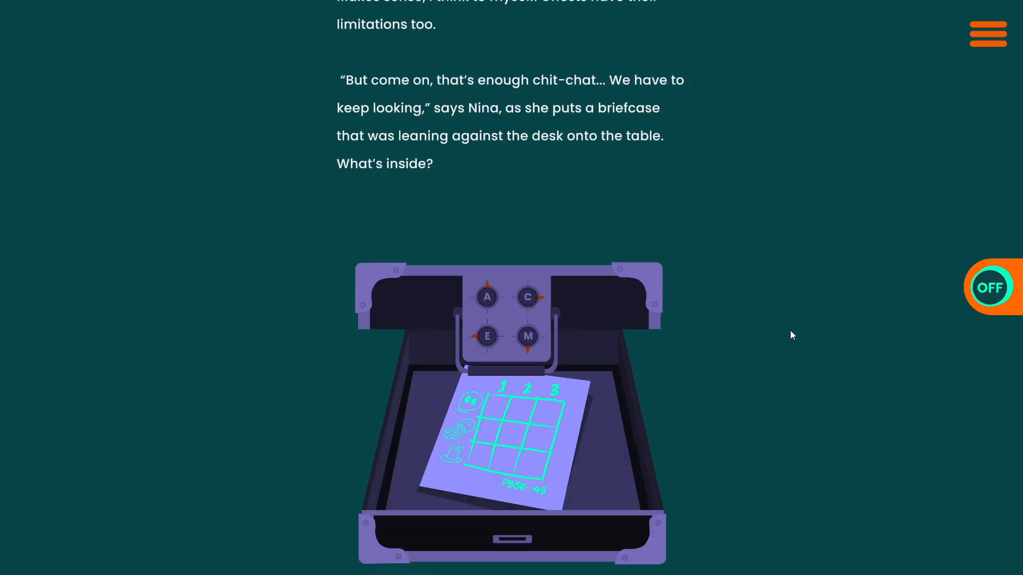
scroll("down", 3)
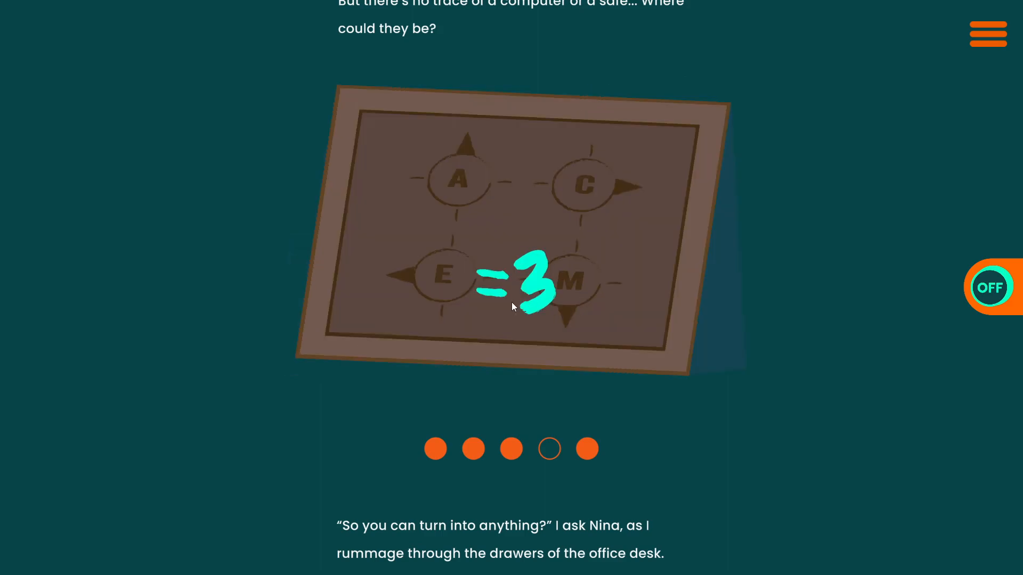
mouse_move(605, 243)
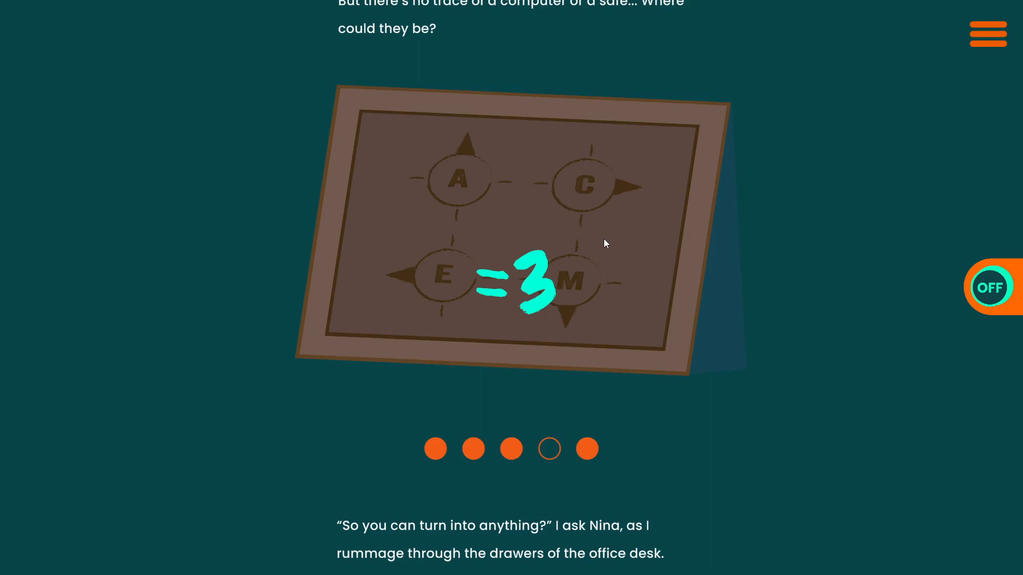
mouse_move(513, 201)
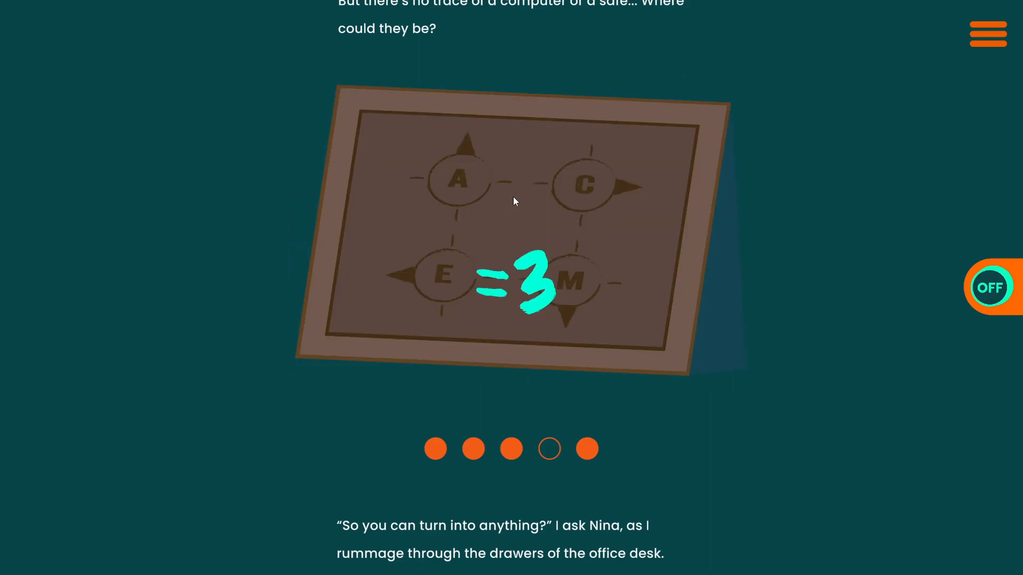
scroll("down", 3)
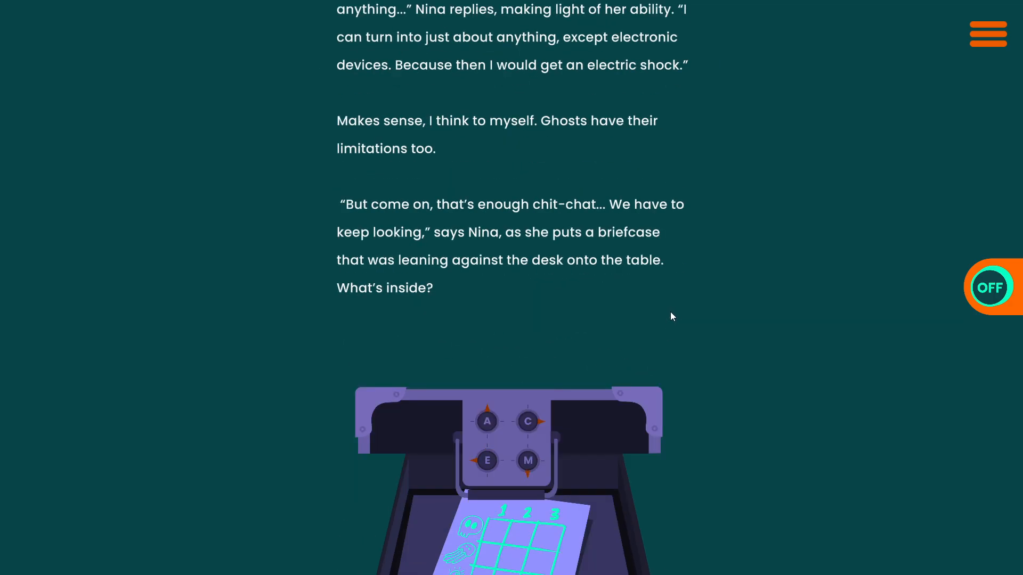
- Continue reading to the briefcase with the letter lock and the DBSR-45 safe keypad
scroll("down", 3)
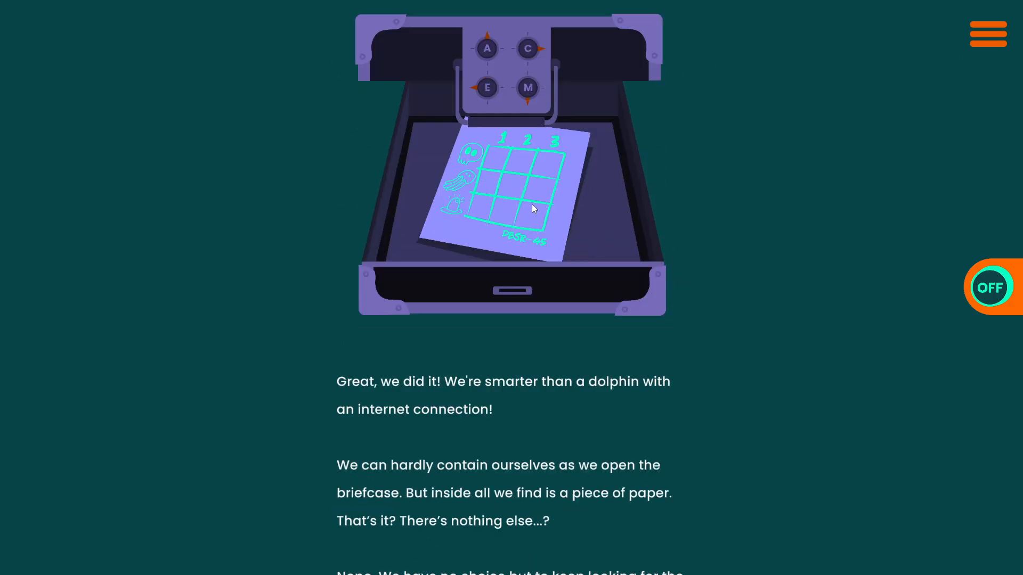
scroll("down", 3)
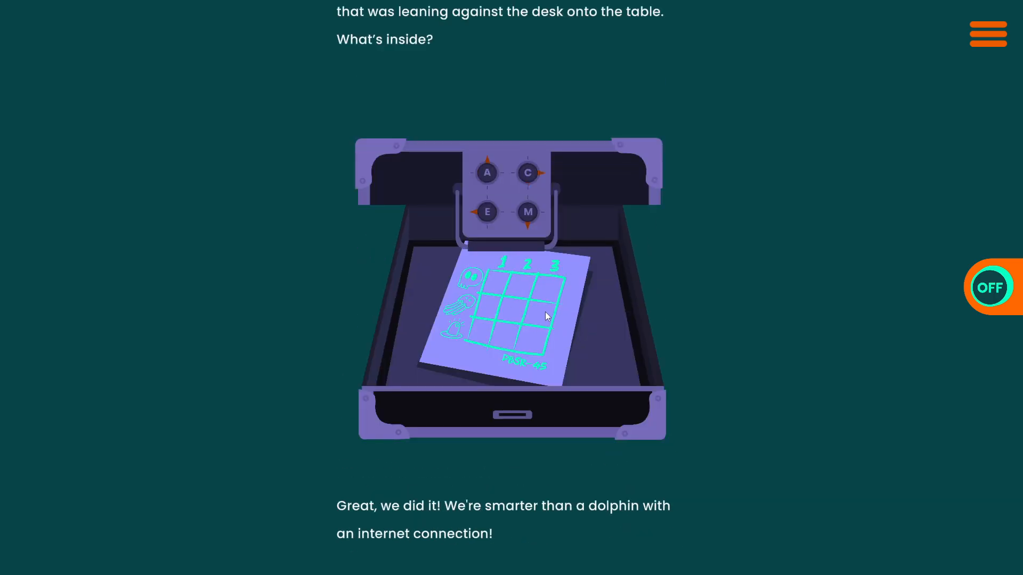
mouse_move(515, 317)
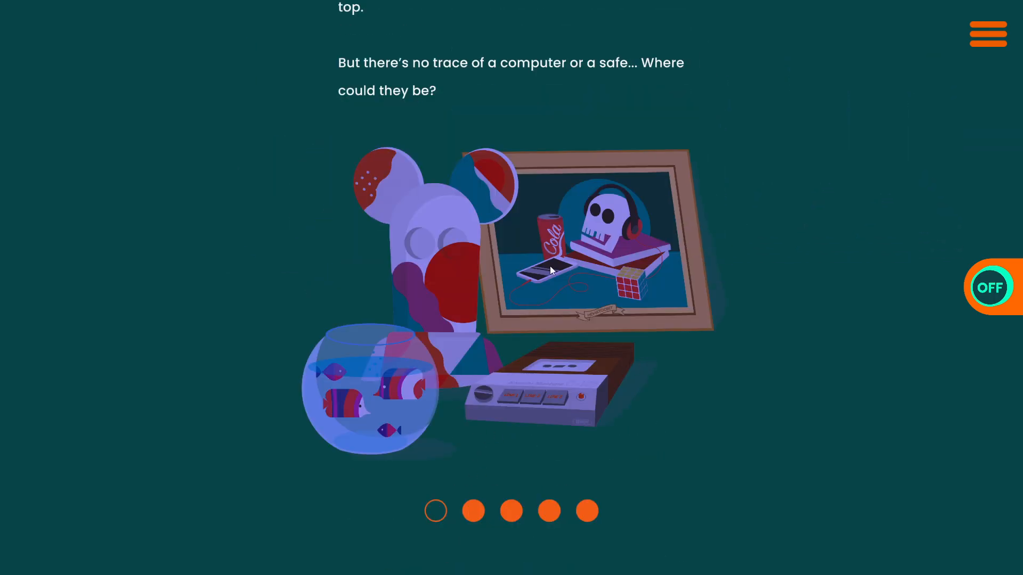
scroll("down", 3)
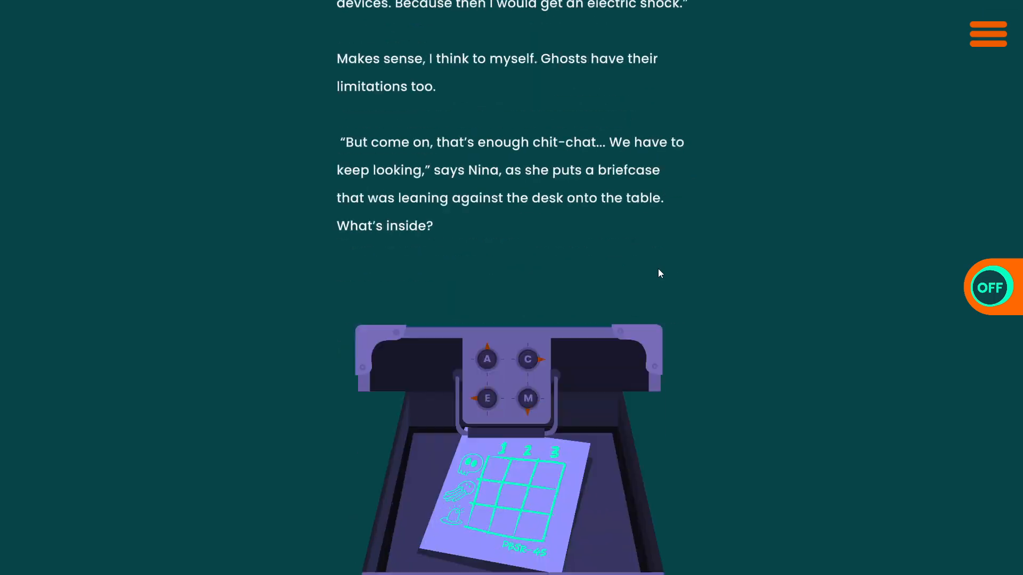
scroll("down", 3)
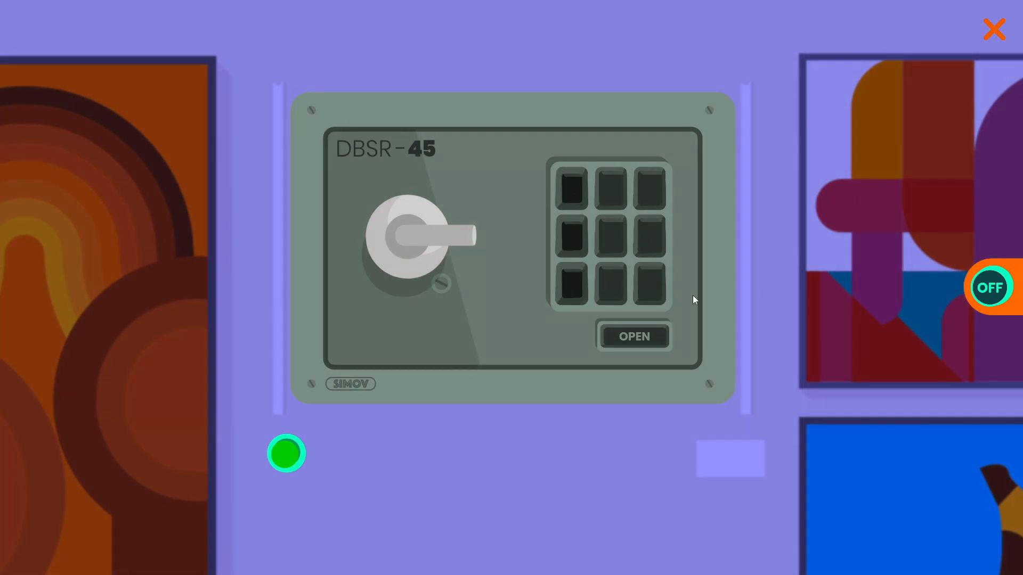
- Close the safe close-up and step through the desk clue pictures to the punched-card passage
left_click(633, 336)
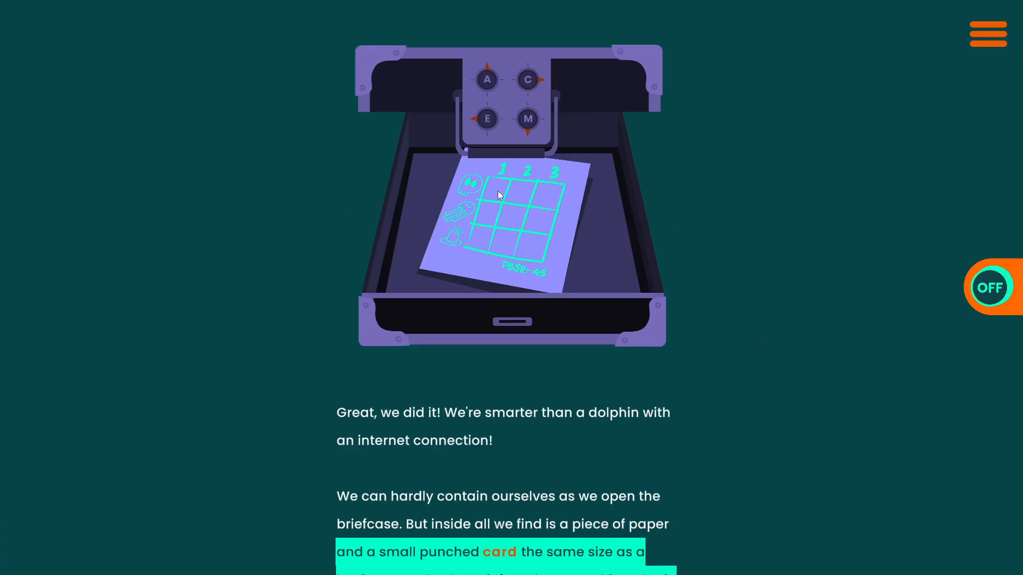
mouse_move(581, 217)
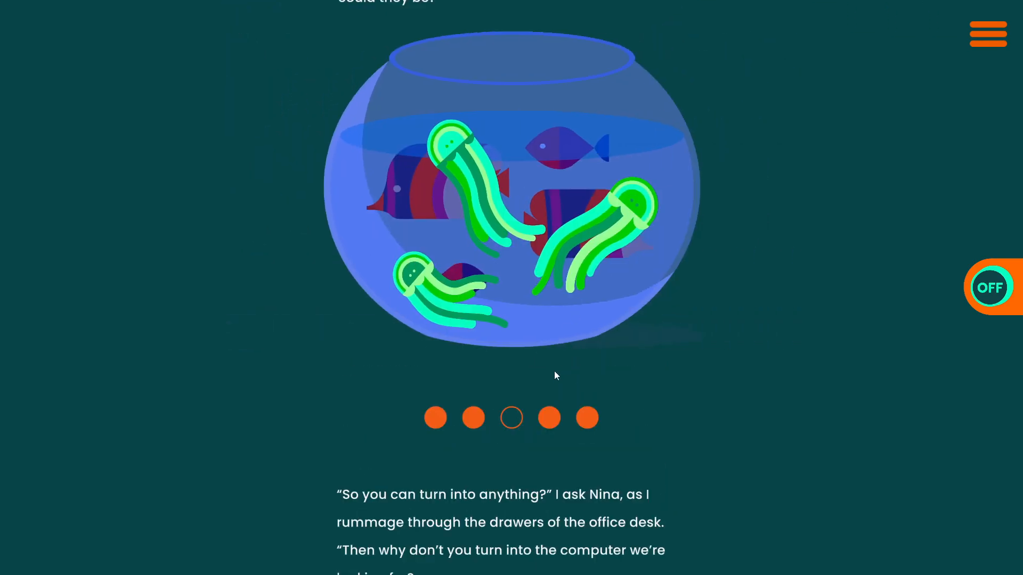
left_click(473, 418)
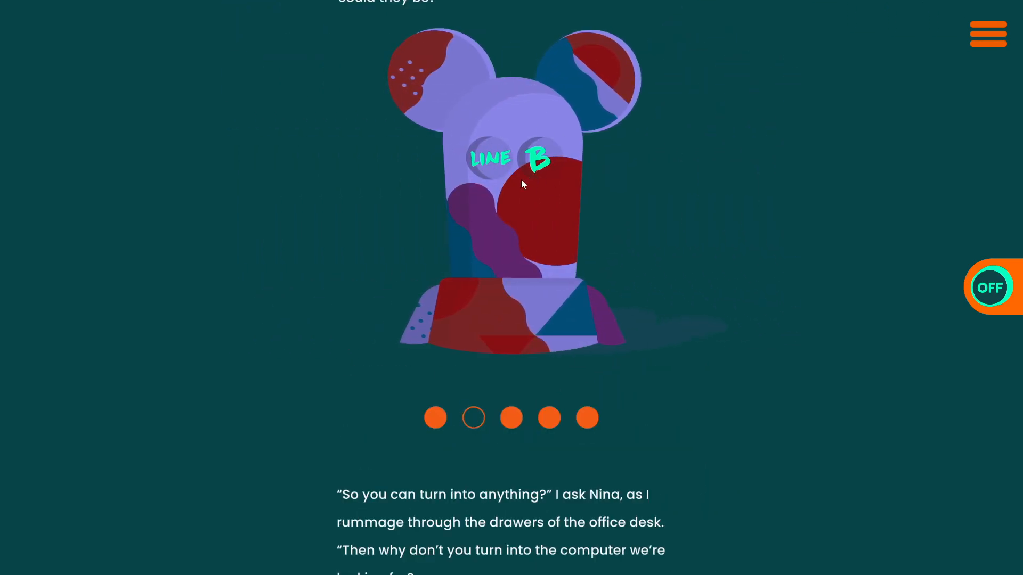
left_click(549, 418)
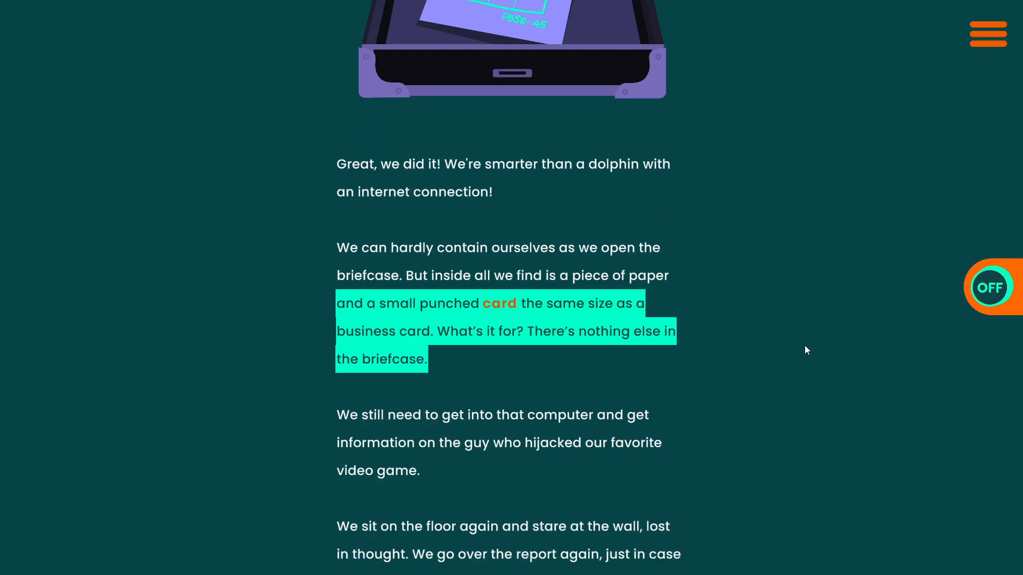
mouse_move(301, 303)
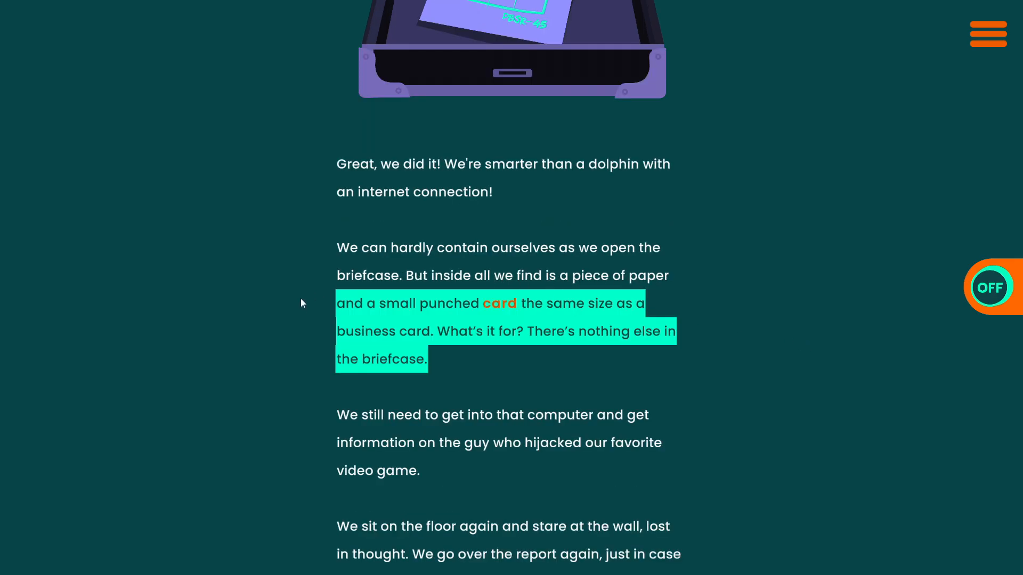
- Read on to the DeCoder 0560 computer found in the box that won't switch on
scroll("down", 3)
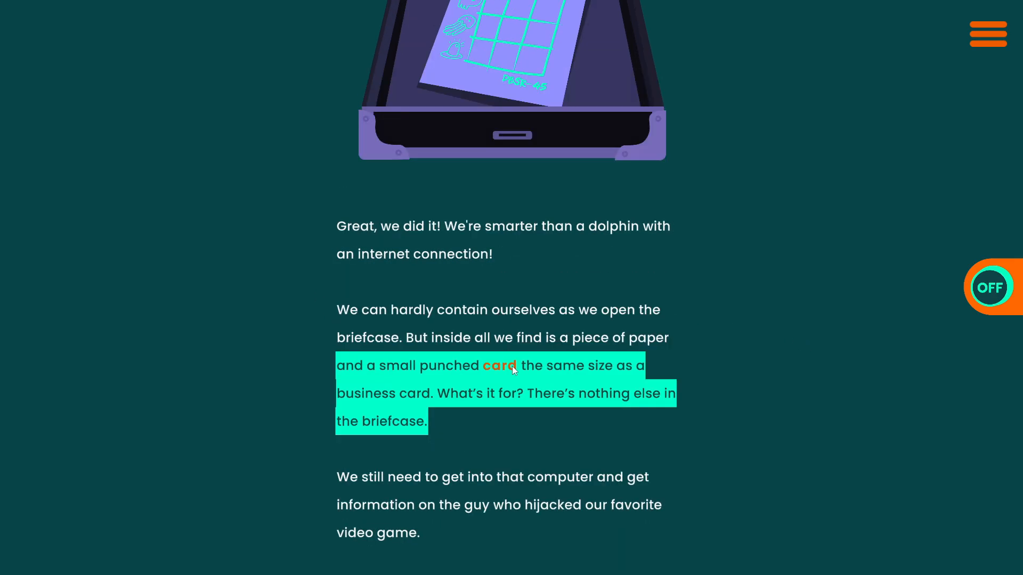
scroll("down", 3)
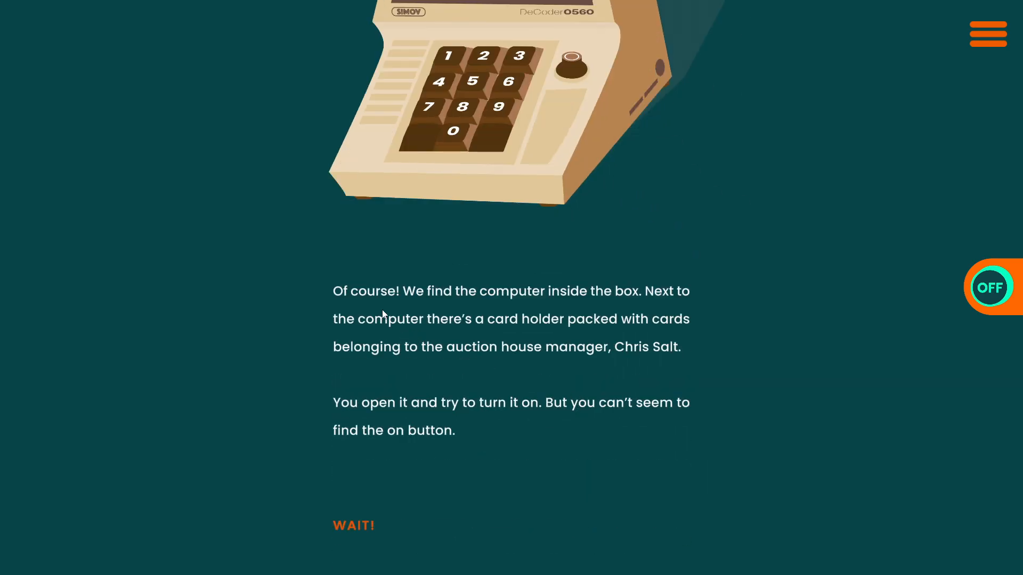
mouse_move(756, 332)
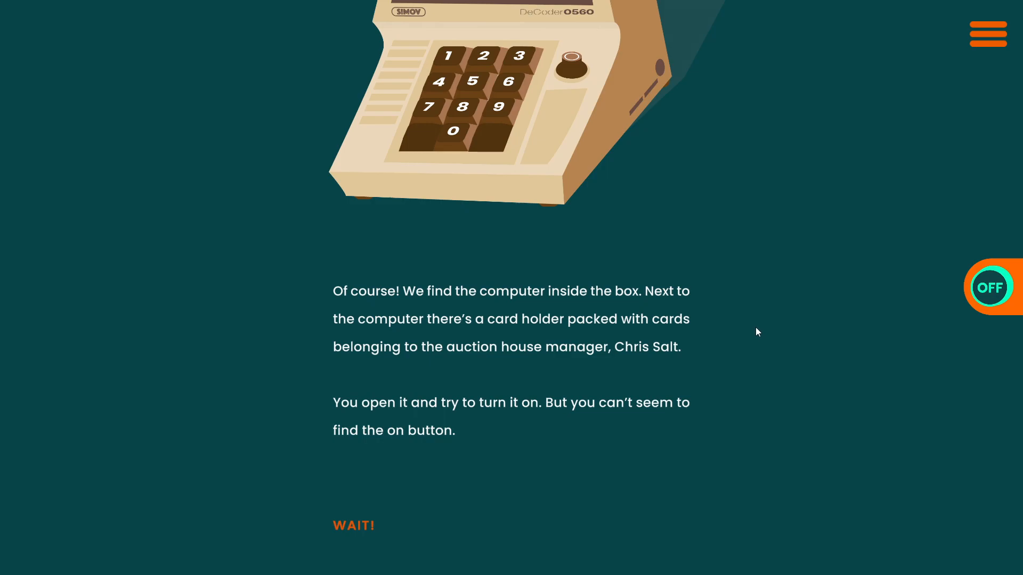
mouse_move(765, 336)
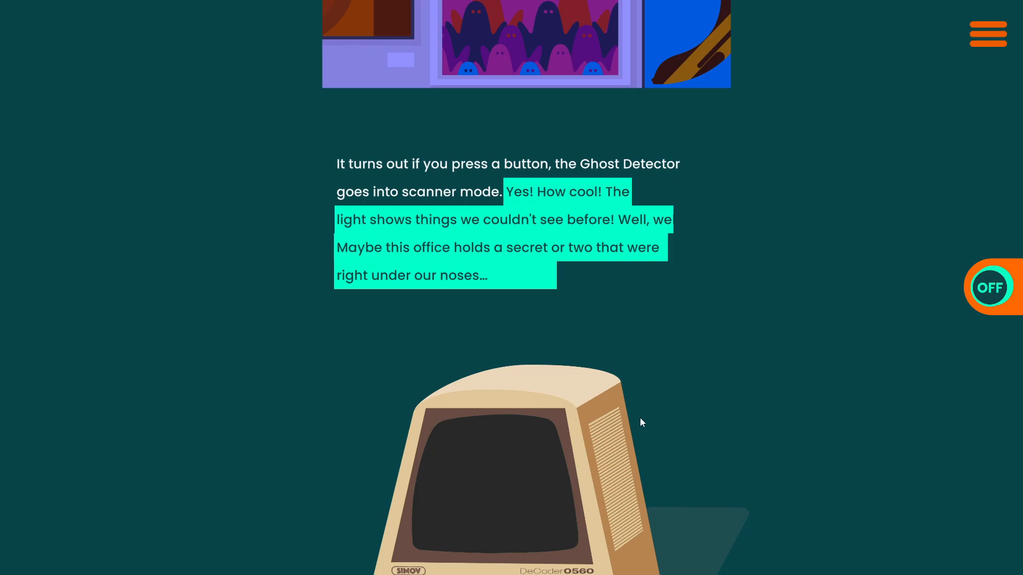
scroll("down", 3)
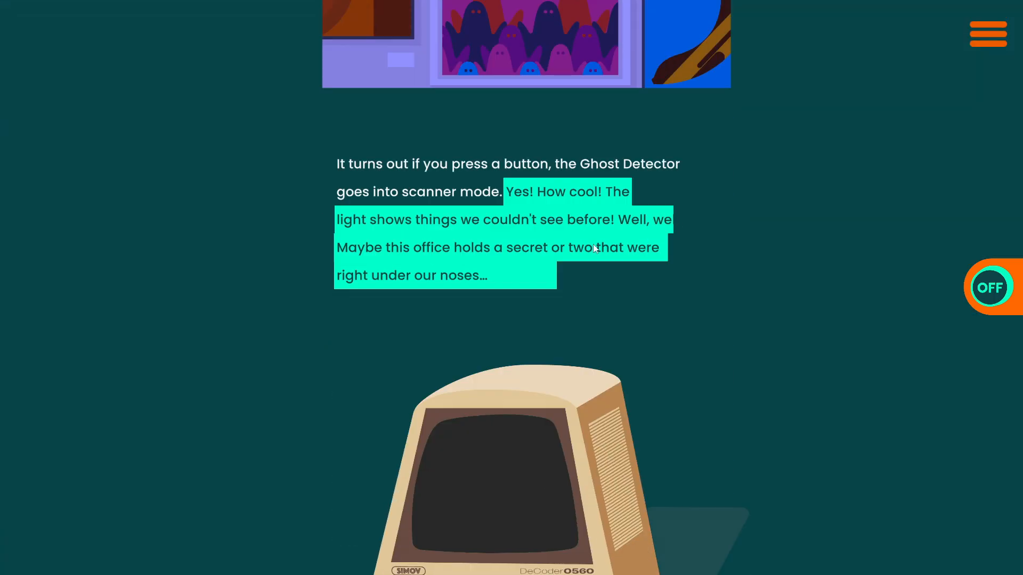
scroll("down", 3)
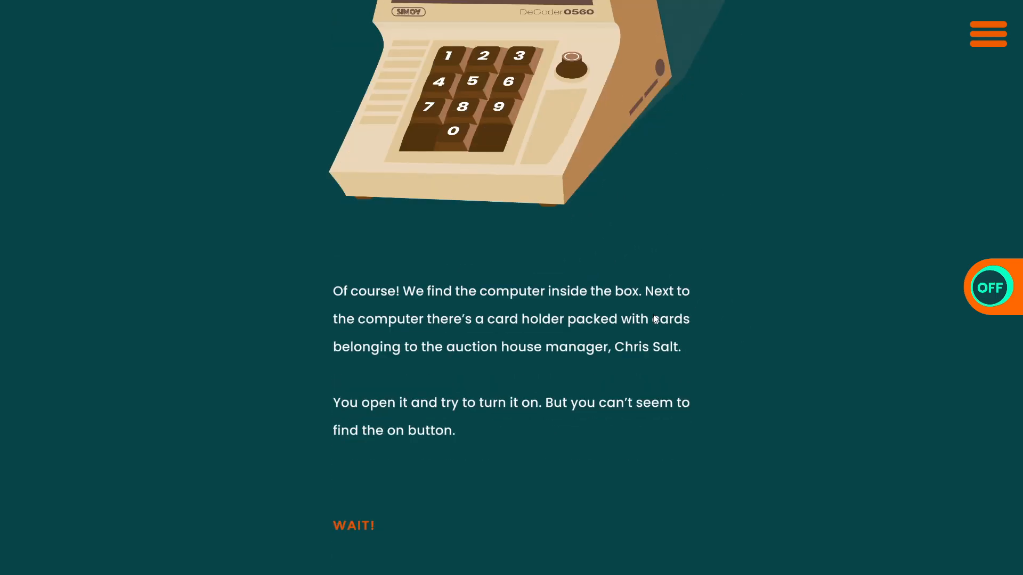
- Scroll to the orange ID:SECRET punched card and view its back showing 'T' and '6'
scroll("down", 3)
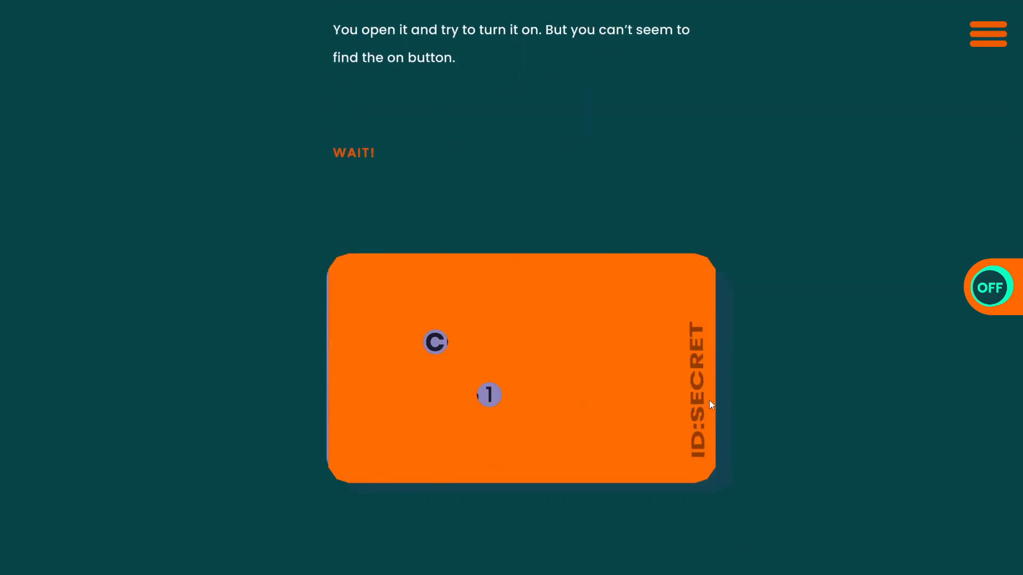
mouse_move(696, 400)
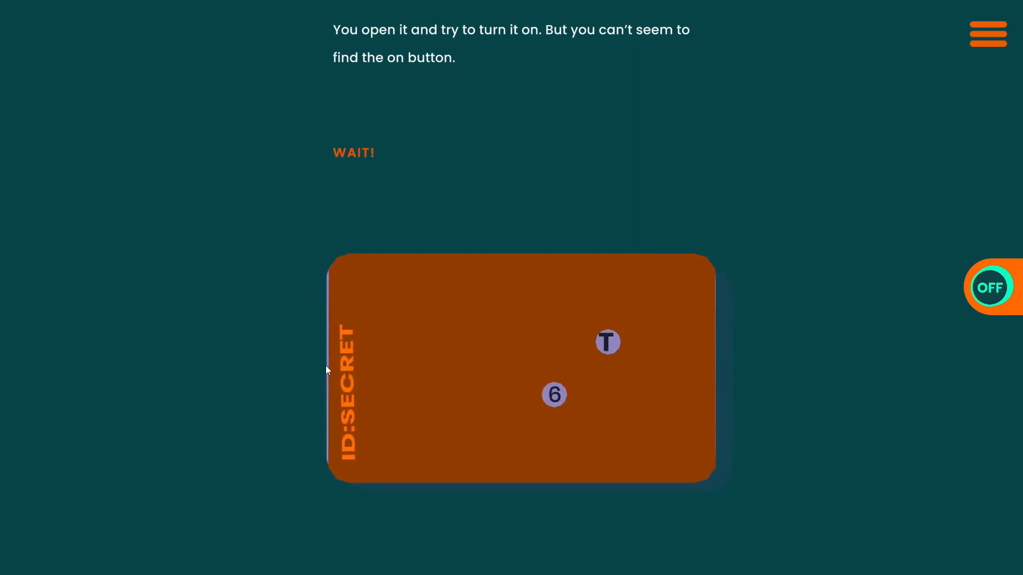
mouse_move(514, 446)
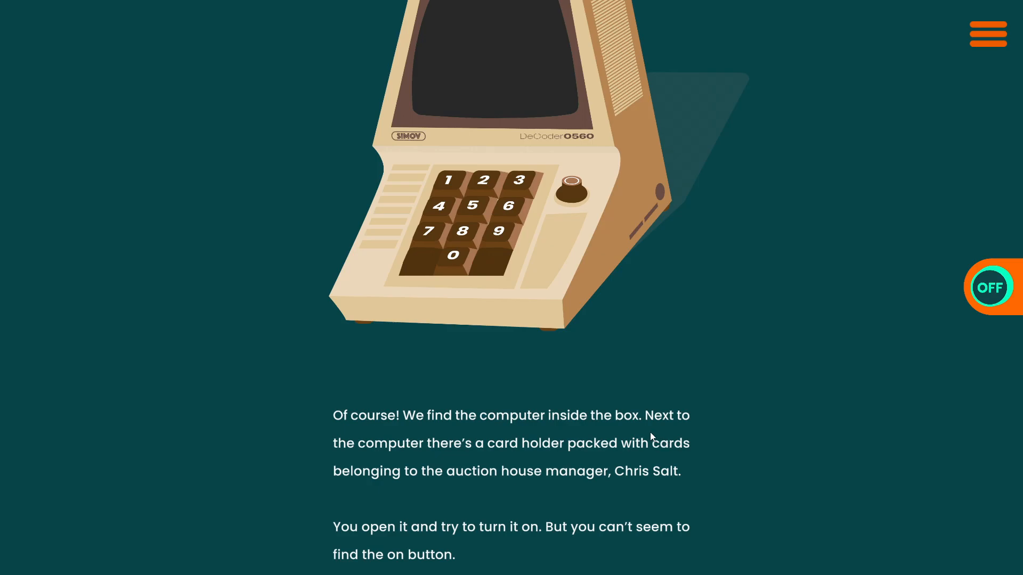
scroll("down", 3)
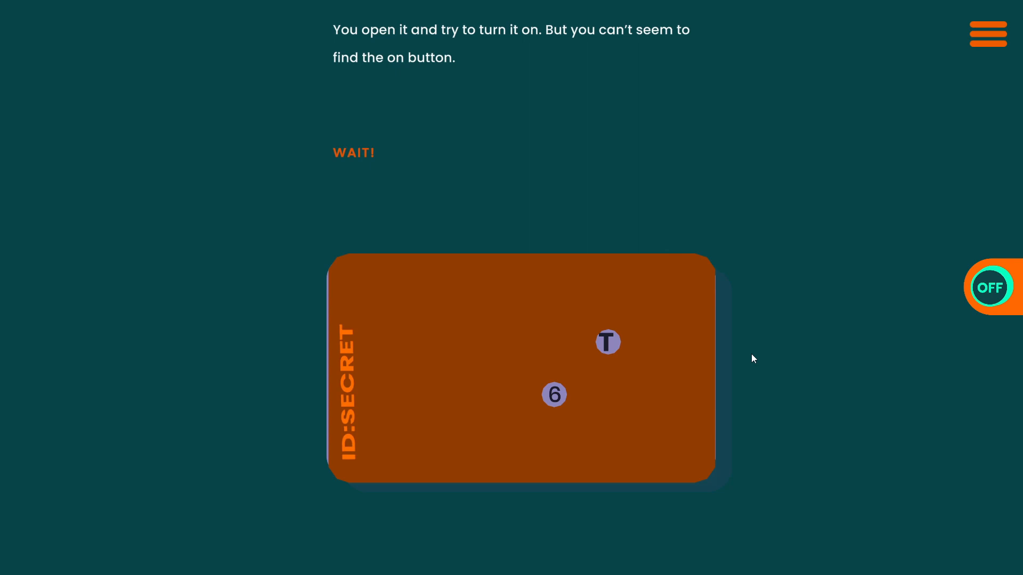
mouse_move(601, 368)
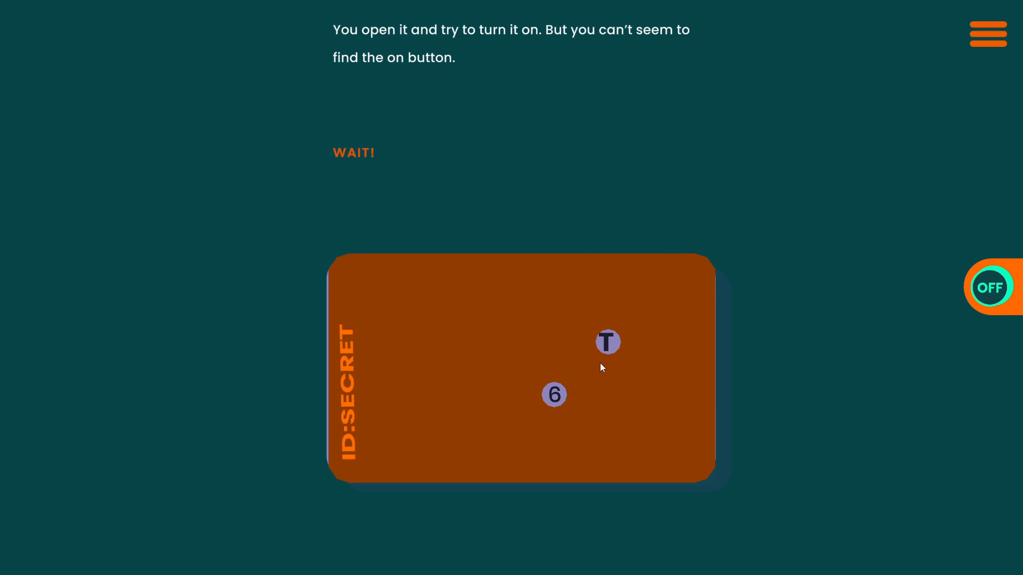
mouse_move(611, 371)
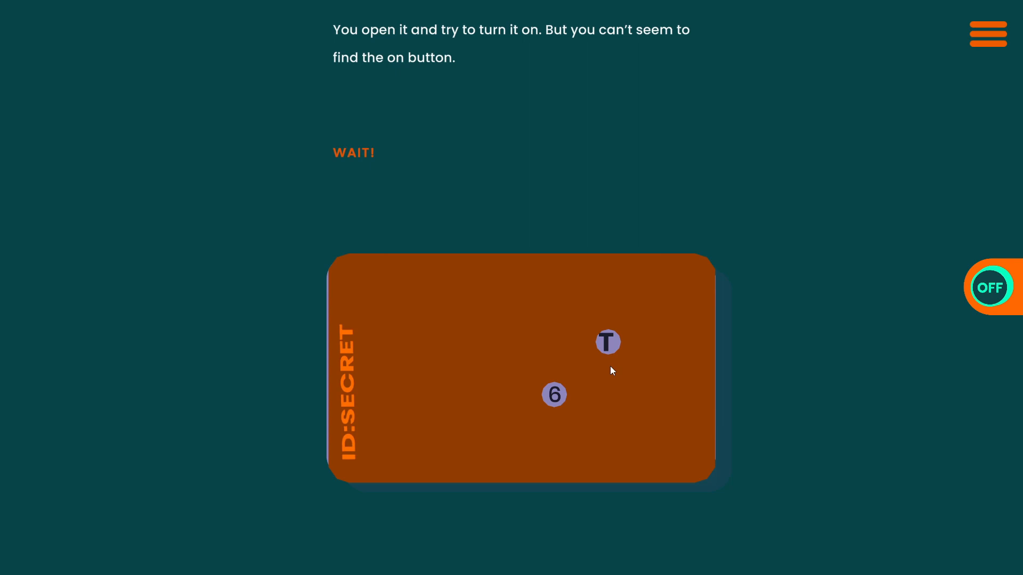
mouse_move(636, 359)
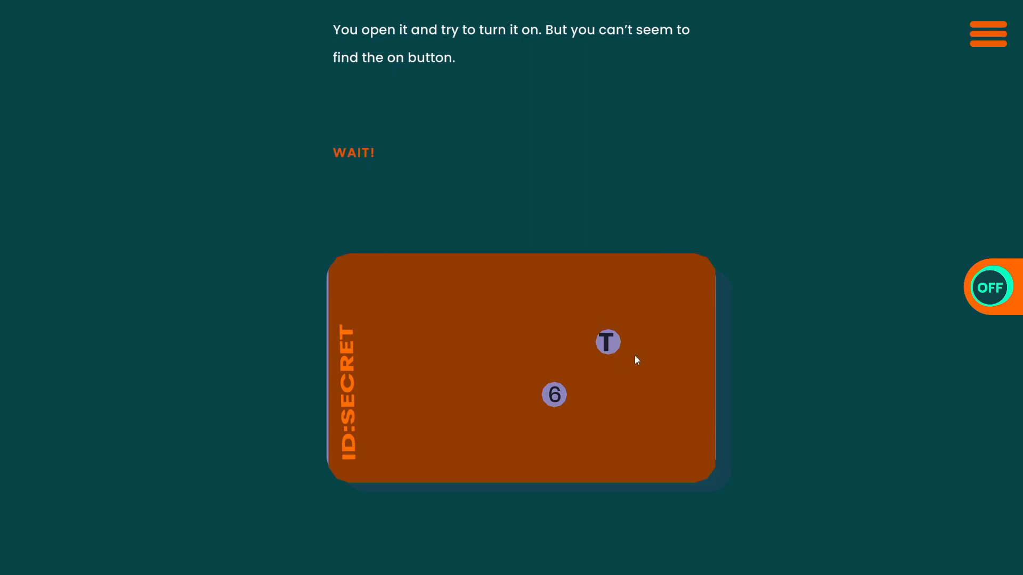
mouse_move(676, 387)
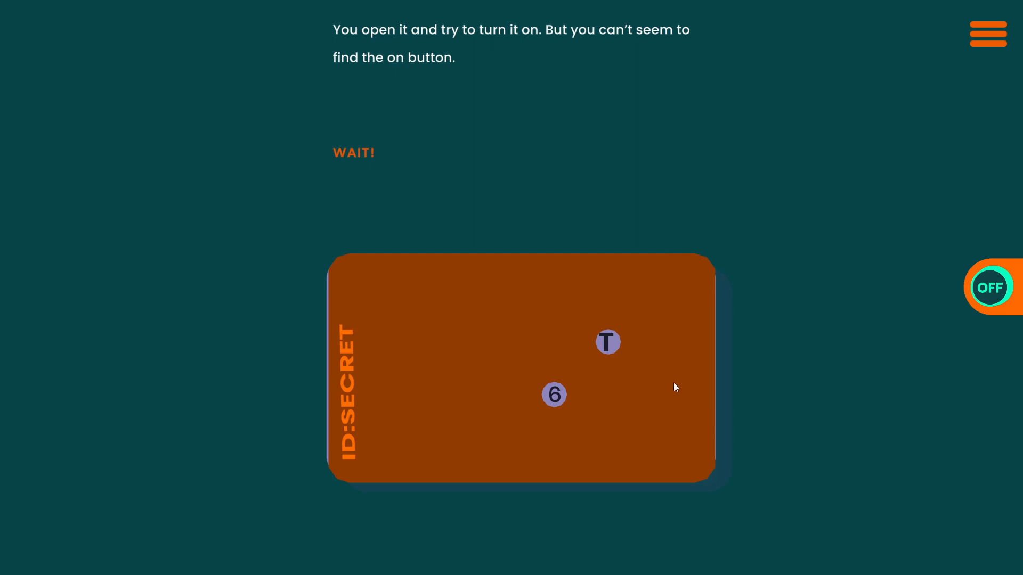
mouse_move(349, 358)
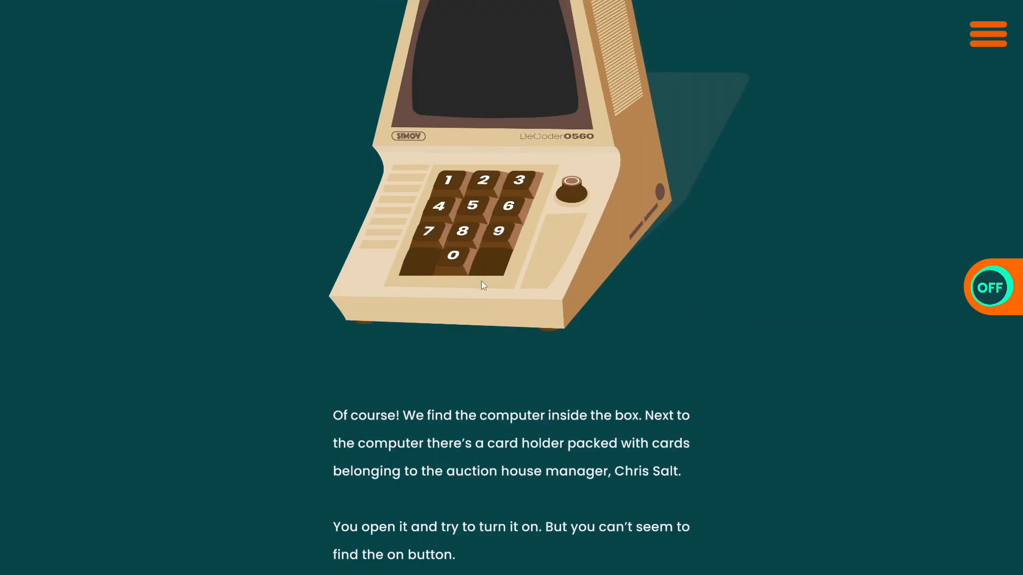
- Bring up the DeCoder 0560 computer close-up with its green screen lit
scroll("down", 3)
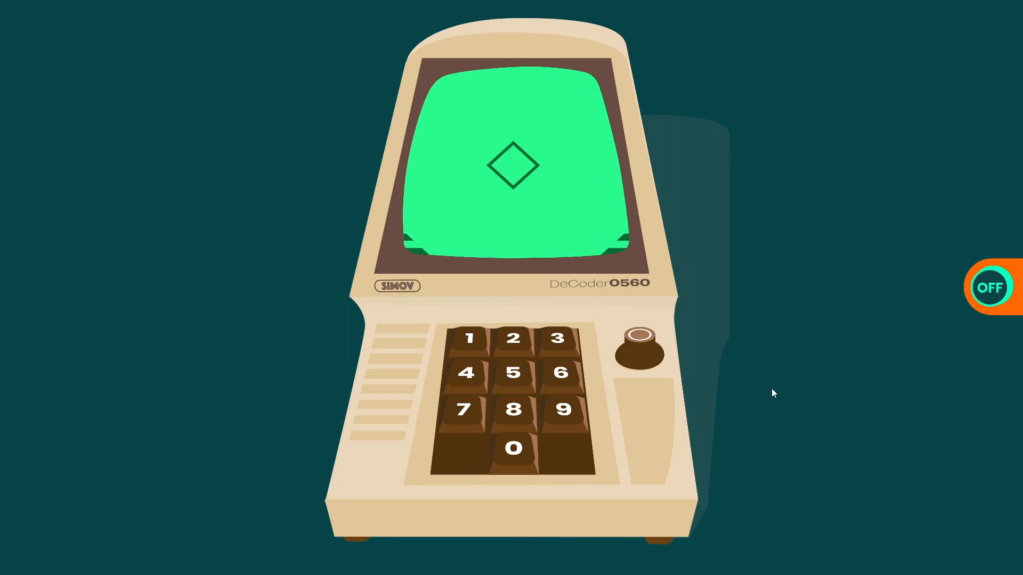
left_click(991, 287)
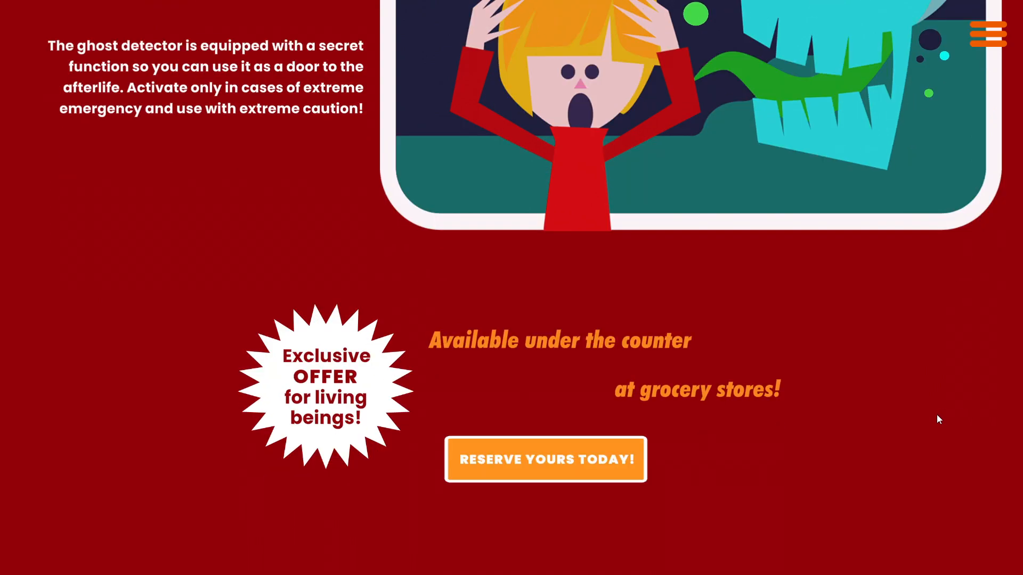
- Scroll down the Ghost Detector ad to the exclusive offer and Reserve Yours Today prompt
scroll("down", 3)
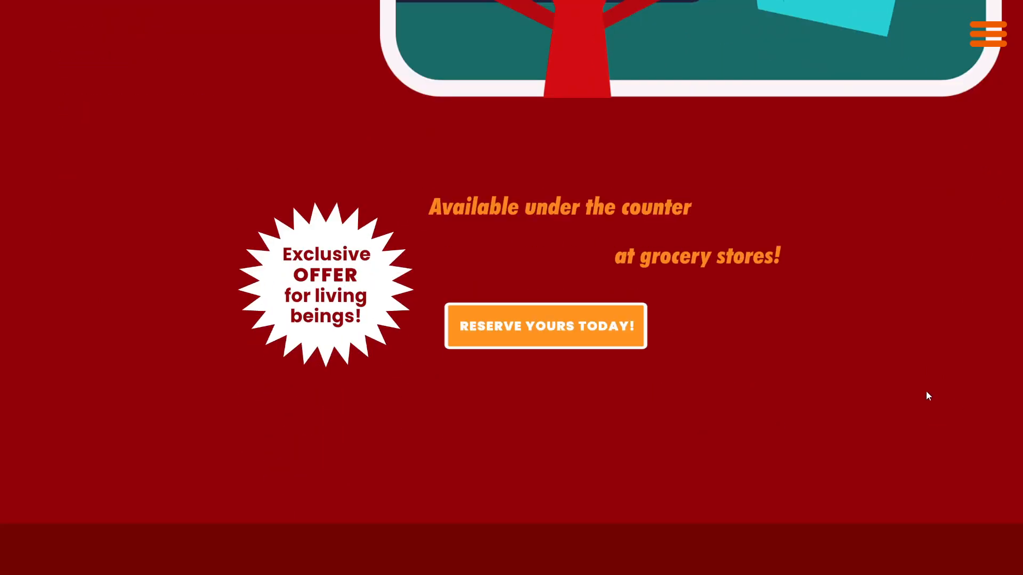
mouse_move(941, 390)
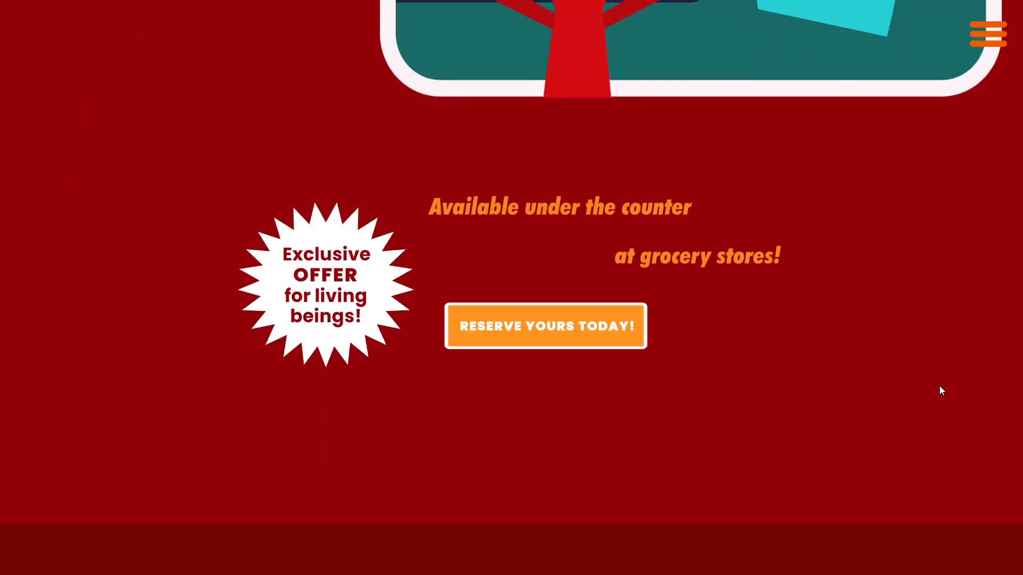